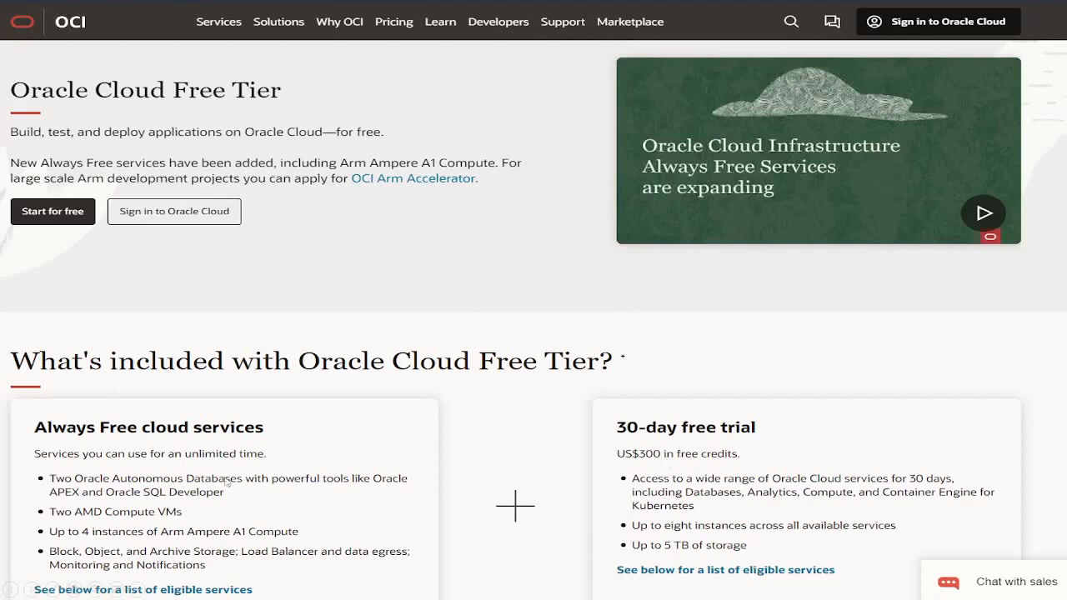
pyautogui.moveTo(154, 501)
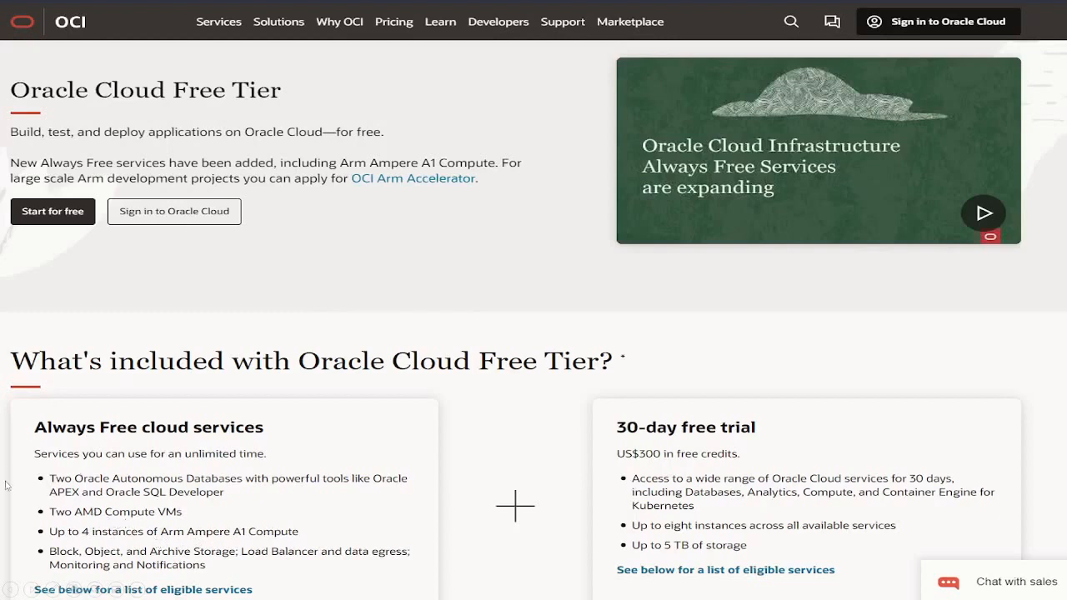
pyautogui.moveTo(65, 509)
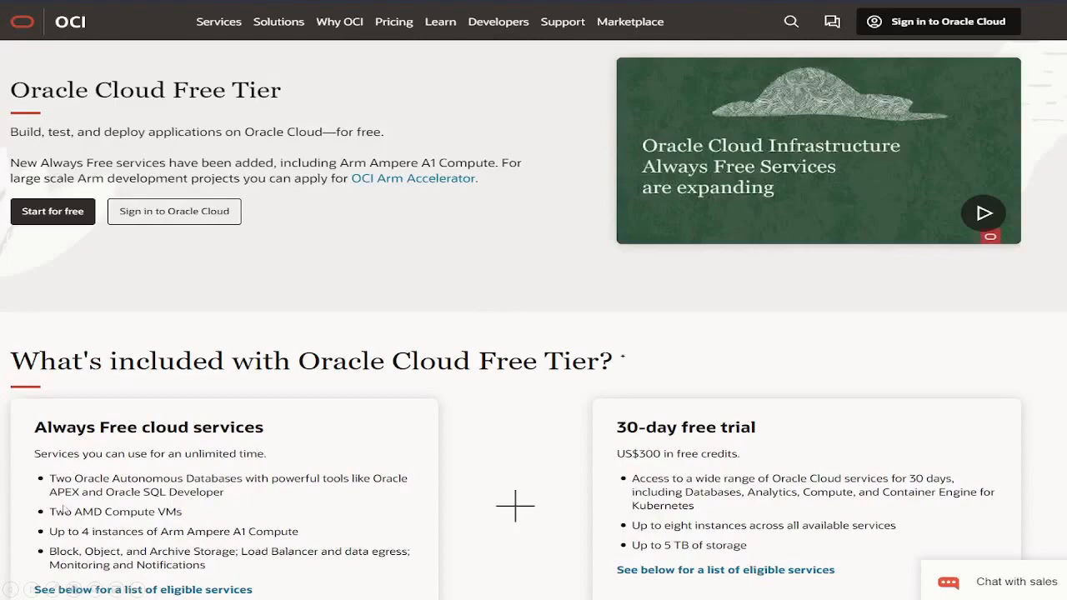
# Step: Review the Presearch price page
pyautogui.click(200, 8)
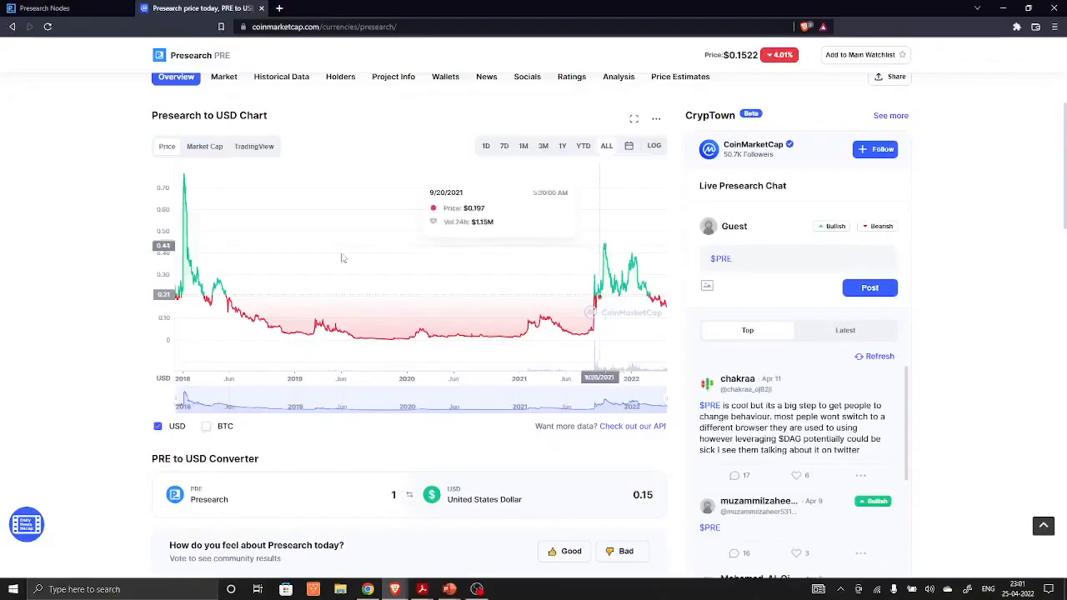
pyautogui.moveTo(189, 182)
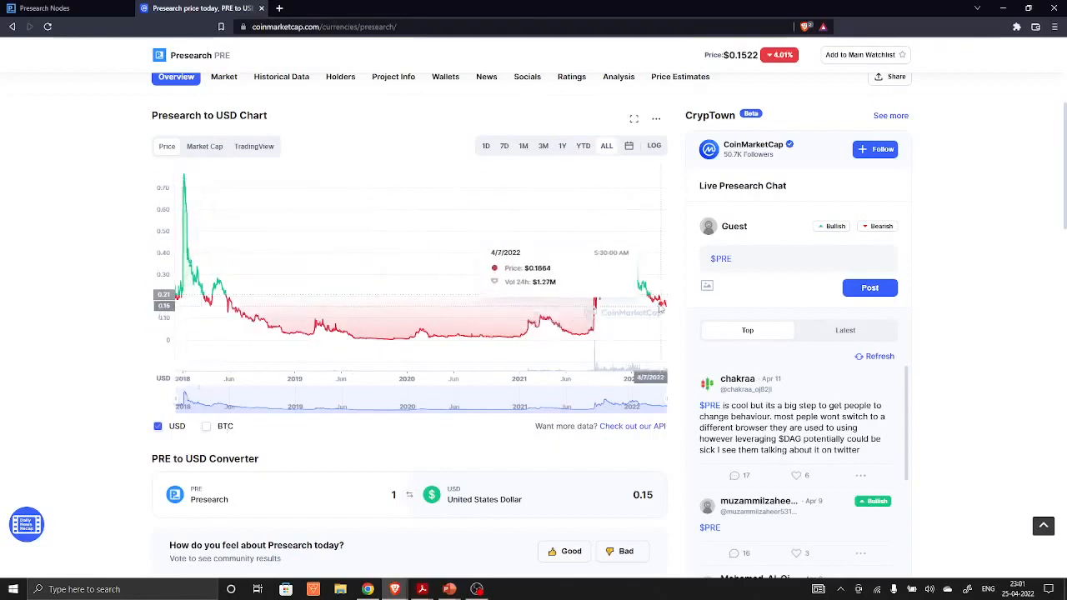
pyautogui.moveTo(607, 250)
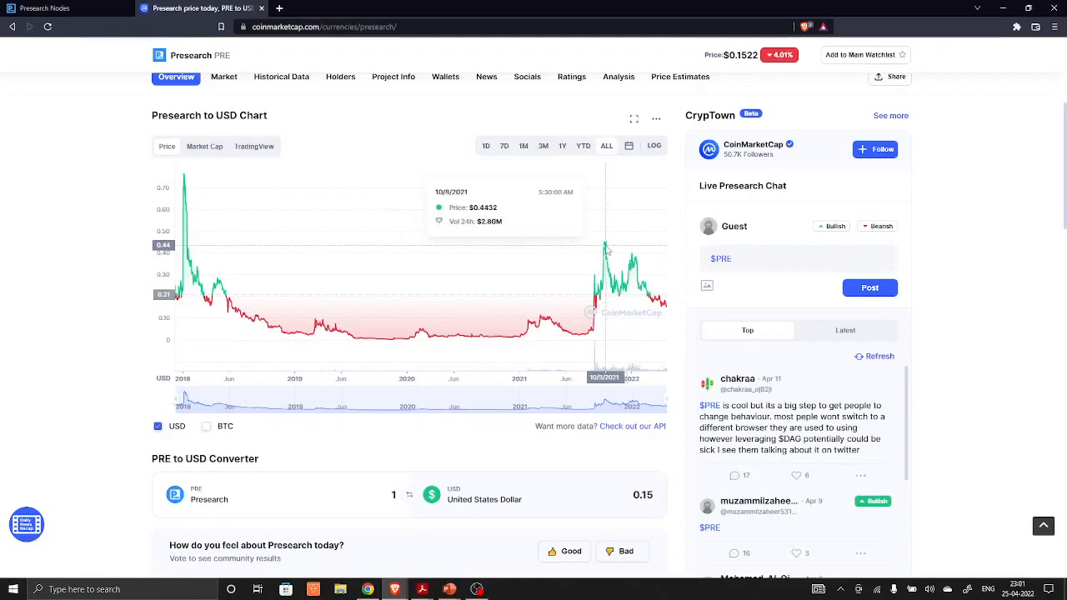
pyautogui.scroll(3)
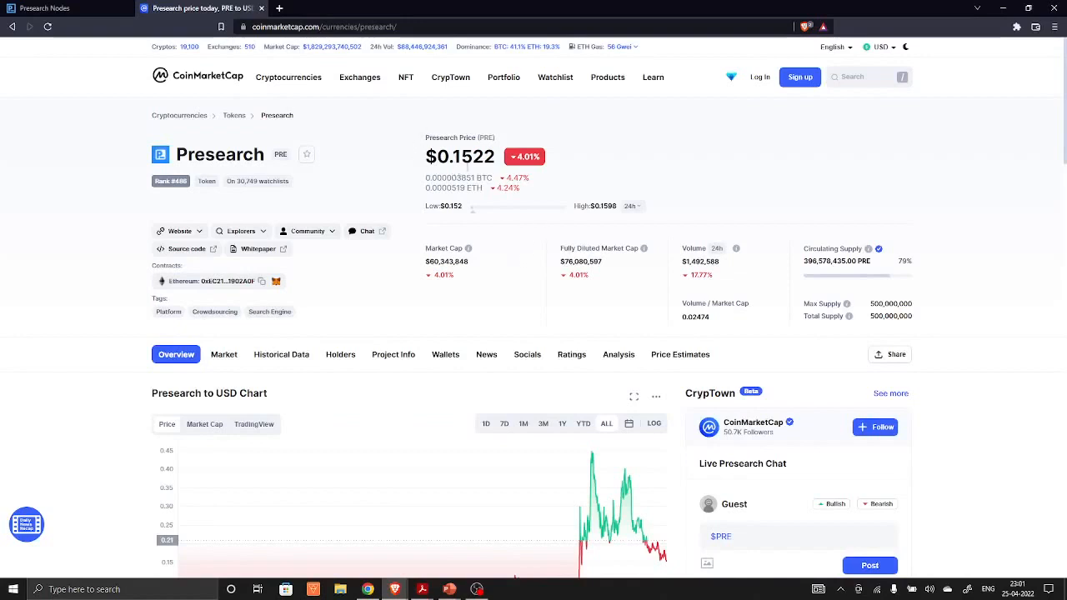
pyautogui.scroll(-3)
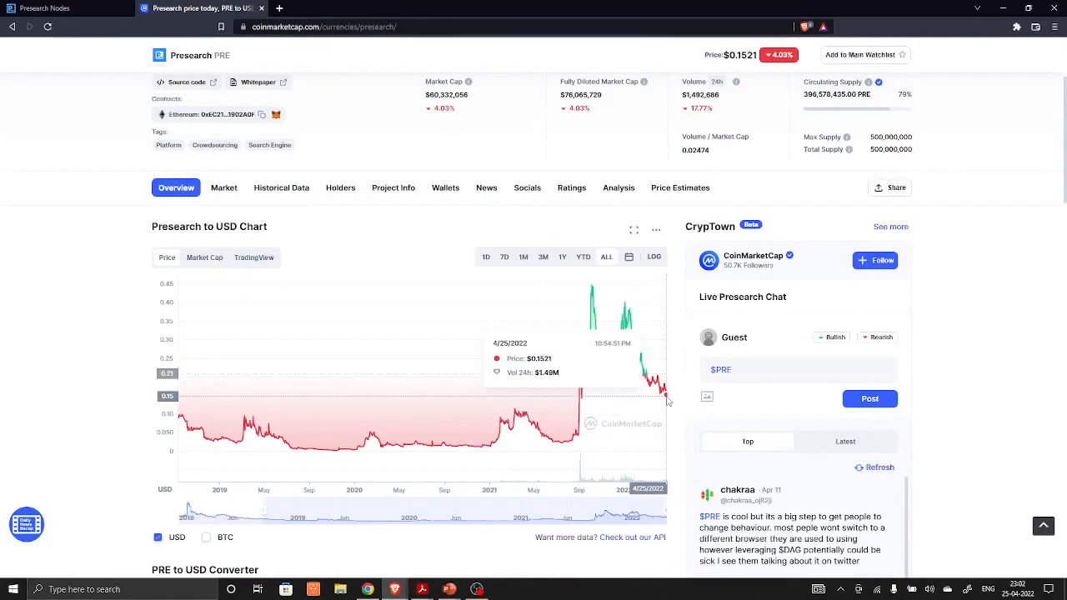
pyautogui.moveTo(682, 432)
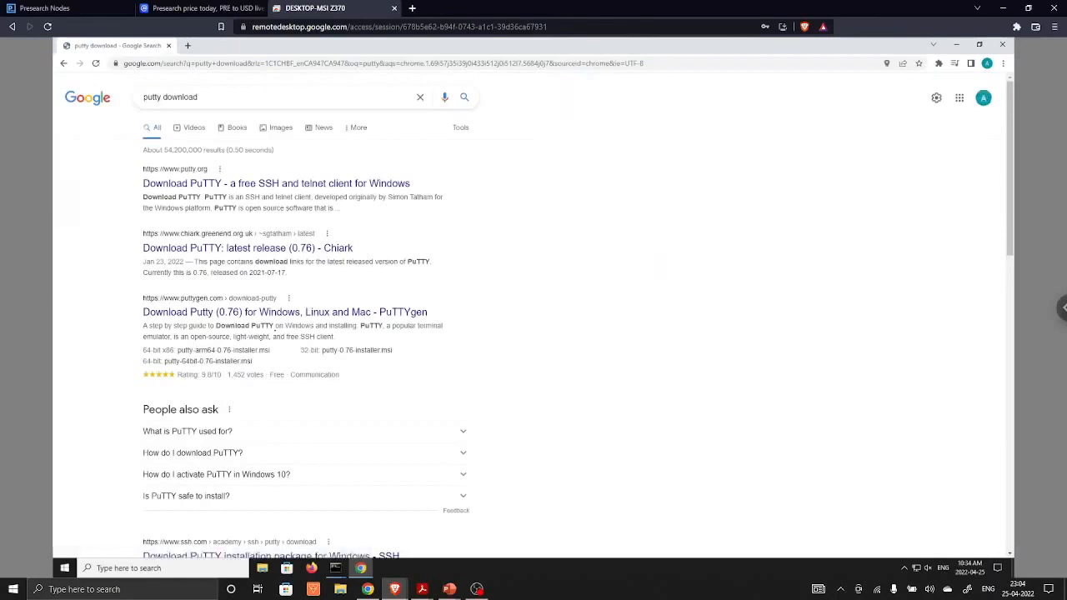
pyautogui.moveTo(365, 415)
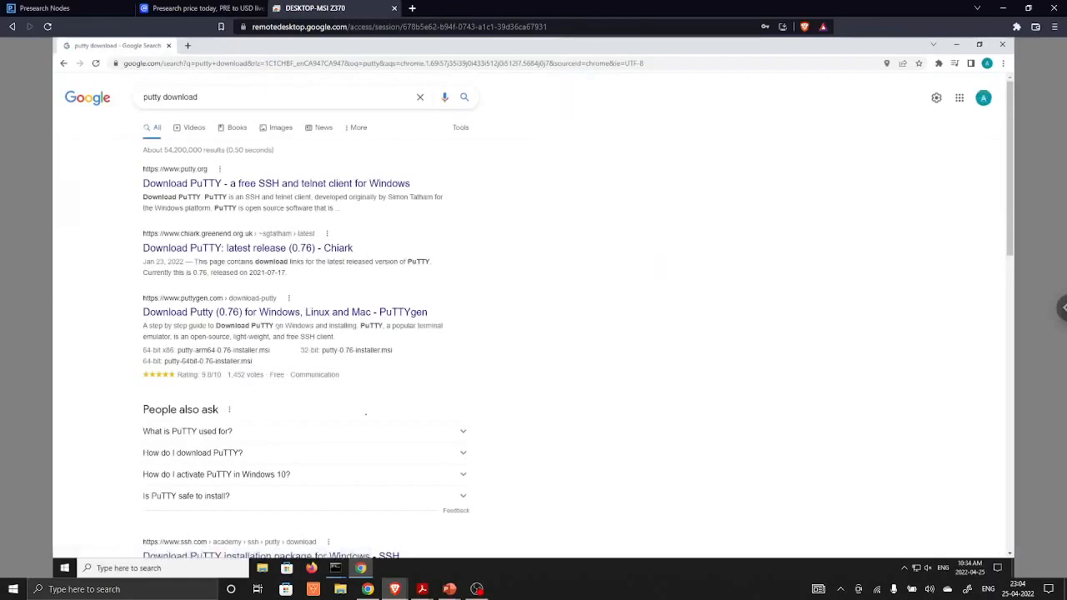
# Step: Download putty-64bit-0.76-installer.msi from the latest release on putty.org
pyautogui.click(276, 182)
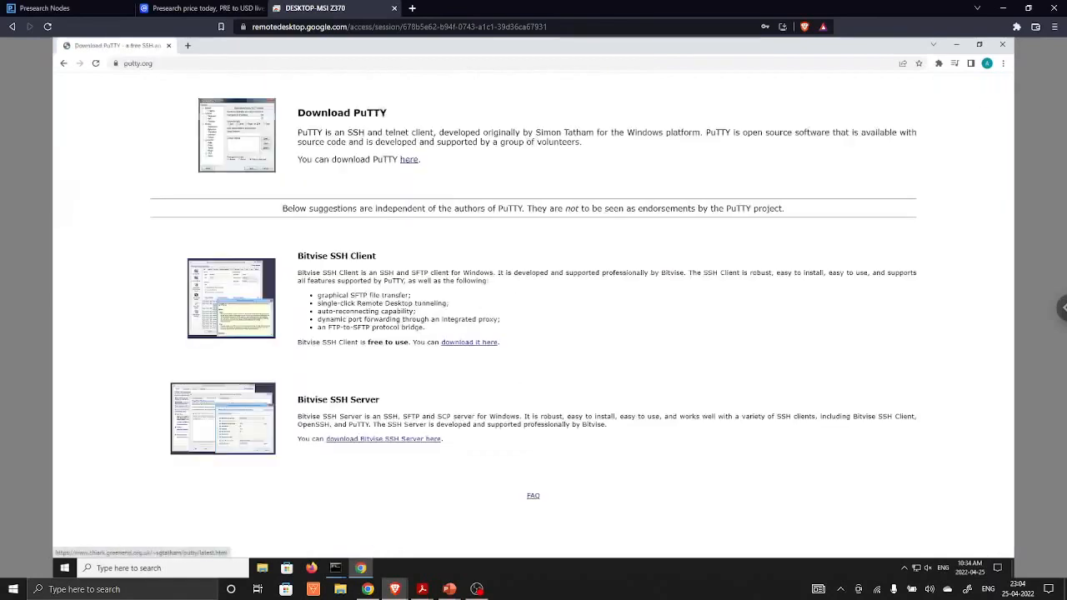
pyautogui.click(408, 159)
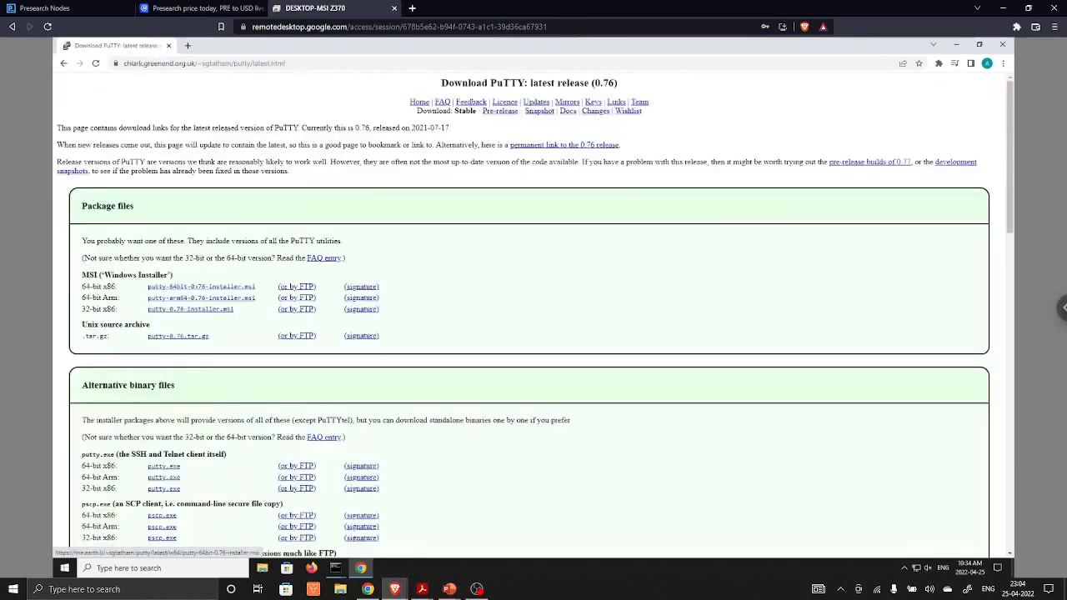
pyautogui.click(201, 286)
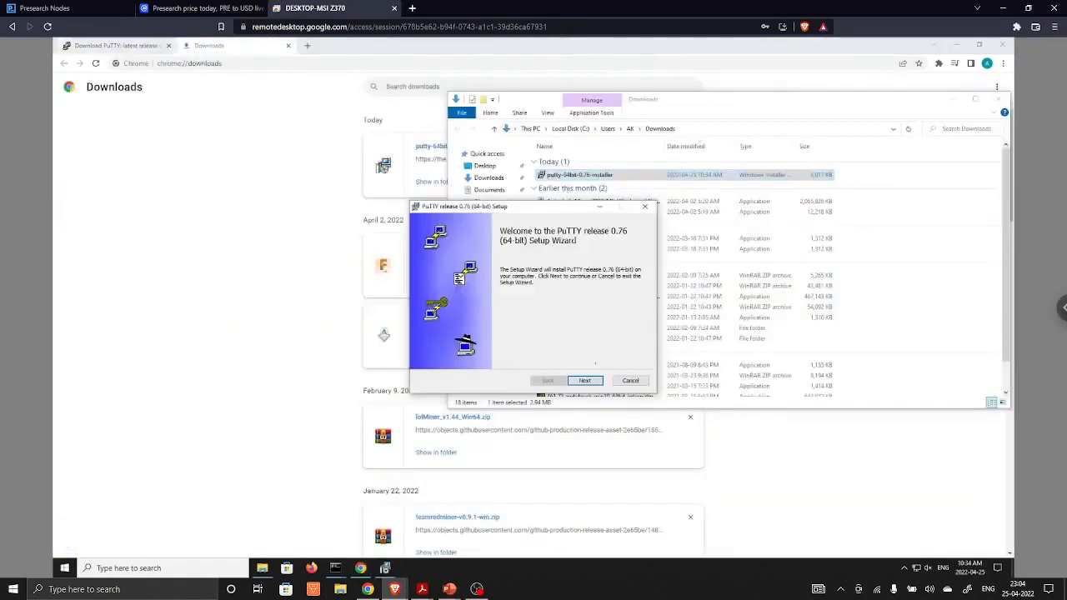
# Step: Install PuTTY 0.76 into the default folder, approving the UAC prompt
pyautogui.click(584, 381)
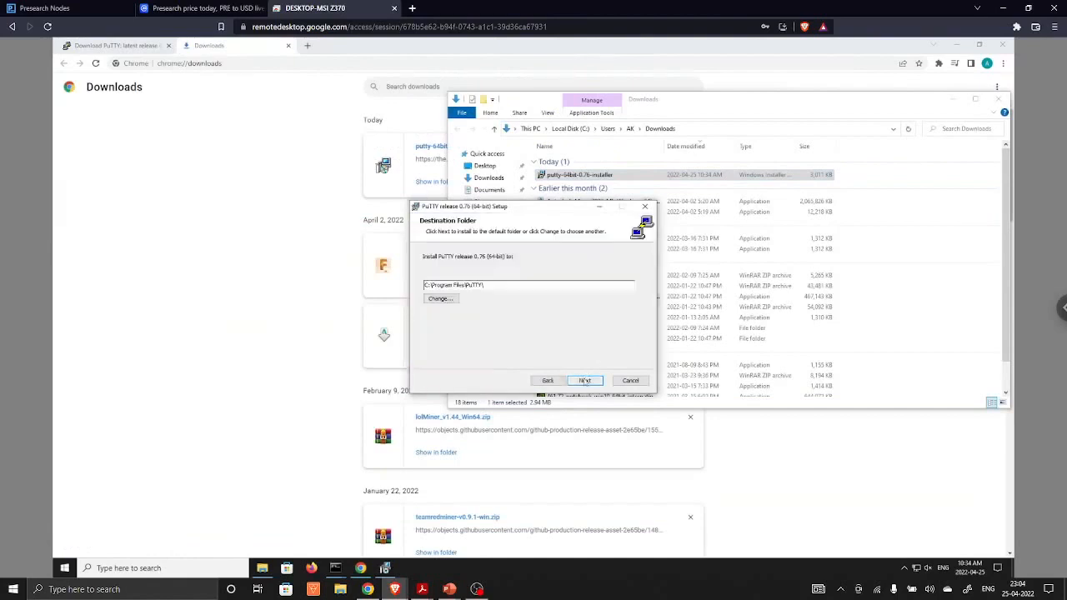
pyautogui.click(585, 381)
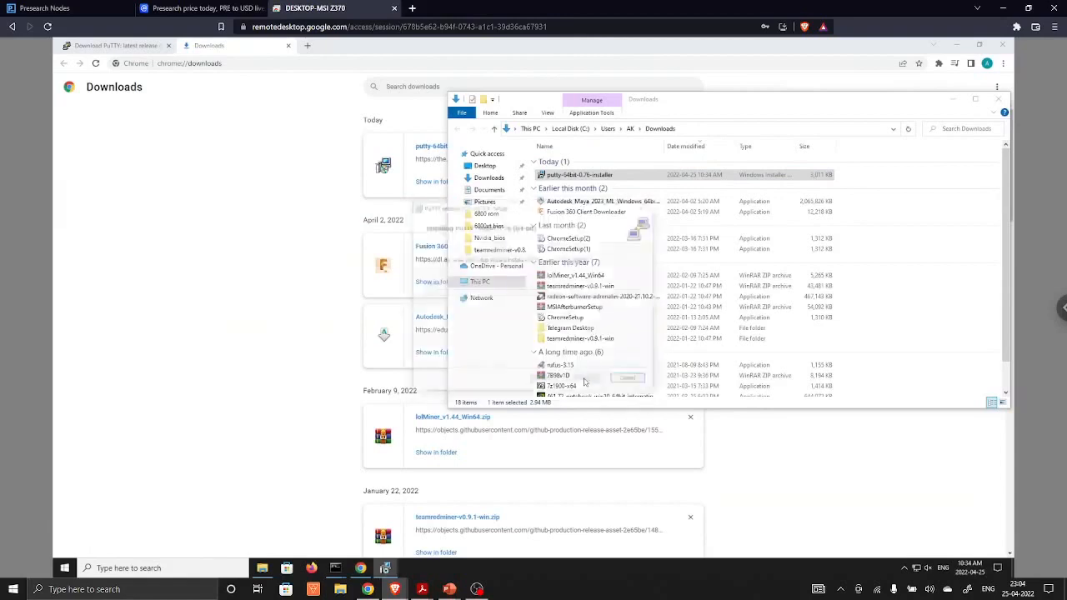
pyautogui.doubleClick(580, 174)
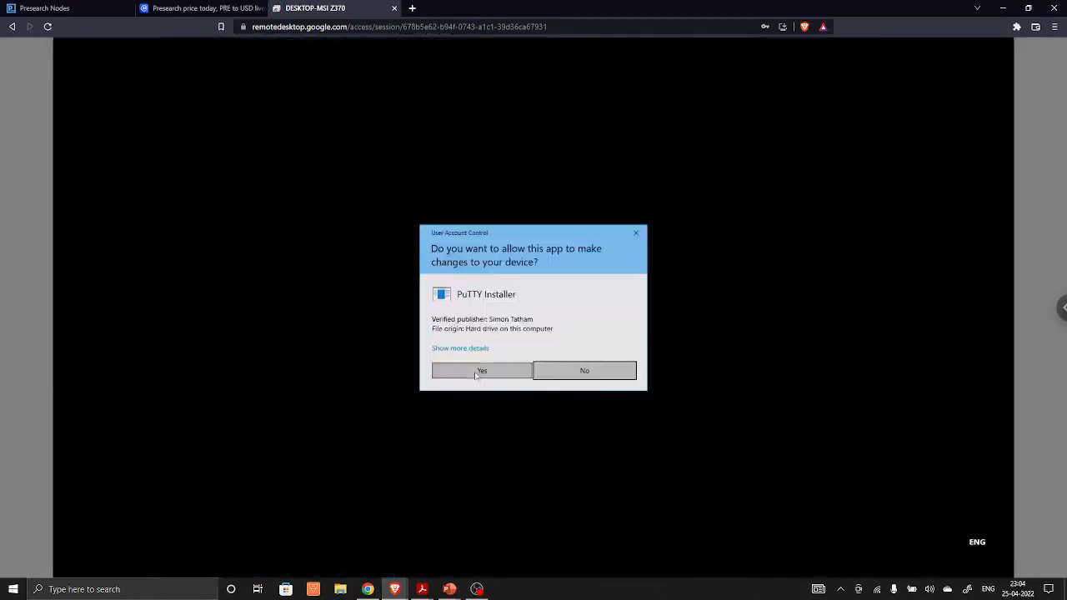
pyautogui.click(481, 370)
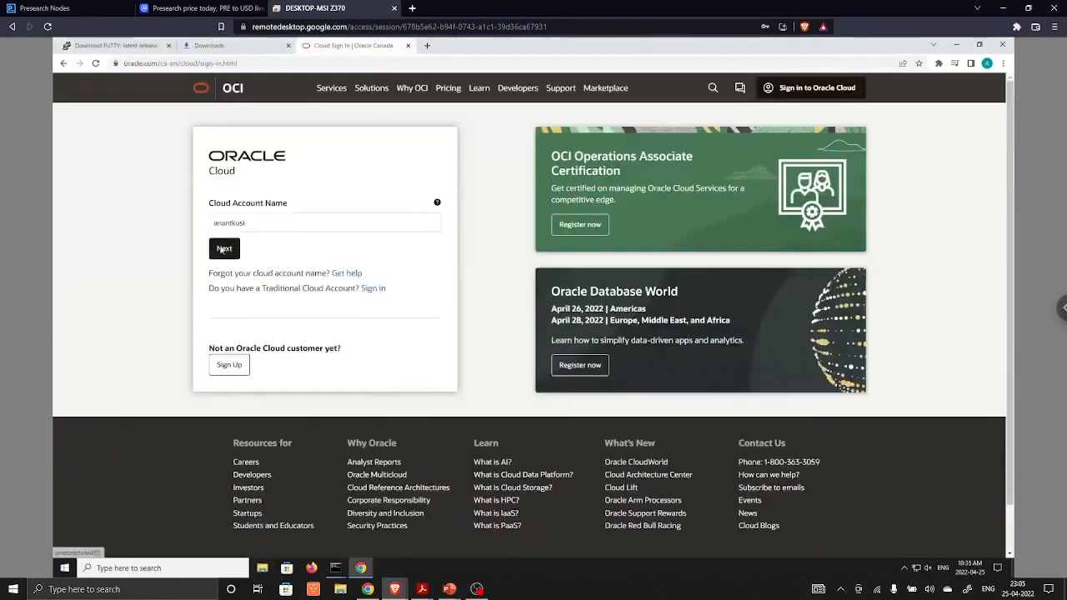
# Step: Sign in to the Oracle Cloud account
pyautogui.click(224, 248)
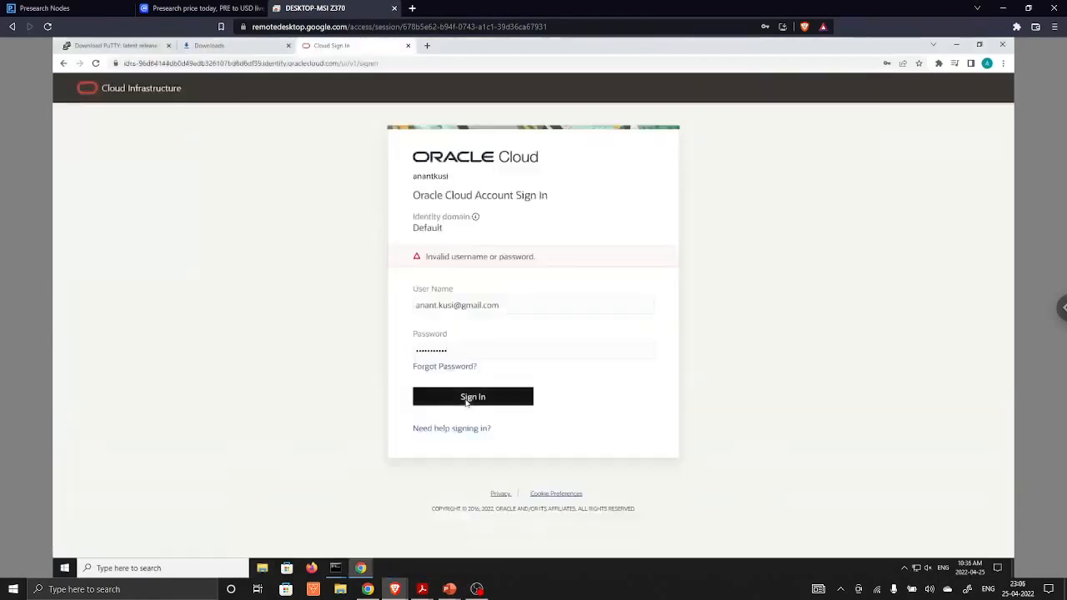
pyautogui.click(472, 397)
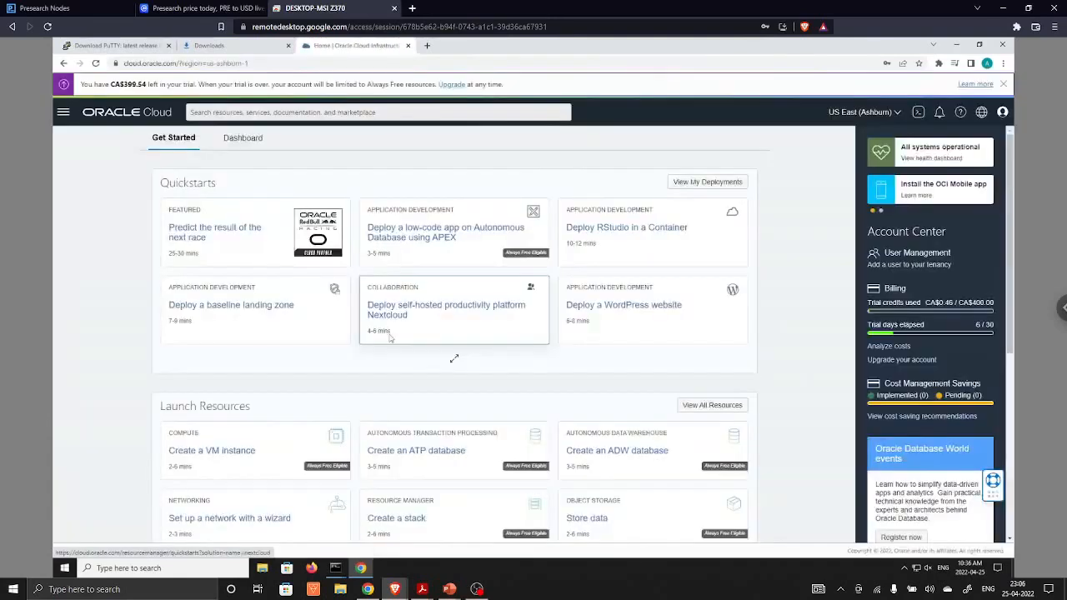
pyautogui.scroll(-3)
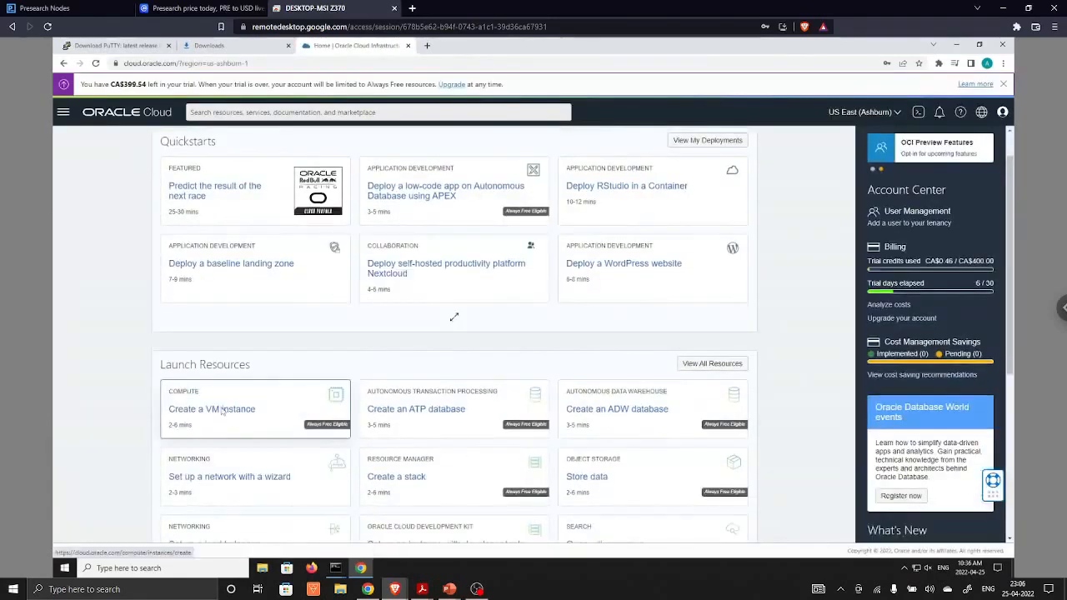
pyautogui.click(212, 408)
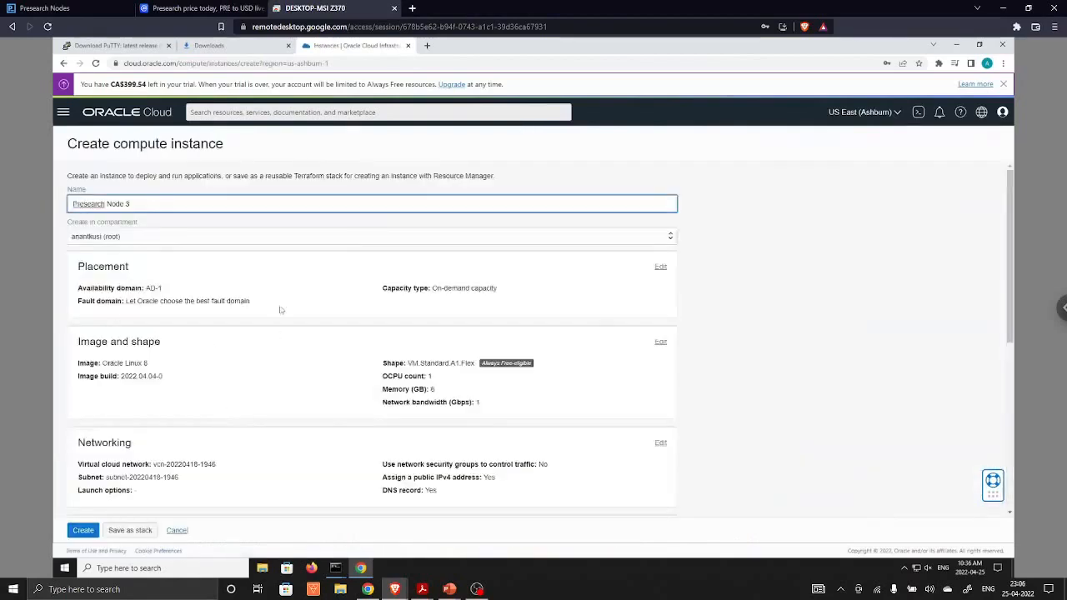
pyautogui.moveTo(175, 402)
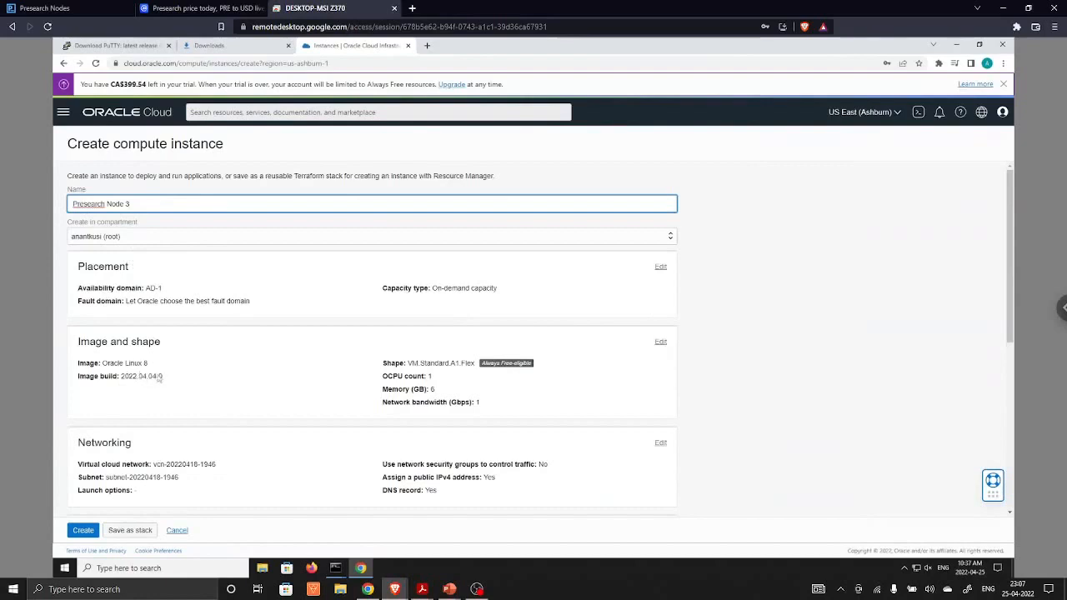
# Step: Set the new instance's image to Canonical Ubuntu 20.04
pyautogui.click(661, 342)
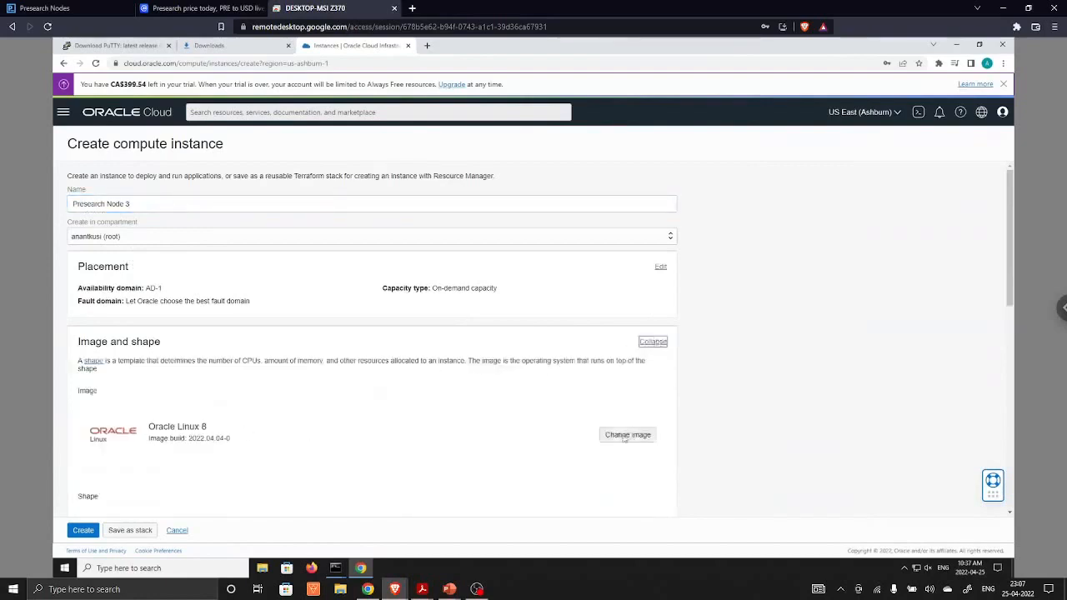
pyautogui.click(627, 435)
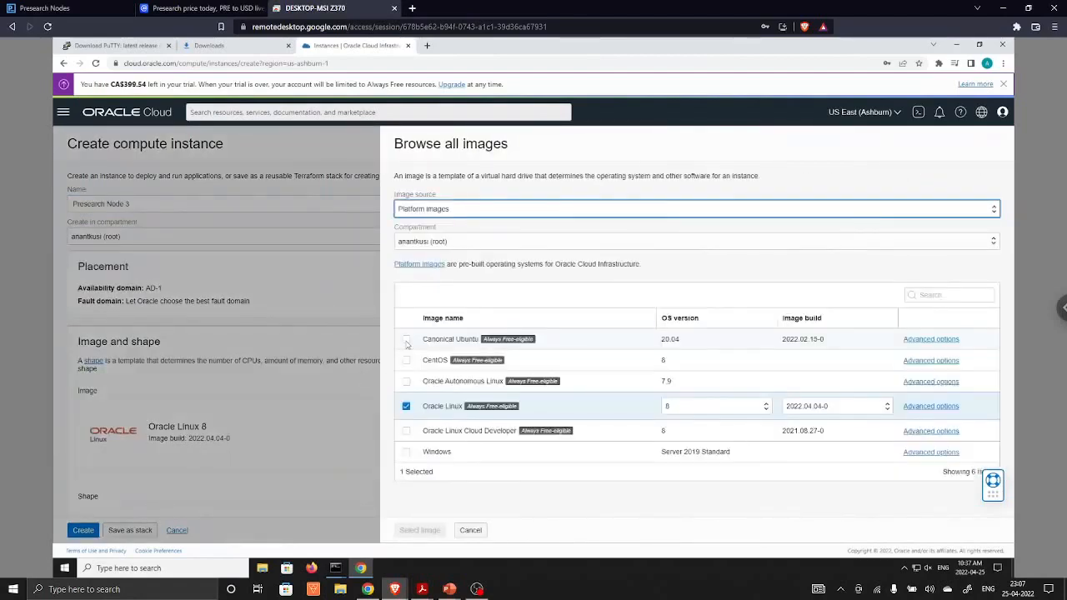
pyautogui.click(406, 340)
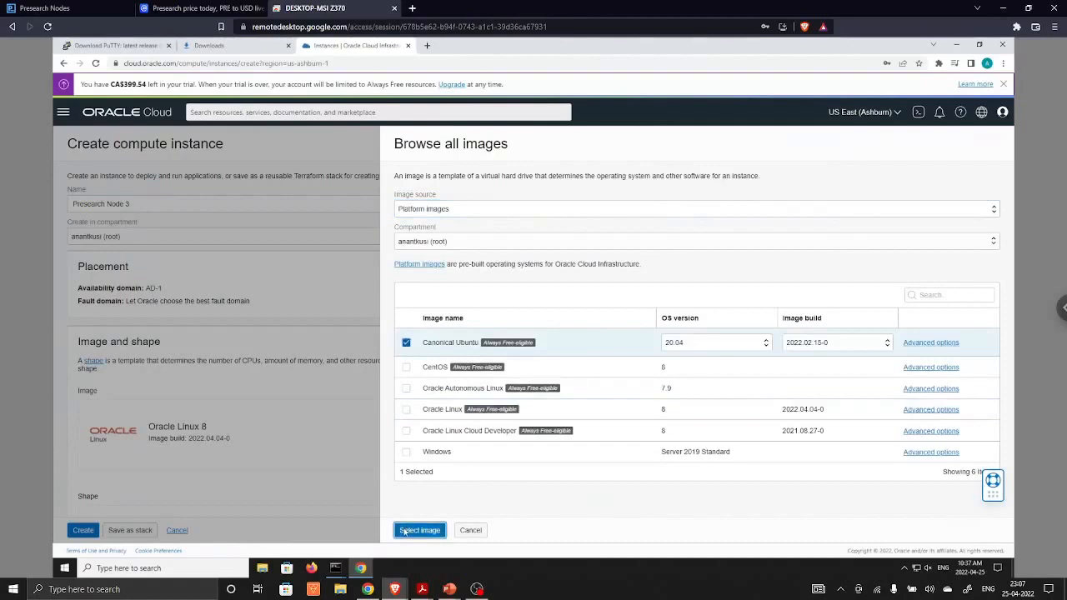
pyautogui.click(420, 530)
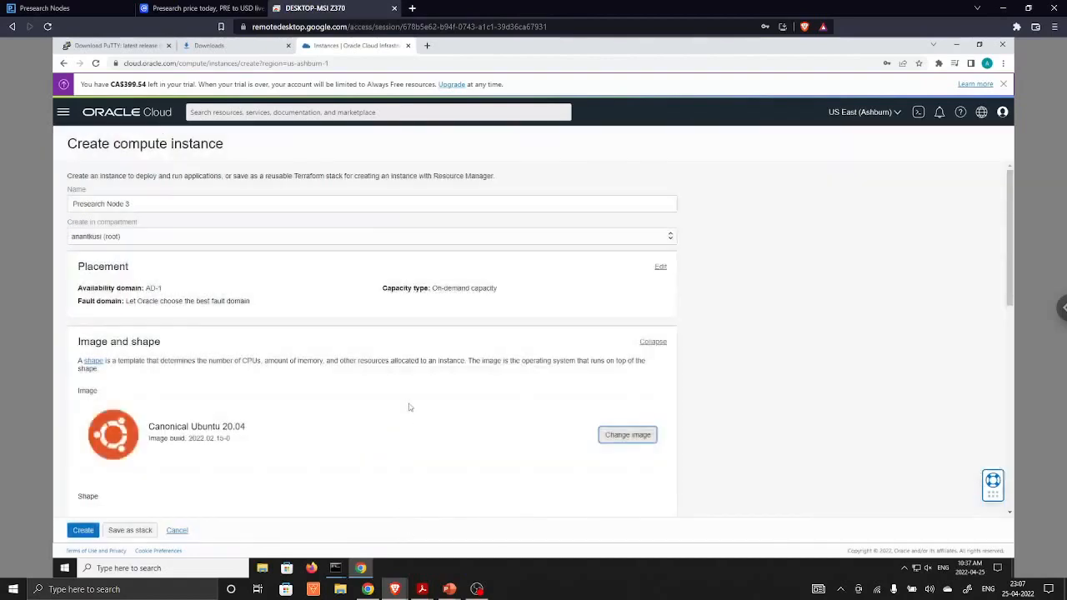
# Step: Save the private and public SSH keys and create the compute instance
pyautogui.scroll(-3)
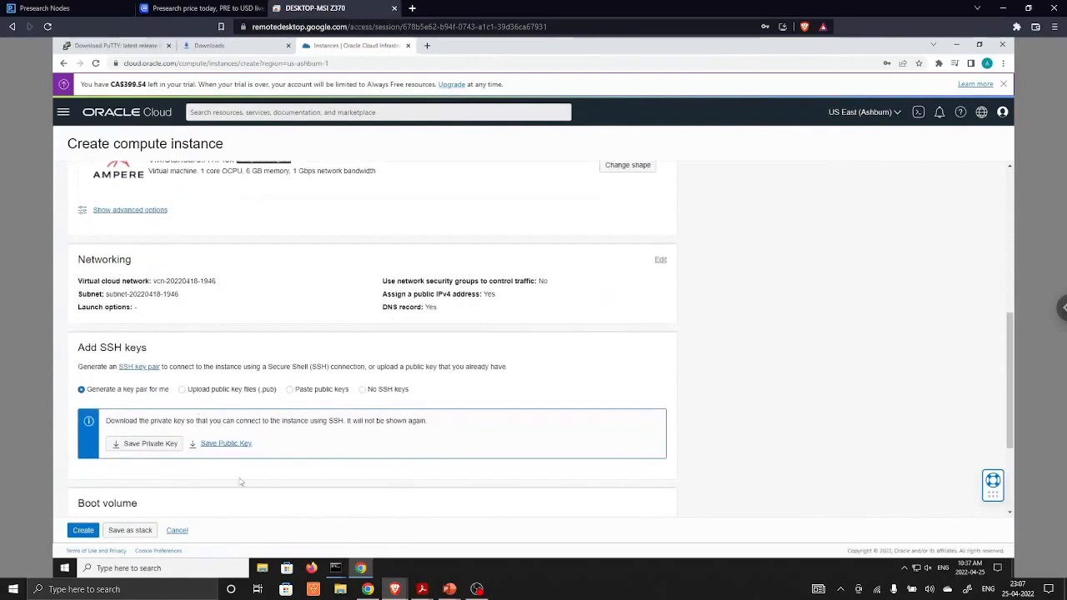
pyautogui.scroll(-3)
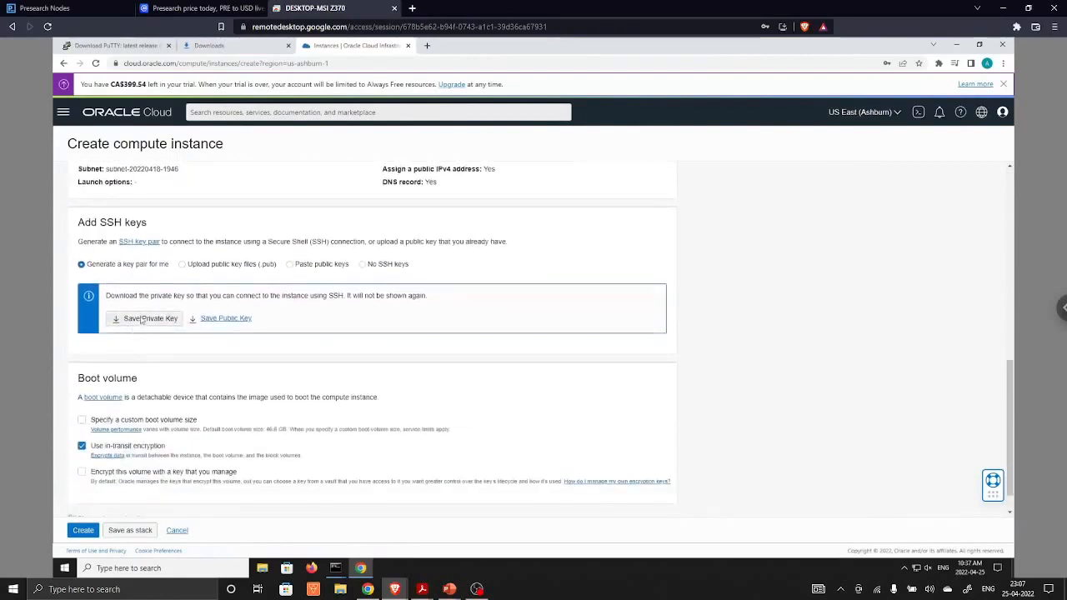
pyautogui.click(150, 319)
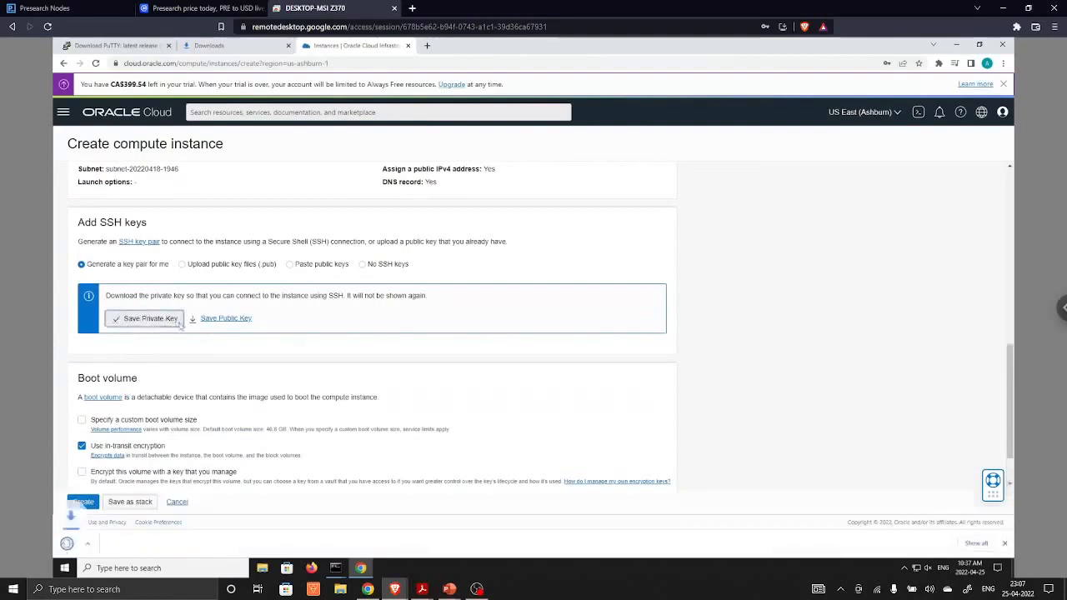
pyautogui.click(225, 319)
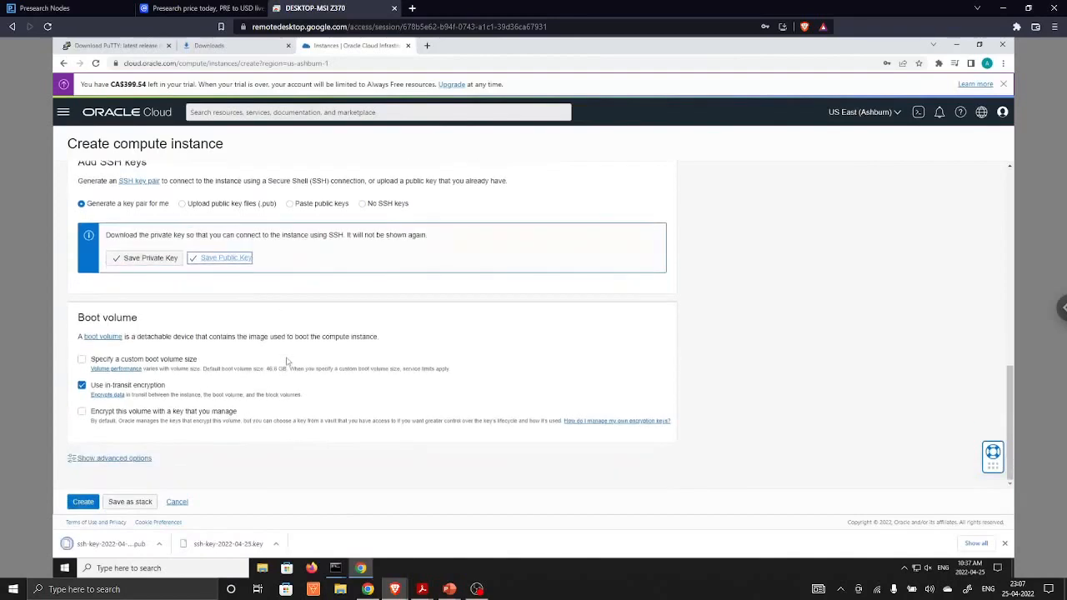
pyautogui.click(83, 501)
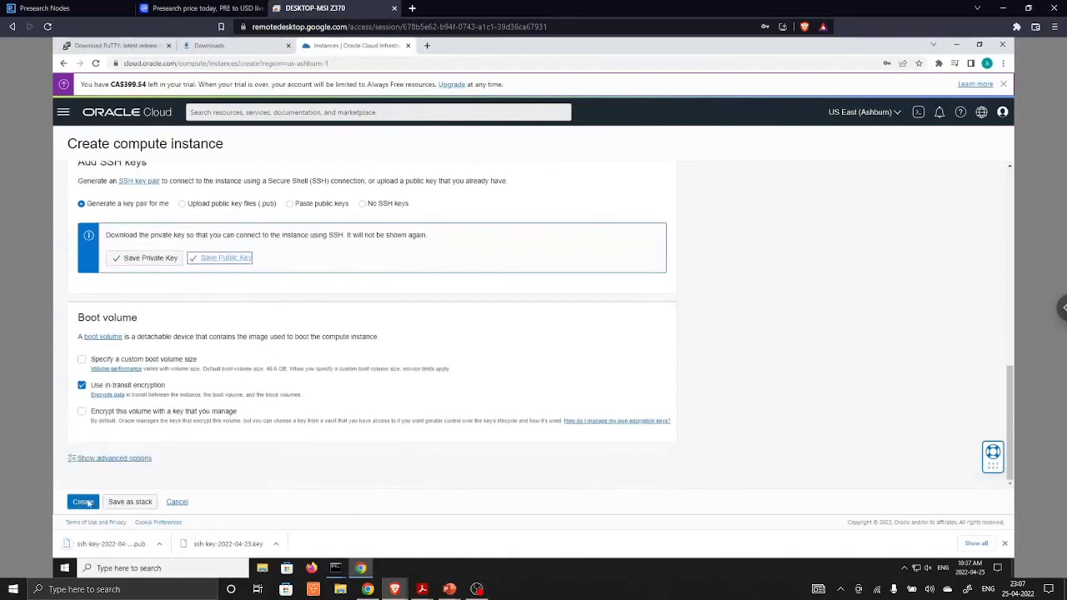
pyautogui.click(83, 501)
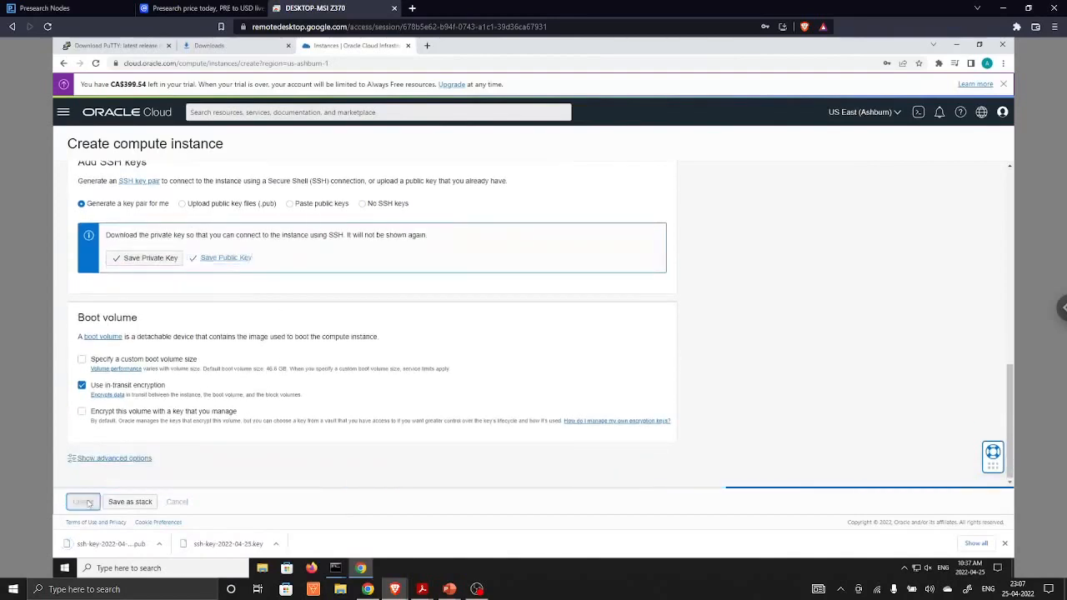
# Step: Open the 'connect to a running Linux instance' guide in a new tab
pyautogui.click(82, 501)
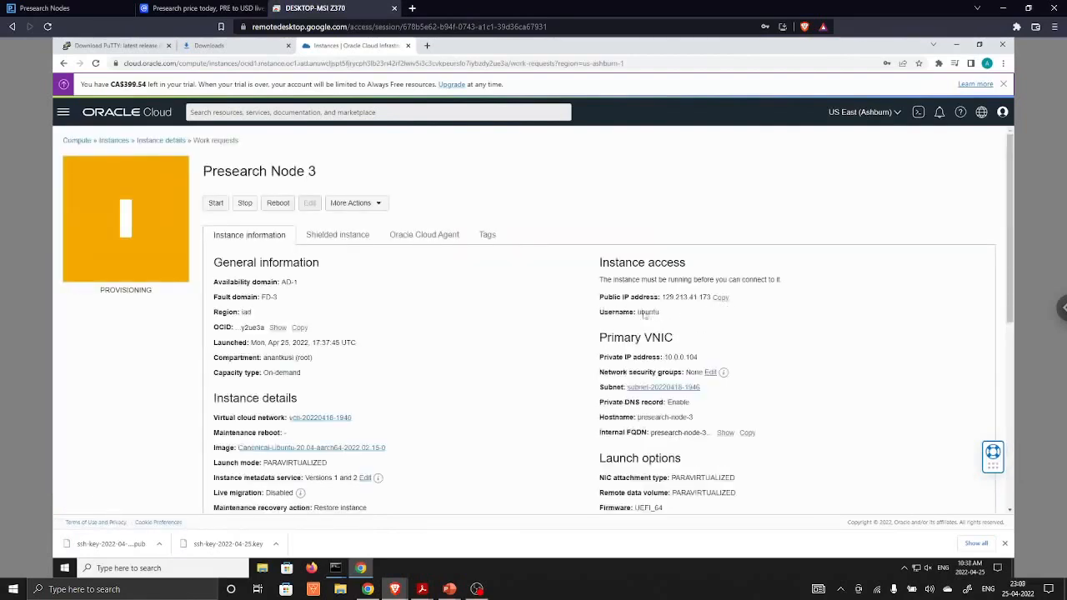
pyautogui.moveTo(624, 326)
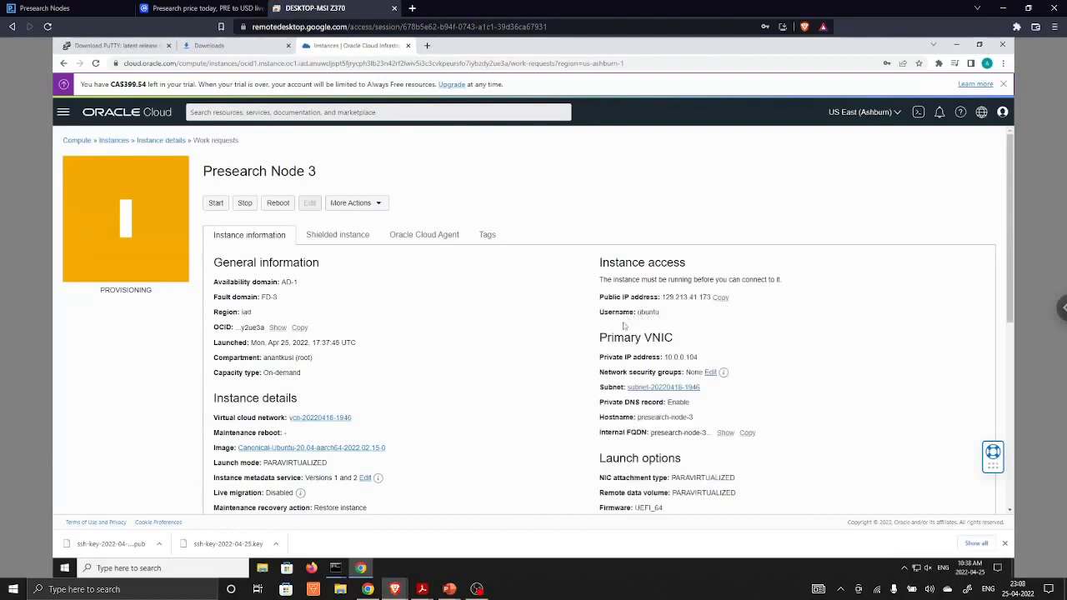
pyautogui.scroll(-3)
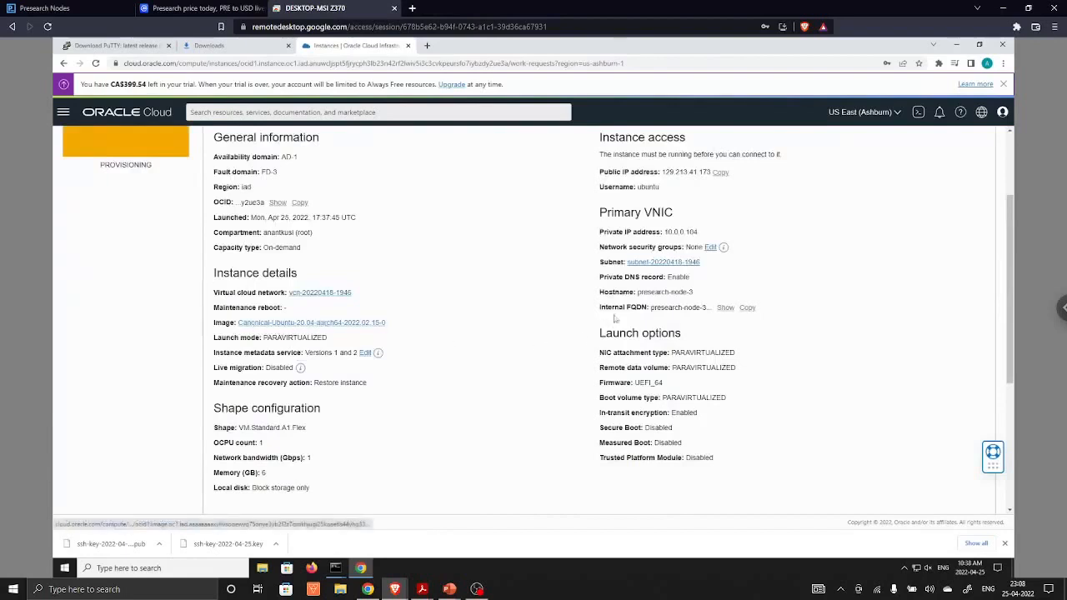
pyautogui.rightClick(644, 279)
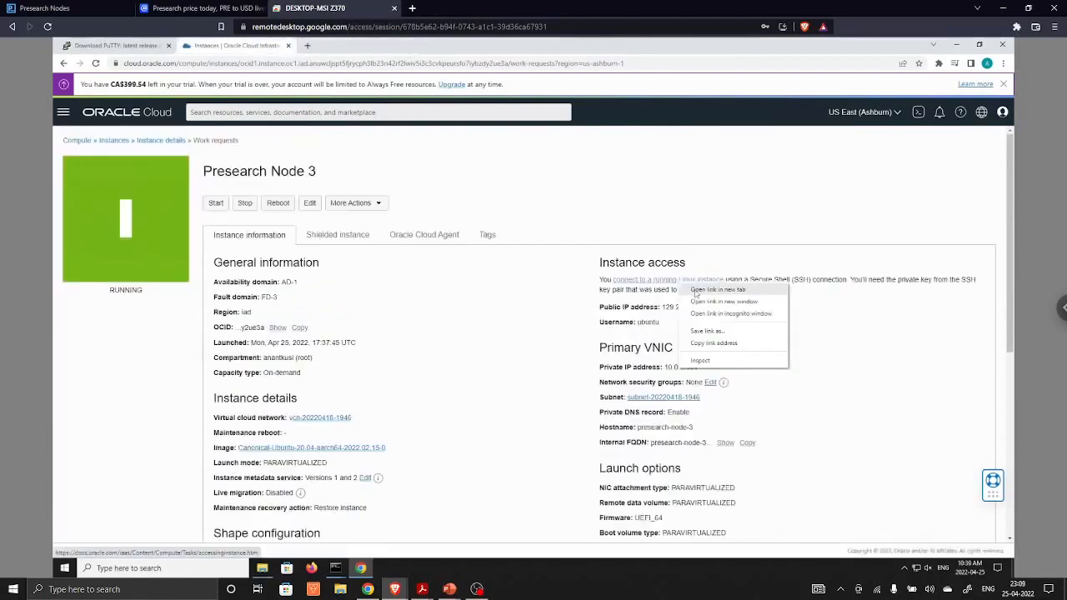
pyautogui.click(717, 289)
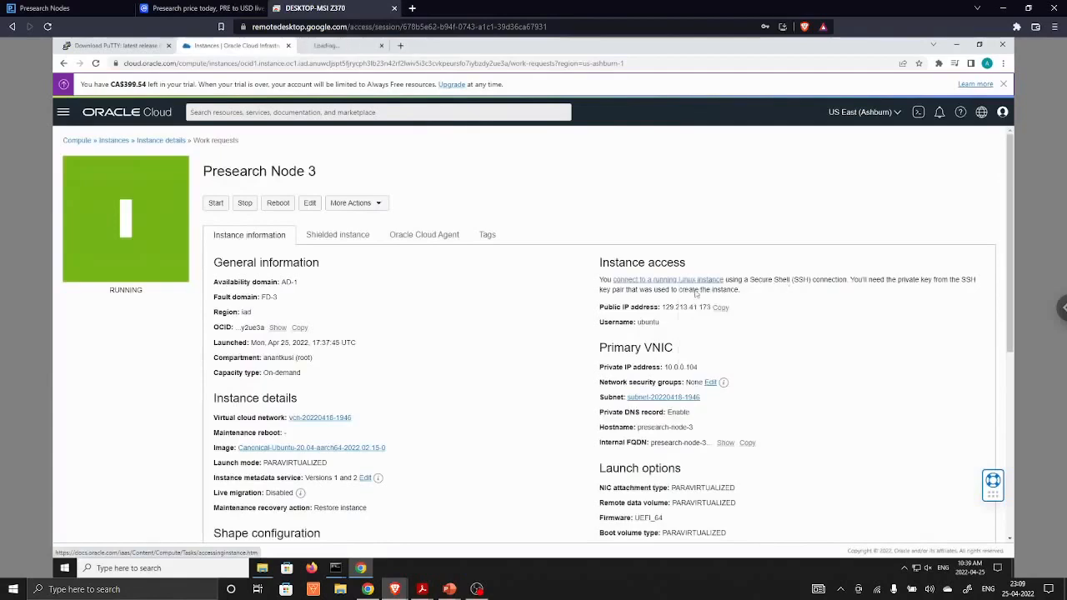
# Step: Expand 'To connect to a Linux instance from a Windows system using PuTTY' in the guide
pyautogui.click(668, 279)
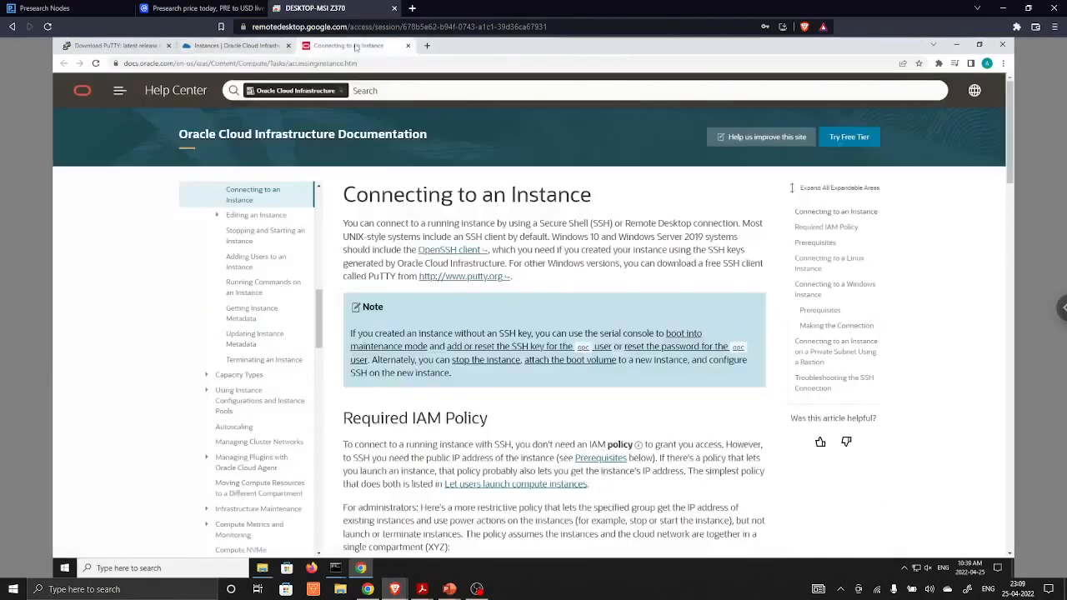
pyautogui.scroll(-3)
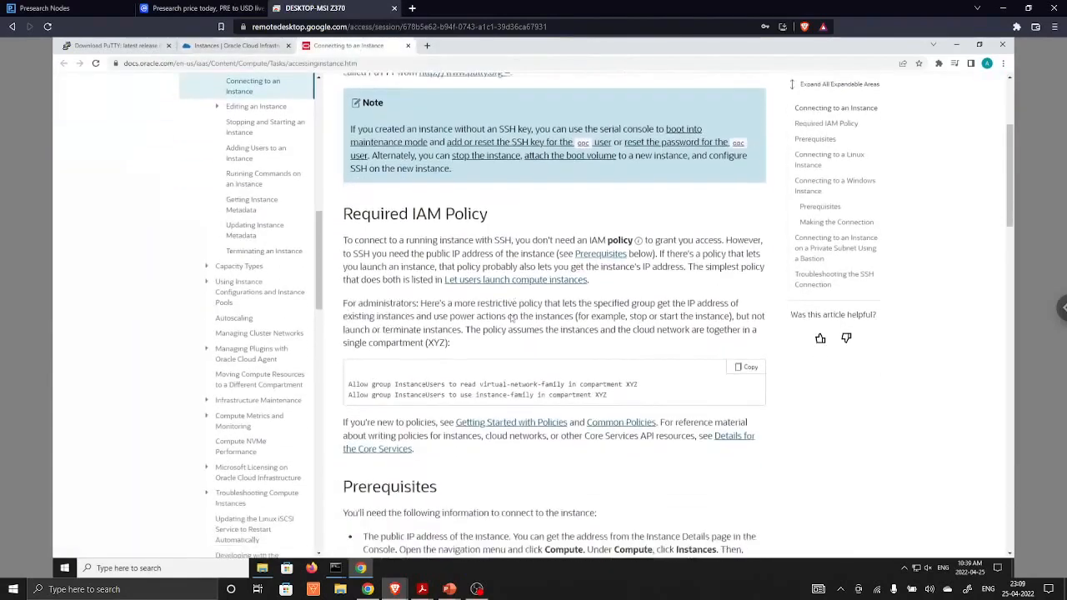
pyautogui.scroll(-3)
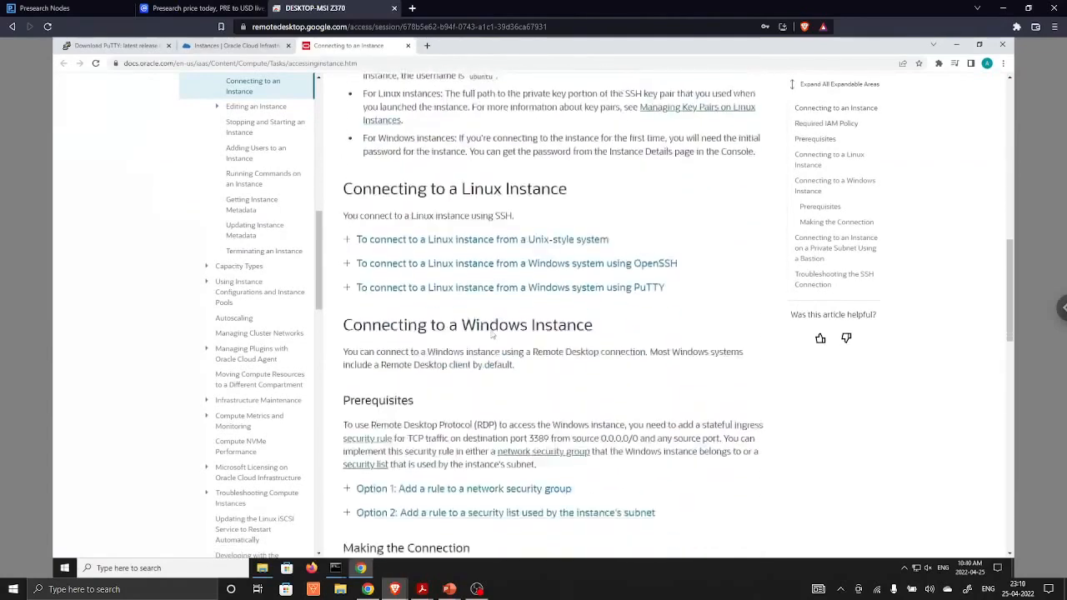
pyautogui.scroll(-3)
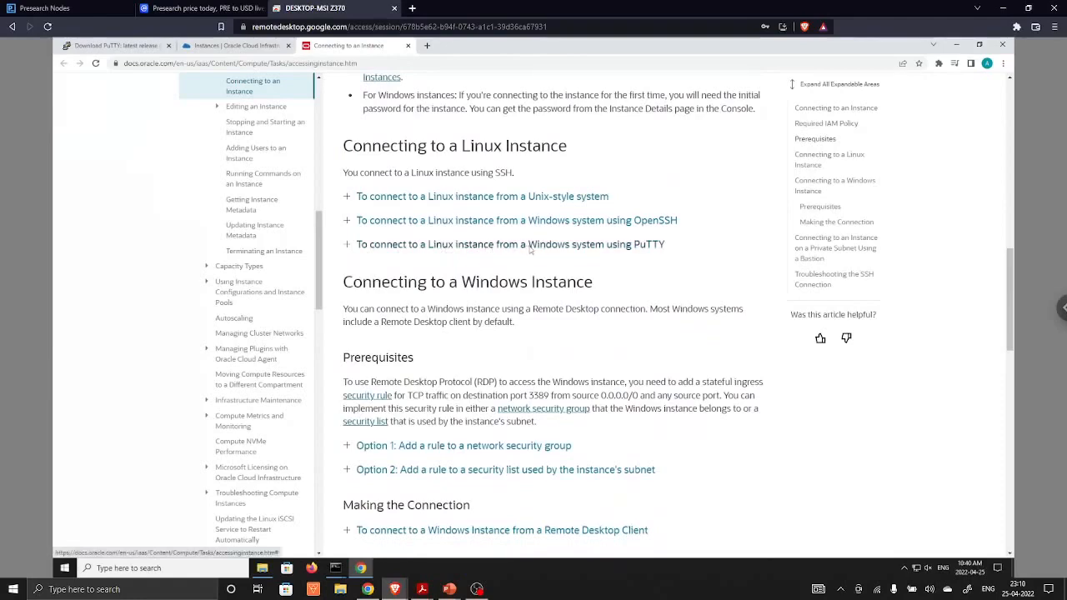
pyautogui.click(347, 245)
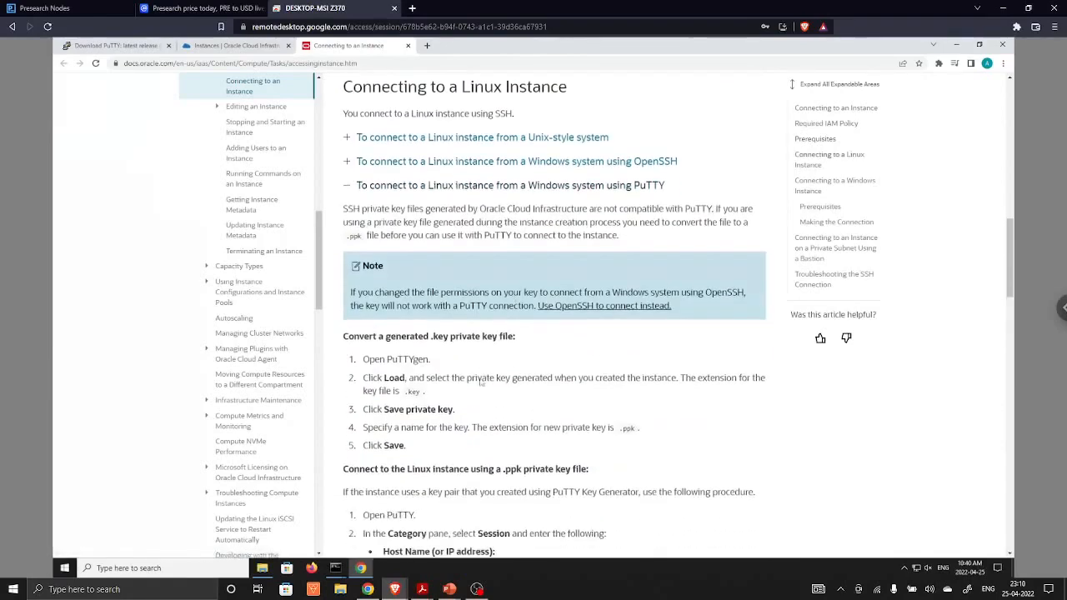
pyautogui.scroll(-3)
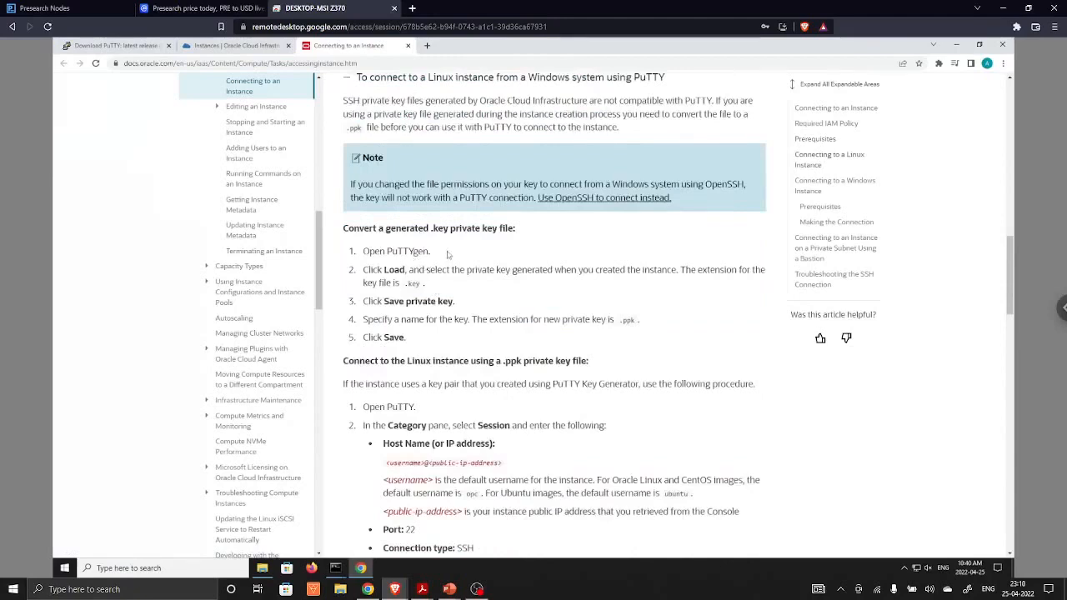
pyautogui.moveTo(460, 241)
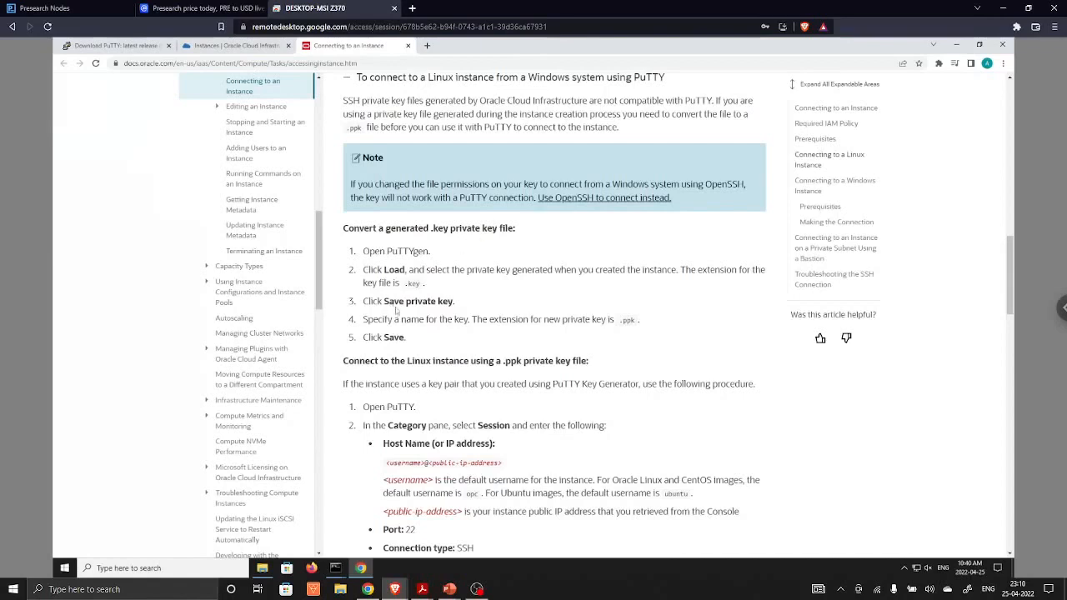
pyautogui.moveTo(436, 325)
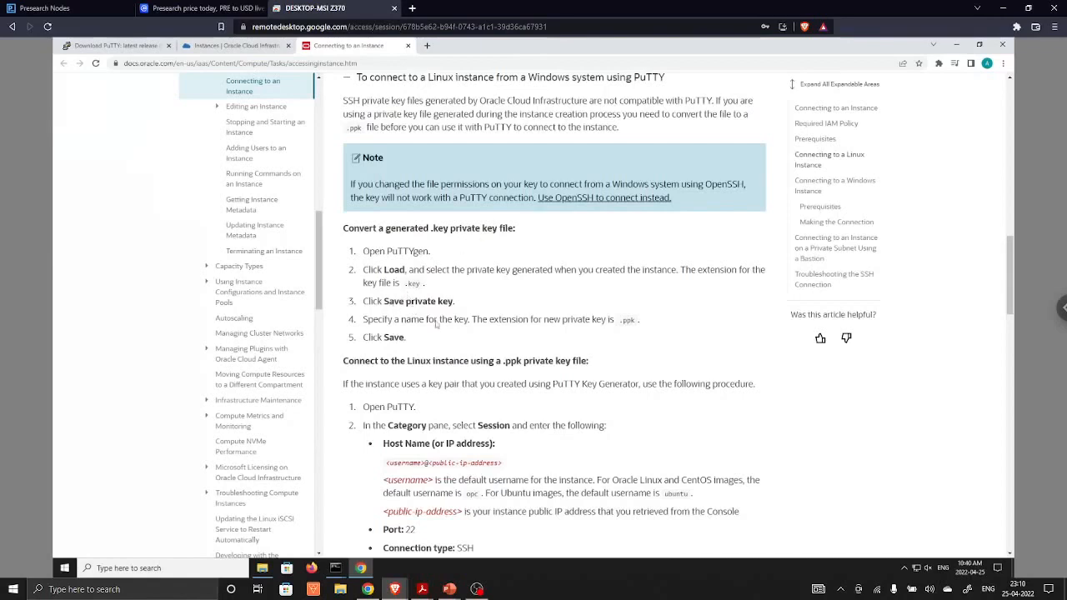
pyautogui.scroll(-3)
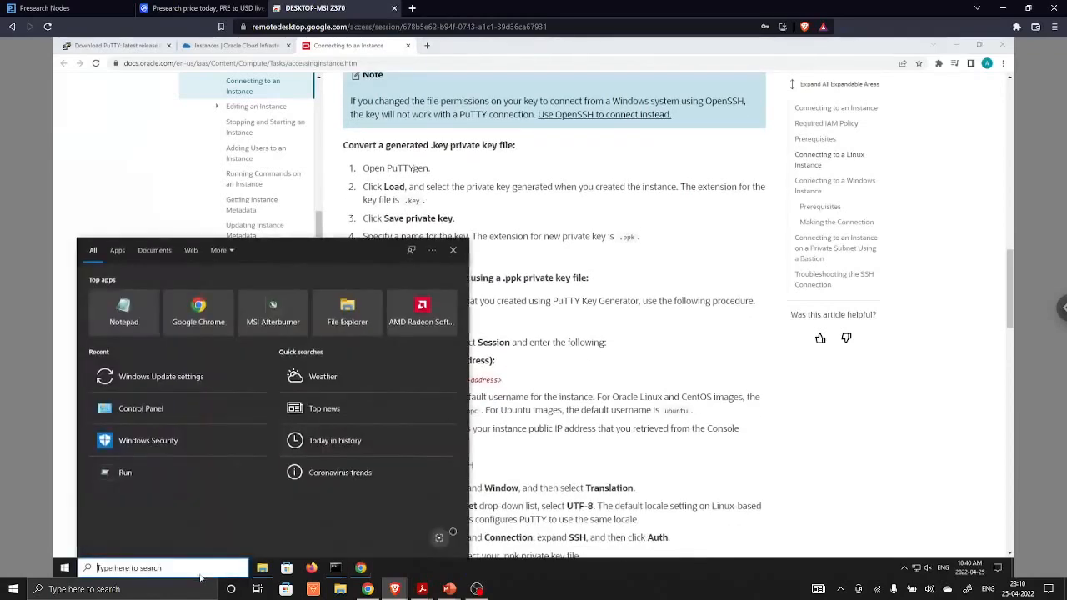
# Step: Load the ssh-key-2022-04-25.key private key into PuTTYgen, showing all file types
pyautogui.write('p')
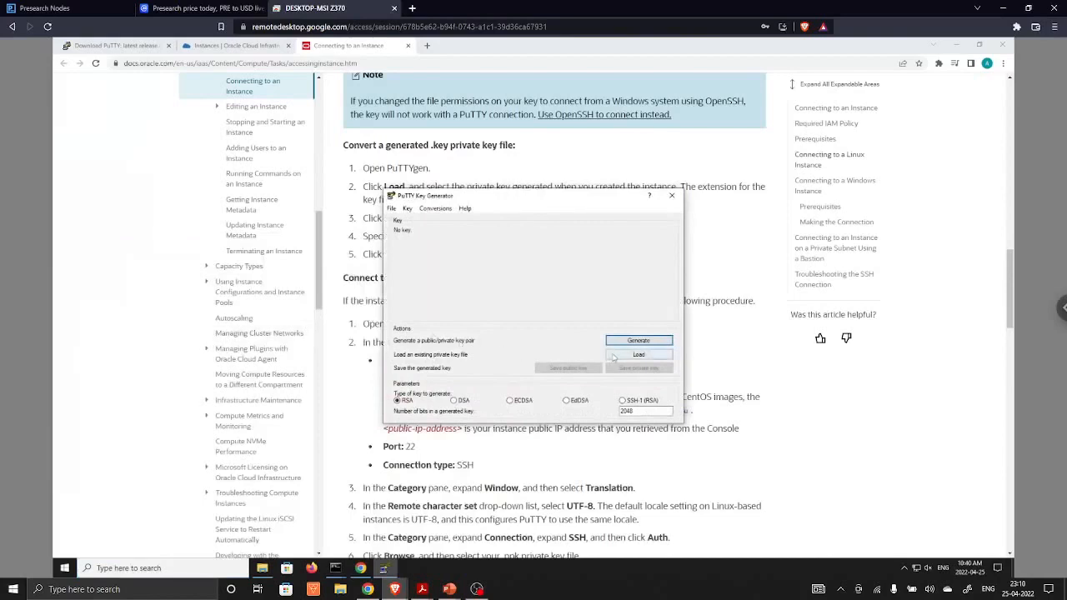
pyautogui.click(639, 355)
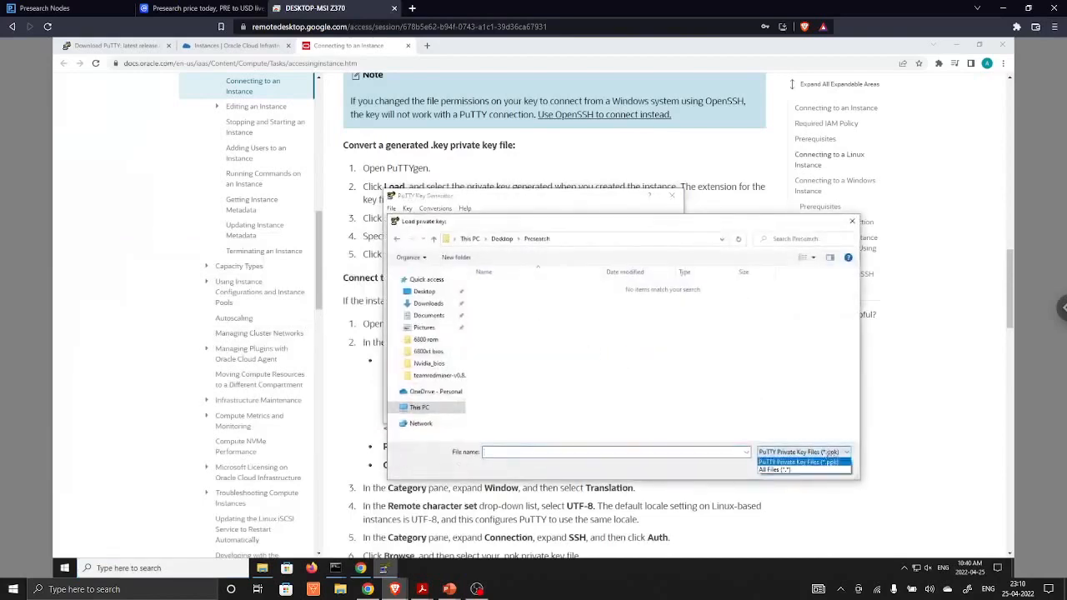
pyautogui.click(776, 469)
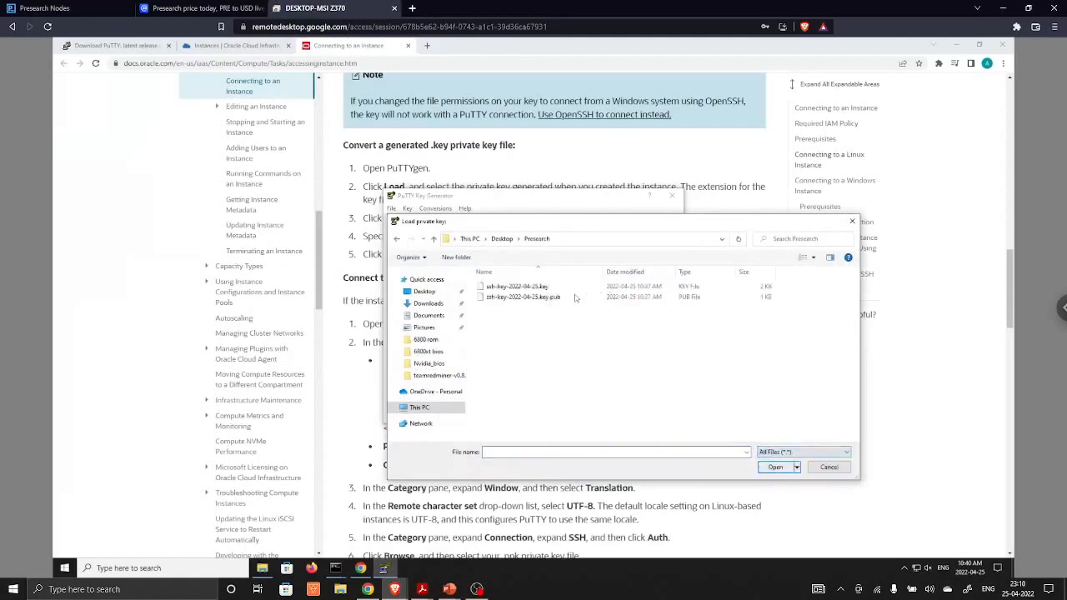
pyautogui.click(517, 286)
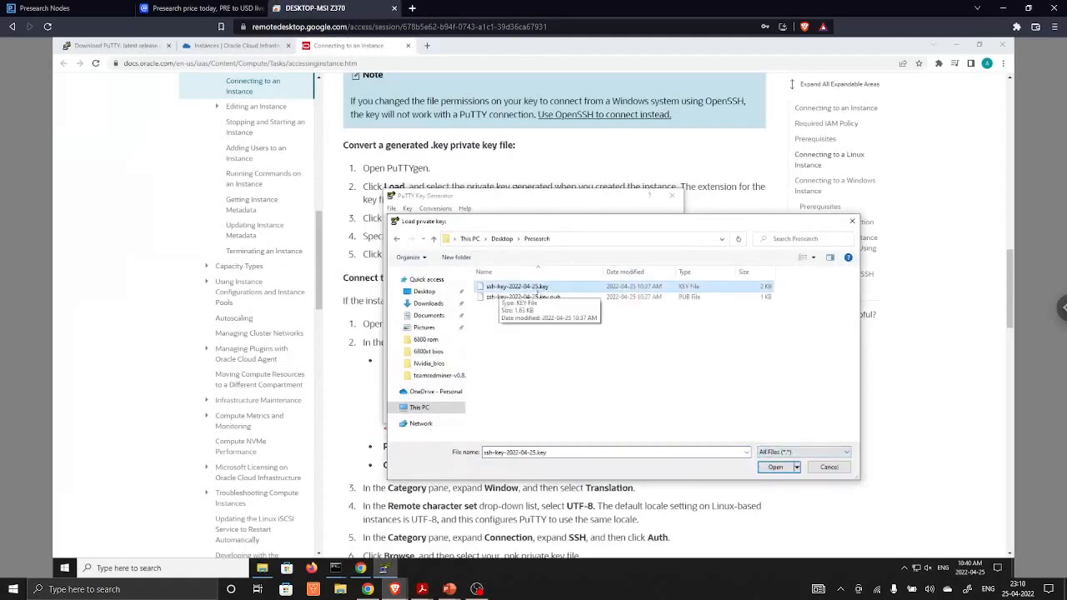
pyautogui.moveTo(551, 289)
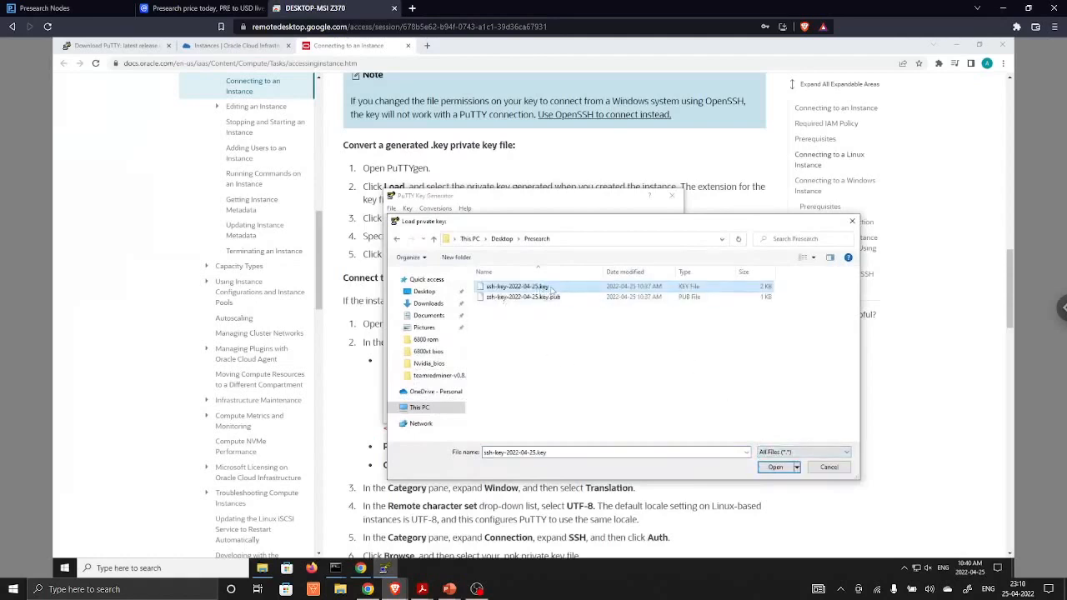
pyautogui.click(774, 466)
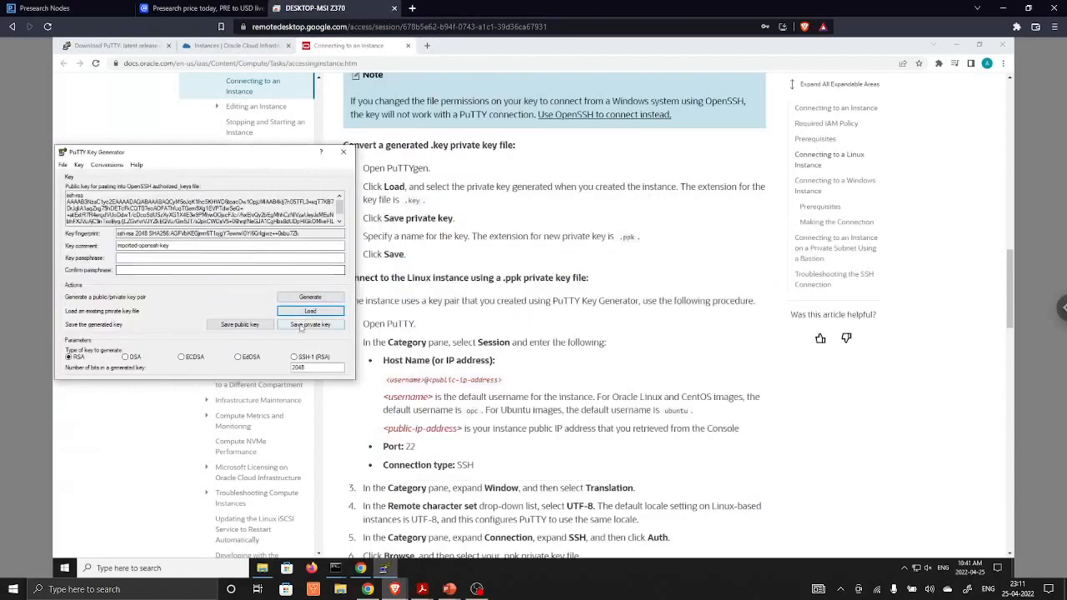
# Step: Save it without a passphrase as Presearchprivatekey.ppk
pyautogui.click(310, 325)
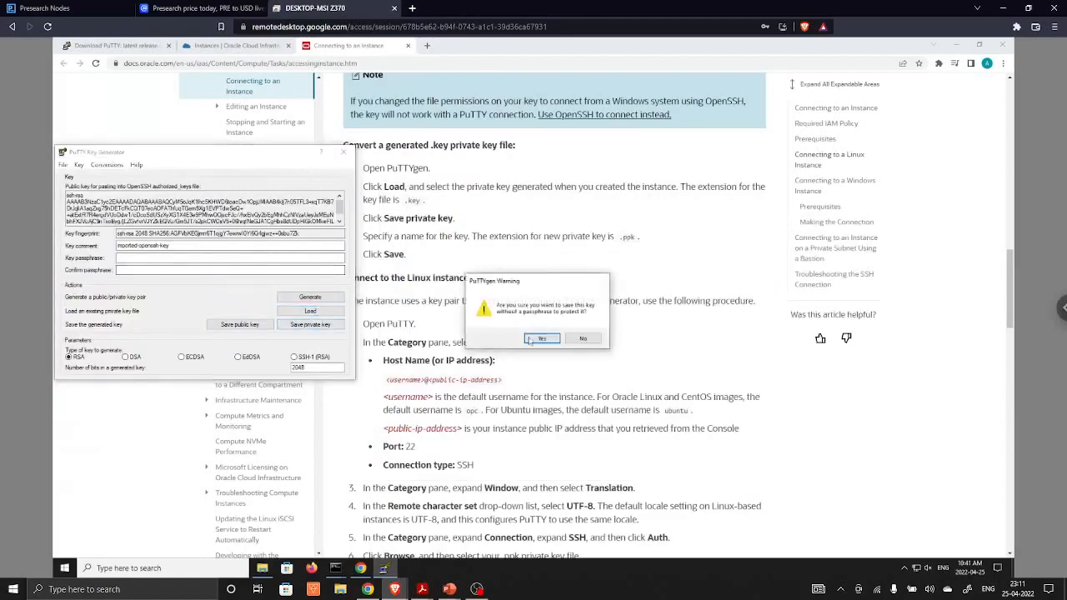
pyautogui.click(542, 337)
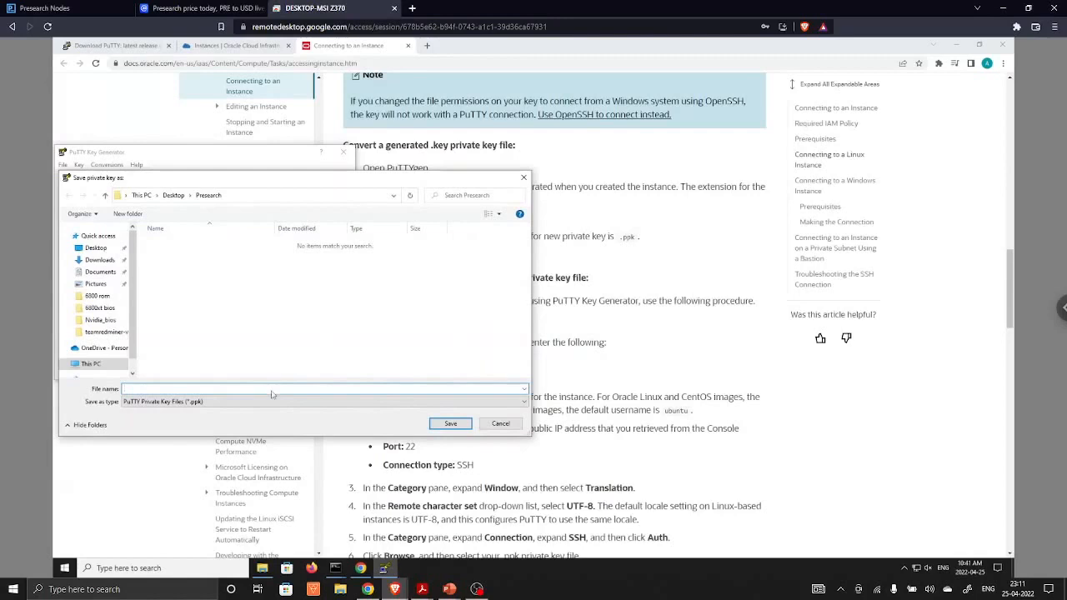
pyautogui.write('Presearch')
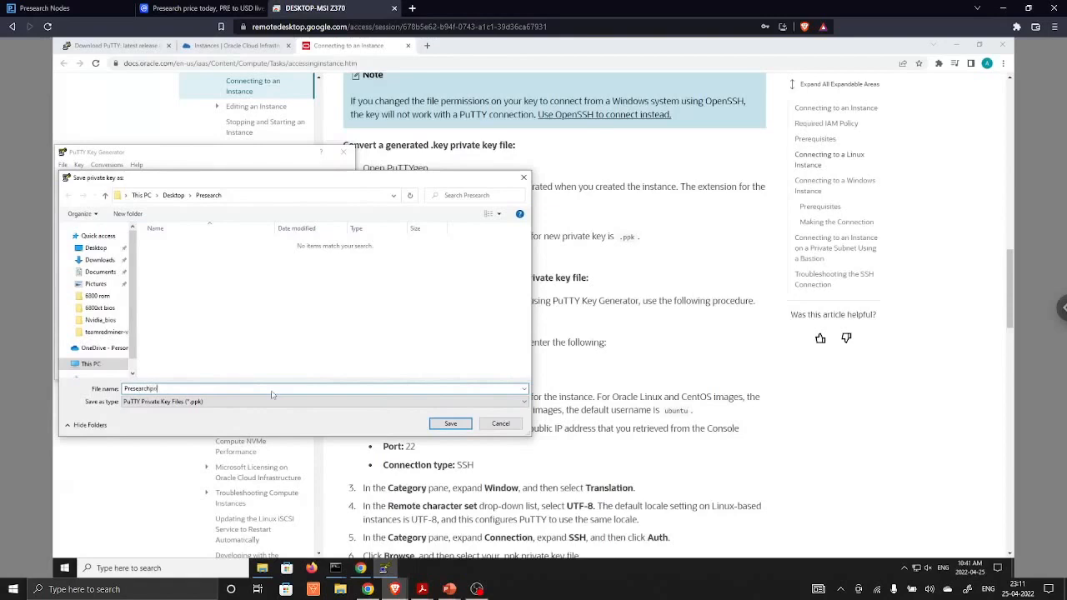
pyautogui.write('private')
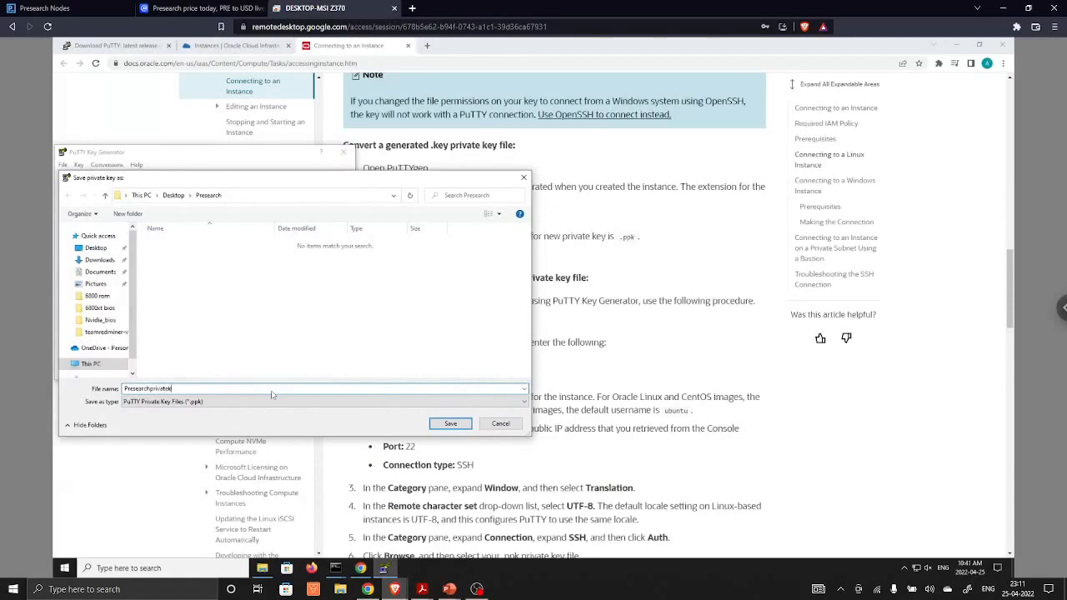
pyautogui.write('key')
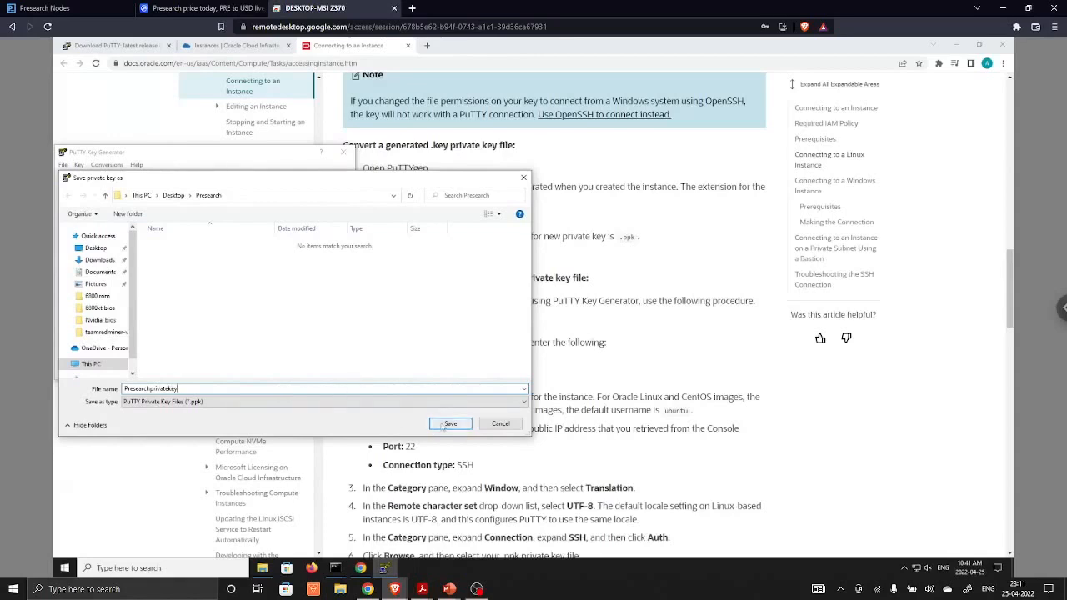
pyautogui.click(449, 424)
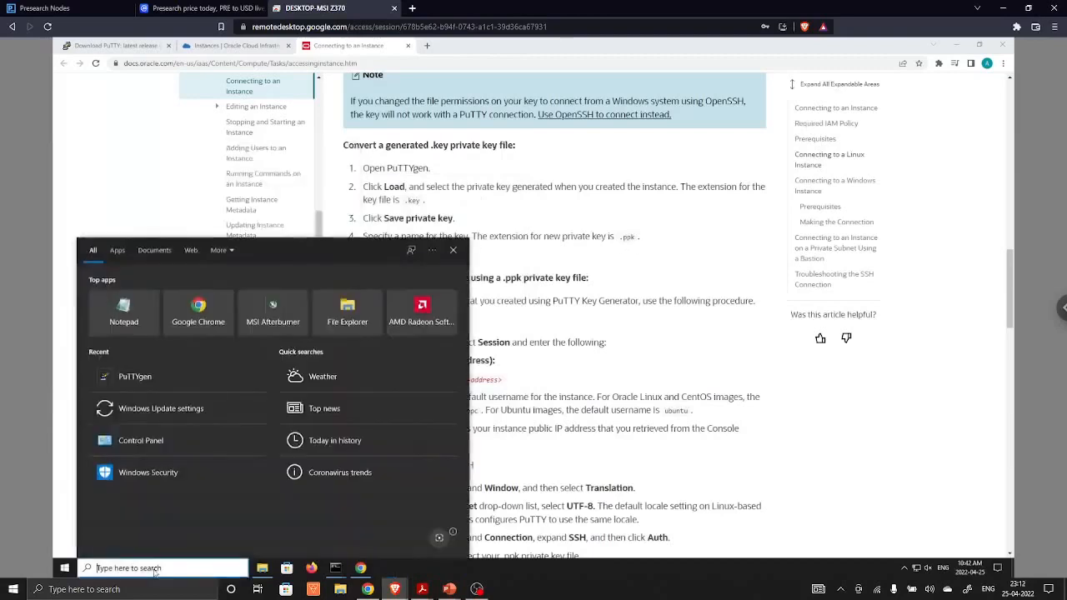
# Step: Launch PuTTY and use the instance's copied public IP for the session
pyautogui.write('Putt')
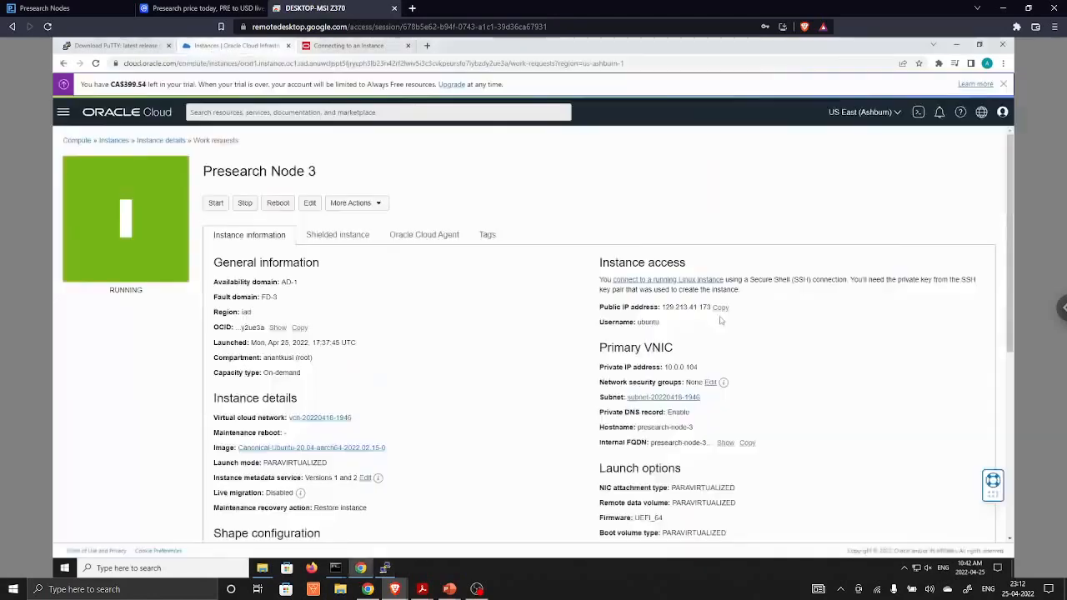
pyautogui.click(719, 307)
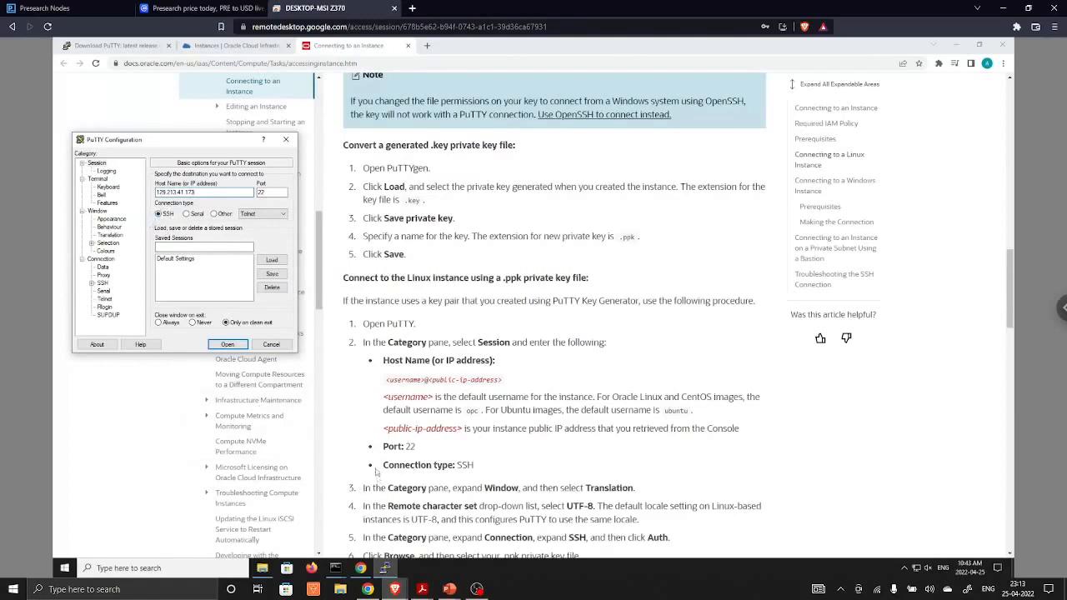
pyautogui.scroll(-3)
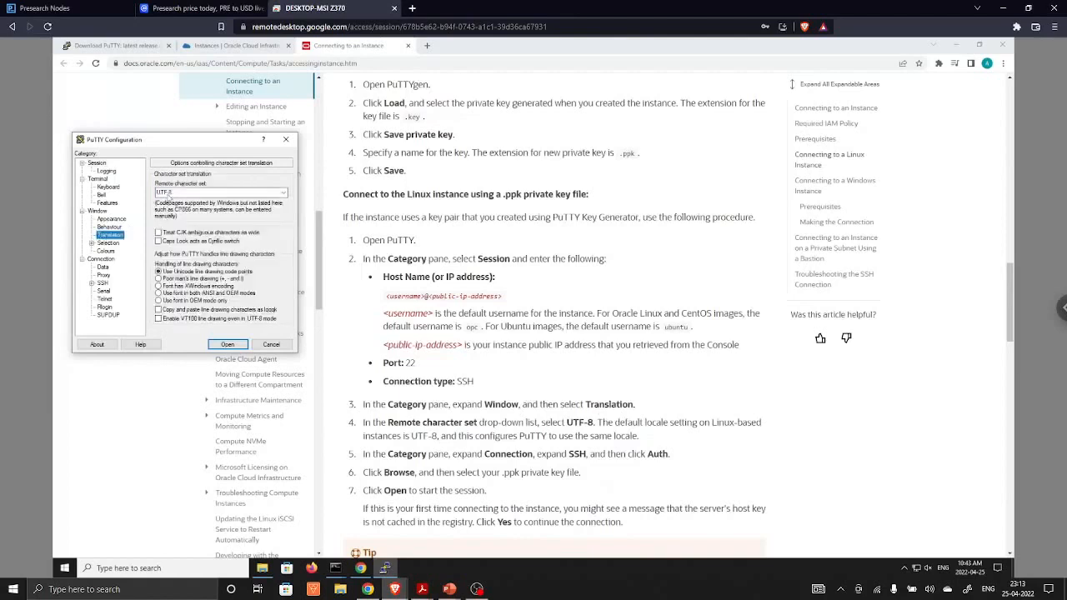
pyautogui.scroll(-3)
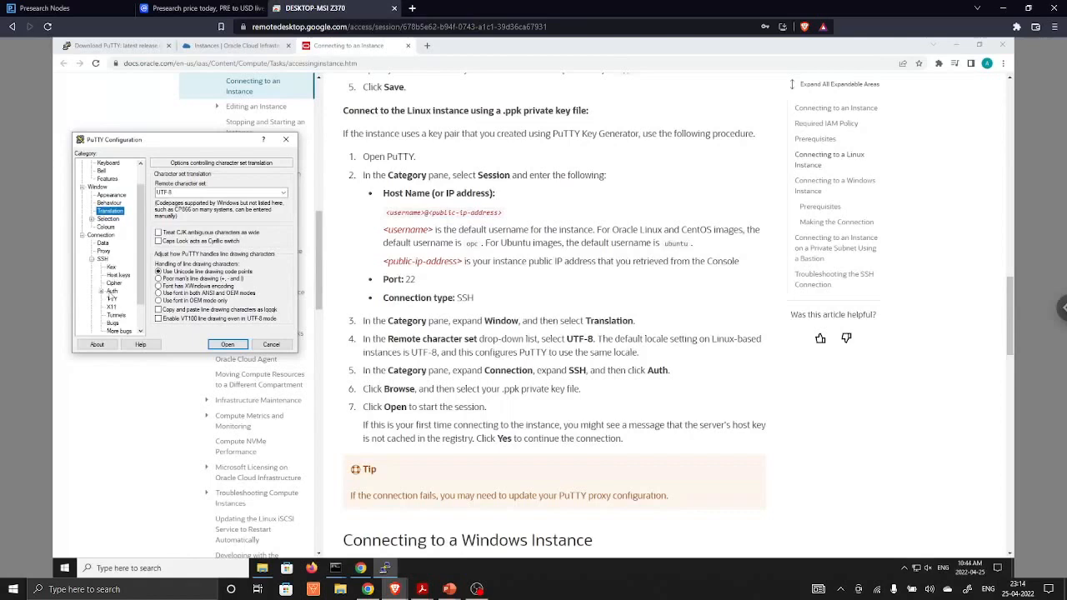
# Step: Authenticate with Presearchprivatekey from Desktop\Presearch and start the SSH session
pyautogui.click(111, 291)
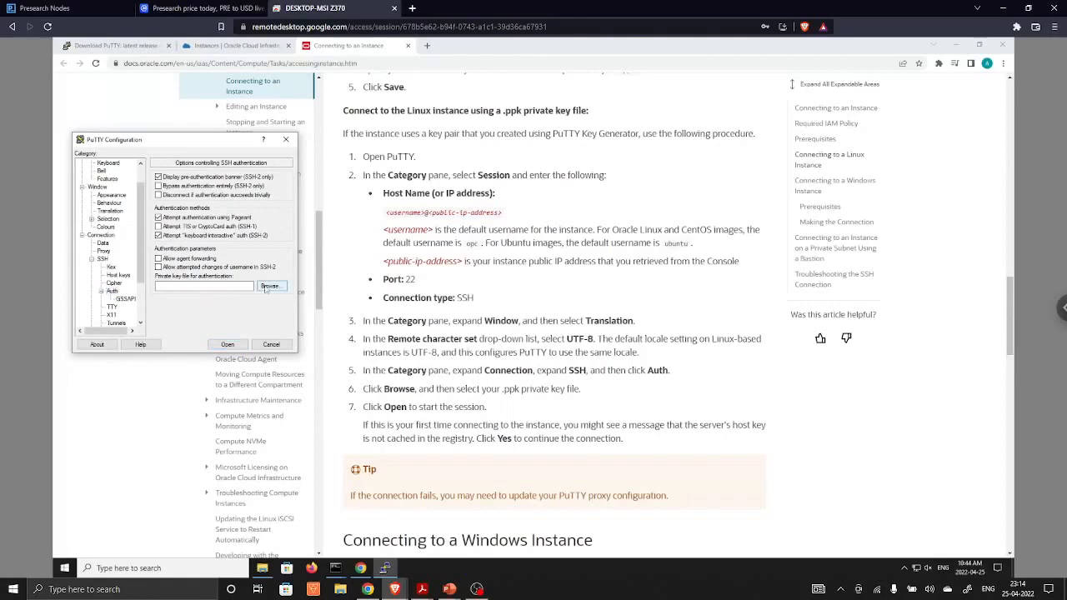
pyautogui.click(271, 286)
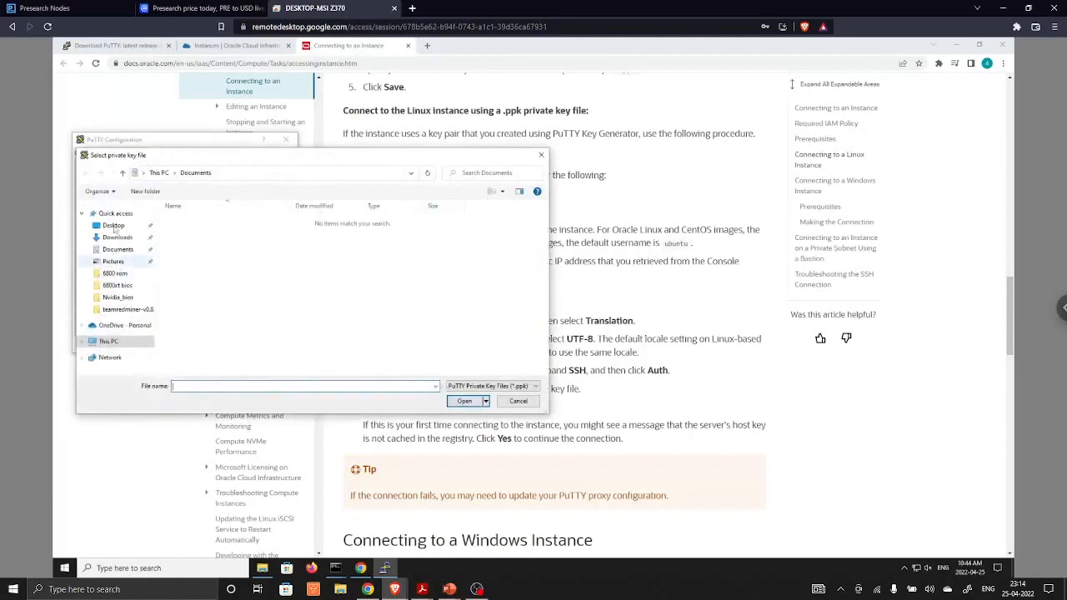
pyautogui.click(112, 225)
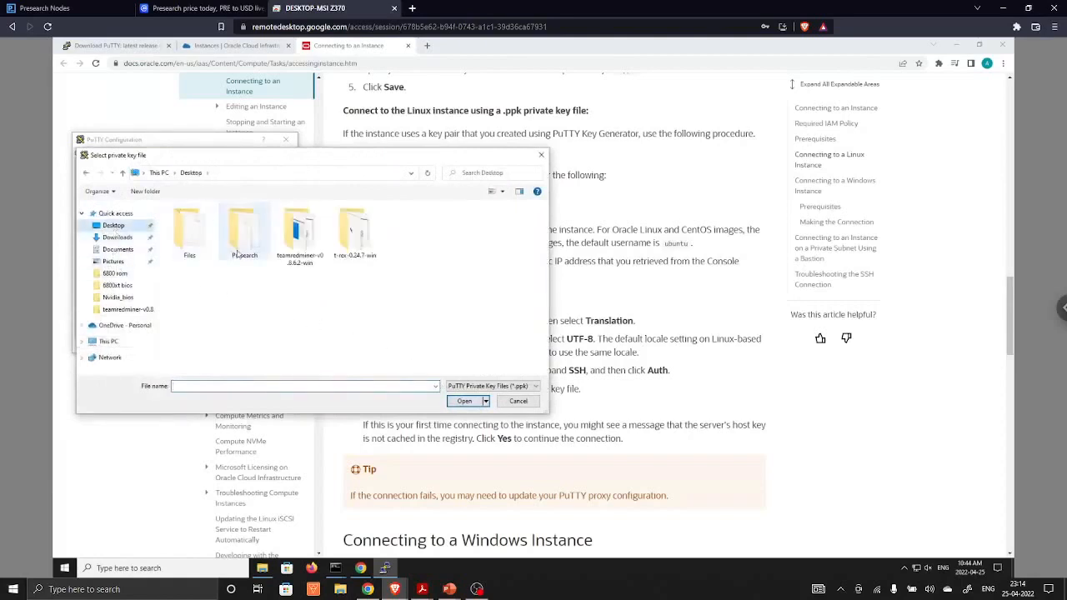
pyautogui.doubleClick(244, 229)
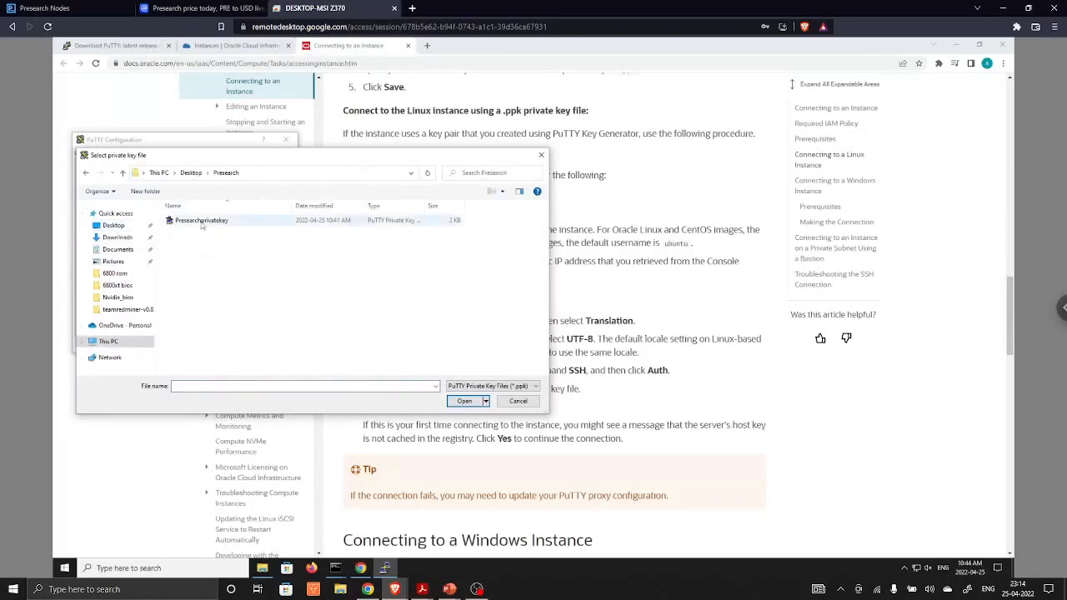
pyautogui.click(463, 401)
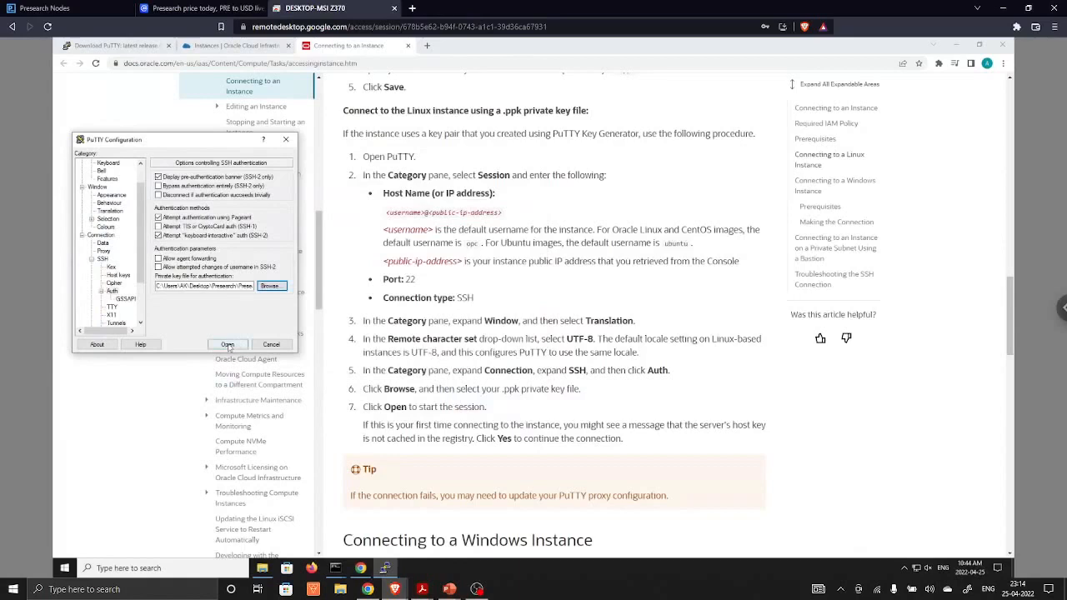
pyautogui.click(227, 345)
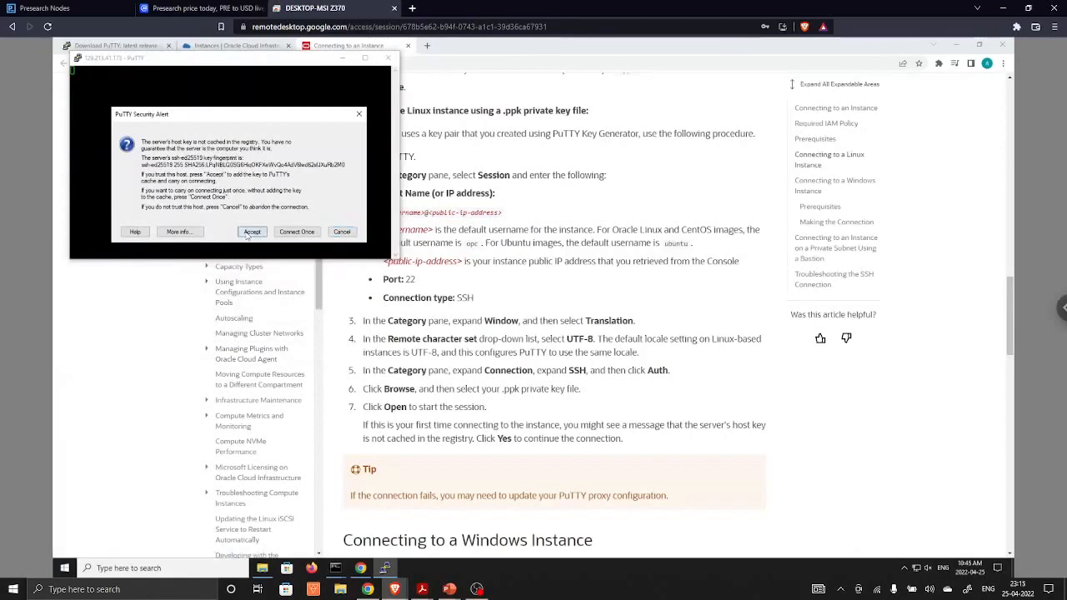
# Step: Trust the host key, then run the curl get-docker.sh download and sudo sh get-docker.sh
pyautogui.click(251, 232)
pyautogui.write('ub')
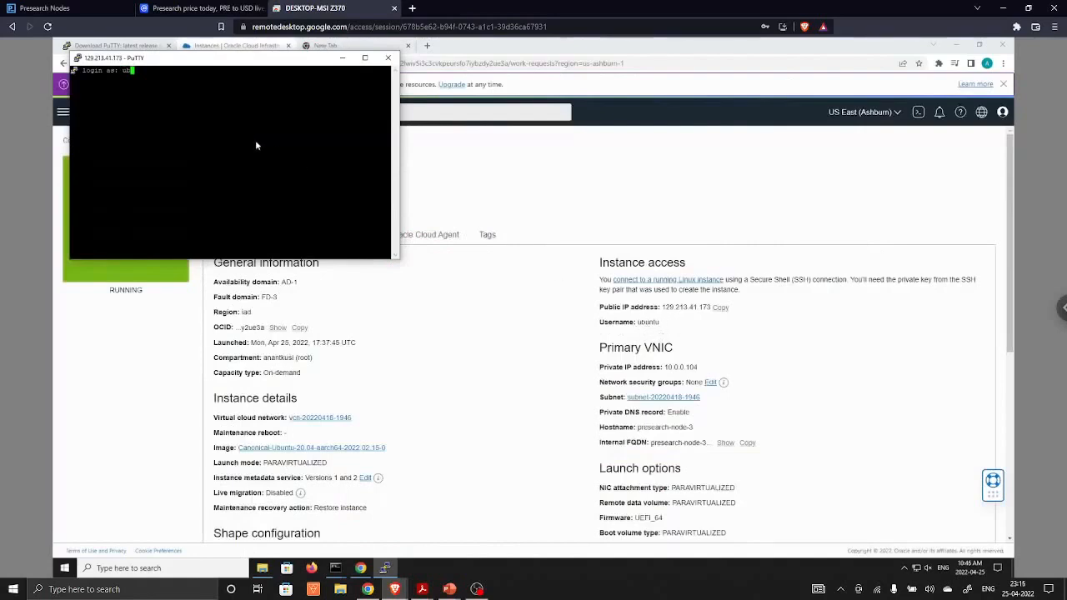
pyautogui.click(475, 45)
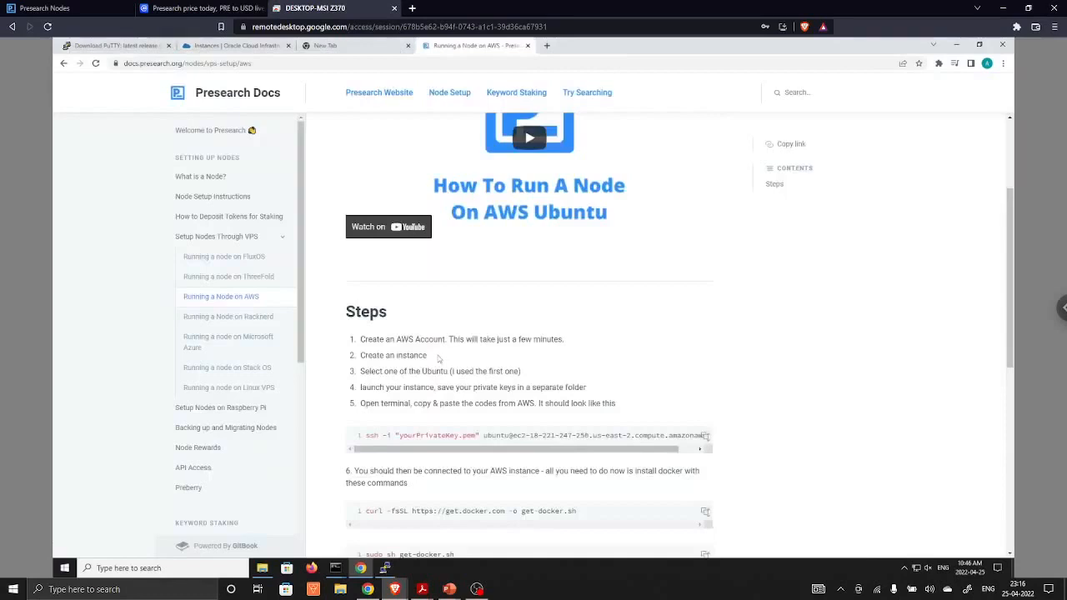
pyautogui.scroll(-3)
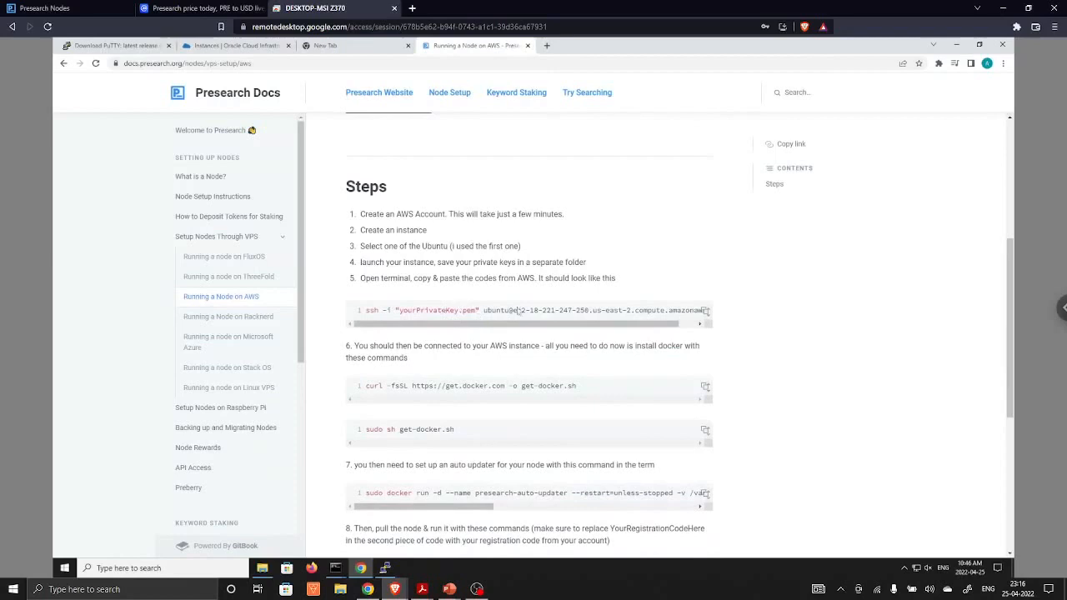
pyautogui.moveTo(705, 385)
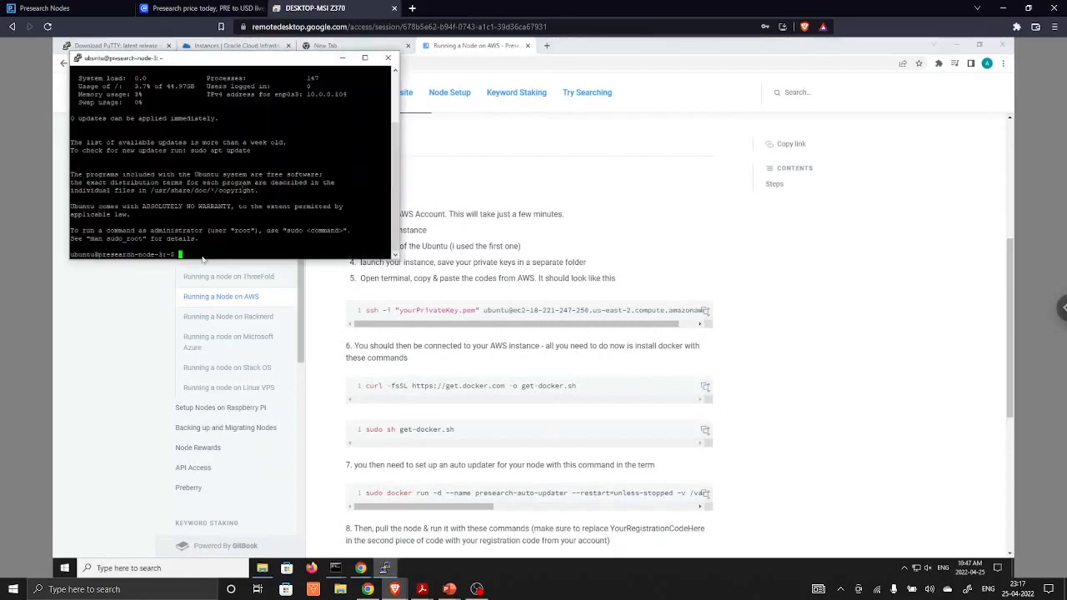
pyautogui.write('curl -fsSL https://get.docker.com -o get-docker.sh')
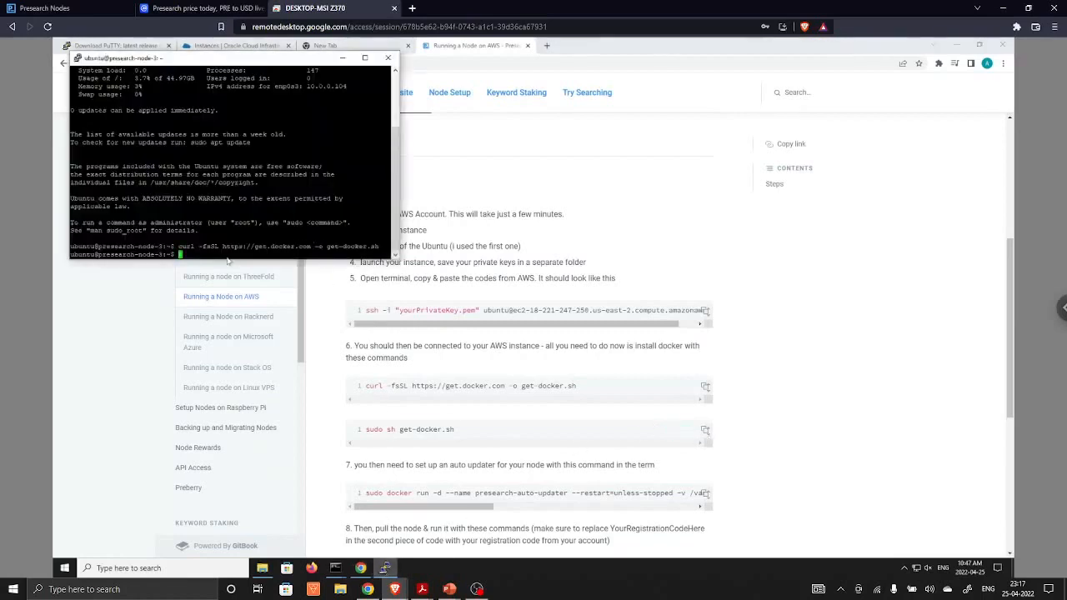
pyautogui.write('sudo sh get-docker.sh')
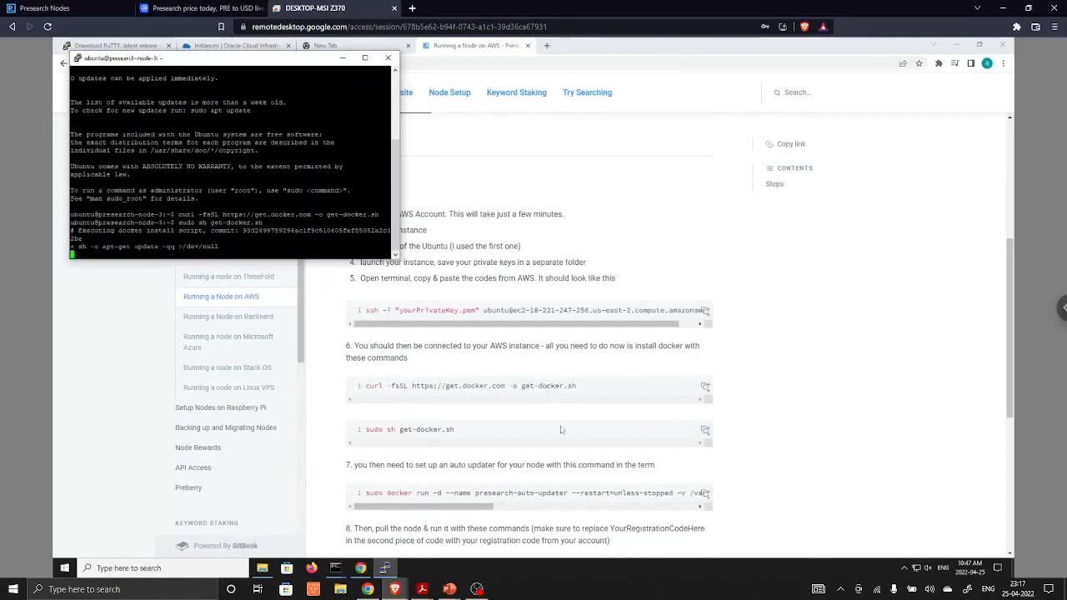
# Step: Let Docker Engine 20.10.14 finish installing and the presearch/node image begin pulling
pyautogui.scroll(-3)
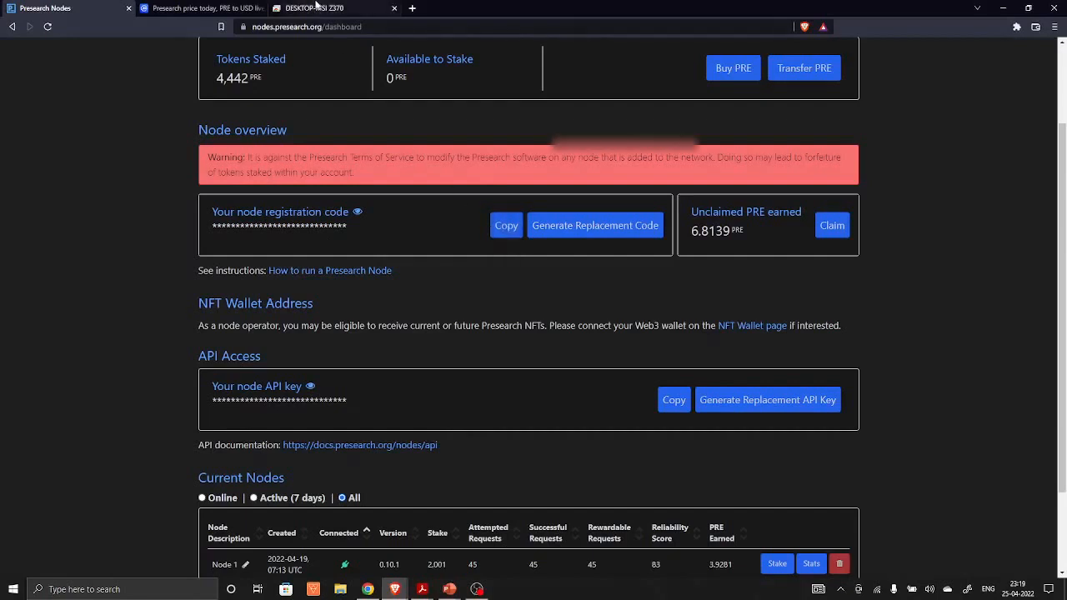
pyautogui.click(315, 8)
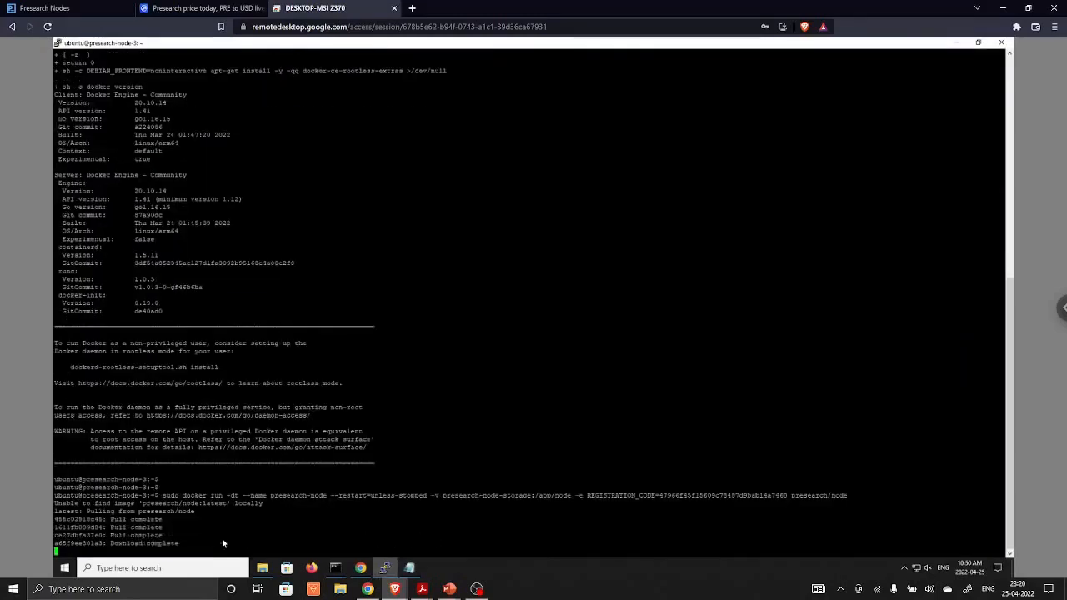
pyautogui.scroll(-3)
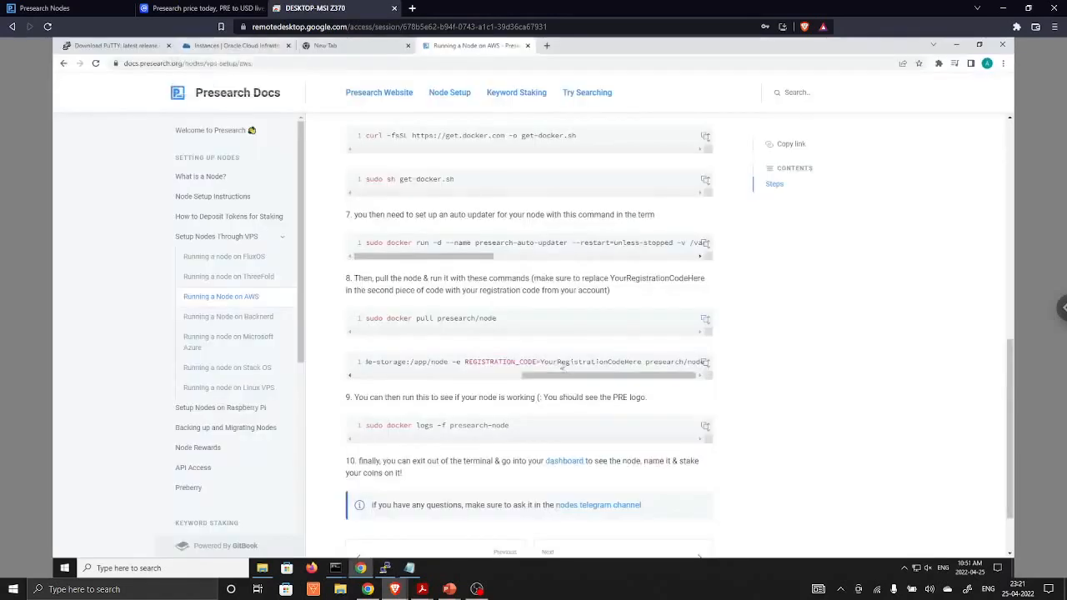
pyautogui.moveTo(640, 365)
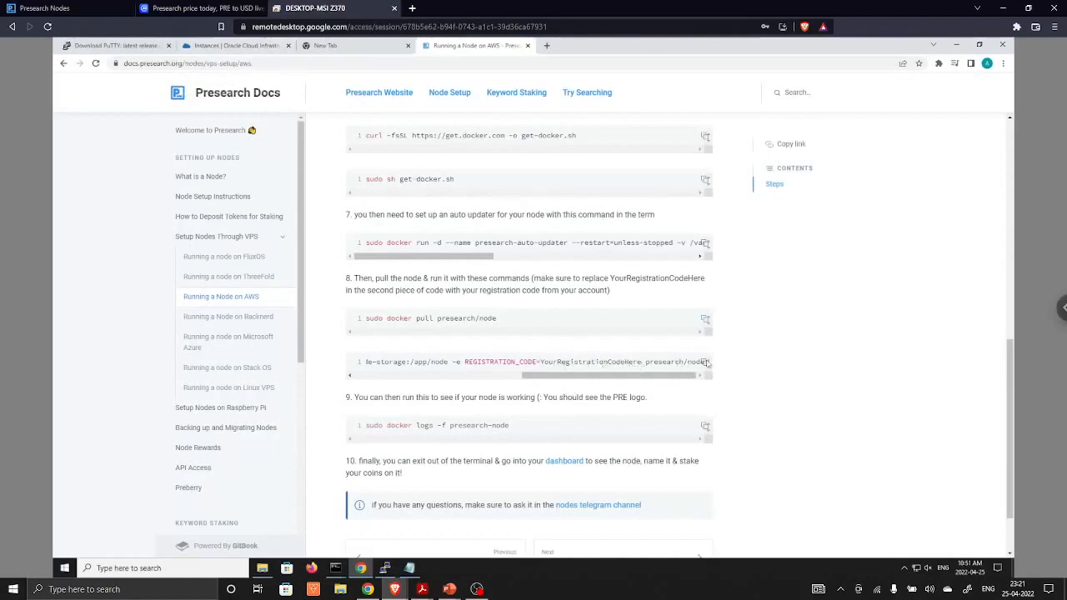
pyautogui.moveTo(551, 425)
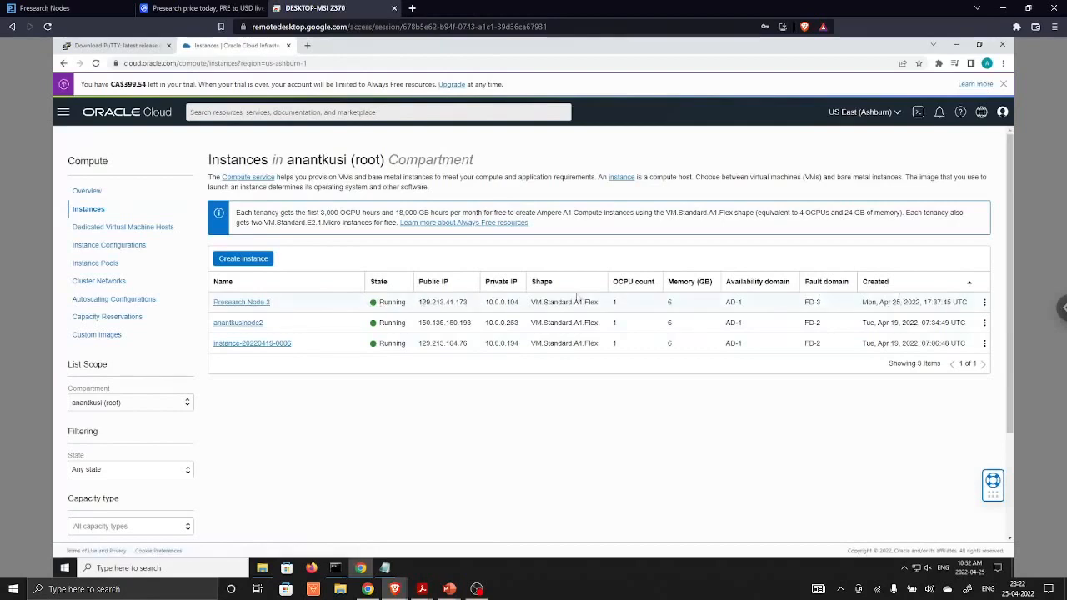
# Step: View the new node's statistics and edit its description on the dashboard
pyautogui.click(45, 8)
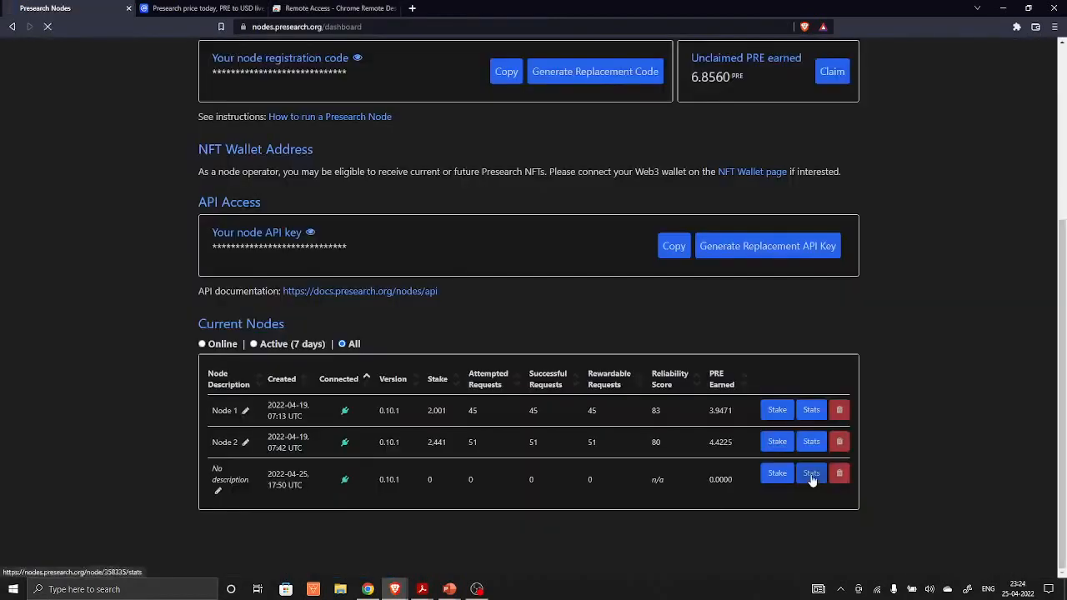
pyautogui.click(811, 472)
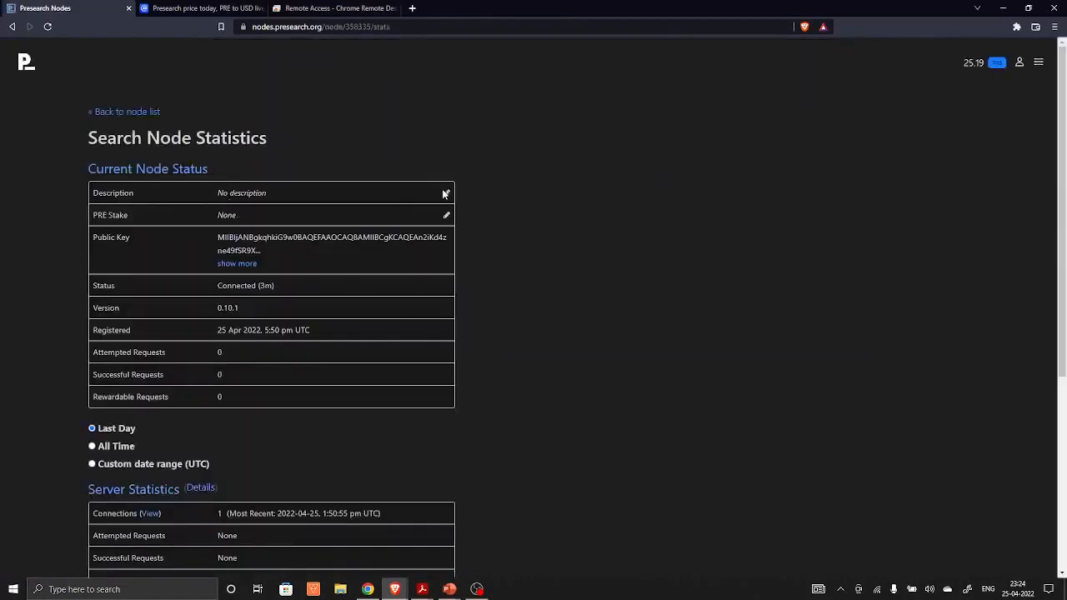
pyautogui.click(445, 193)
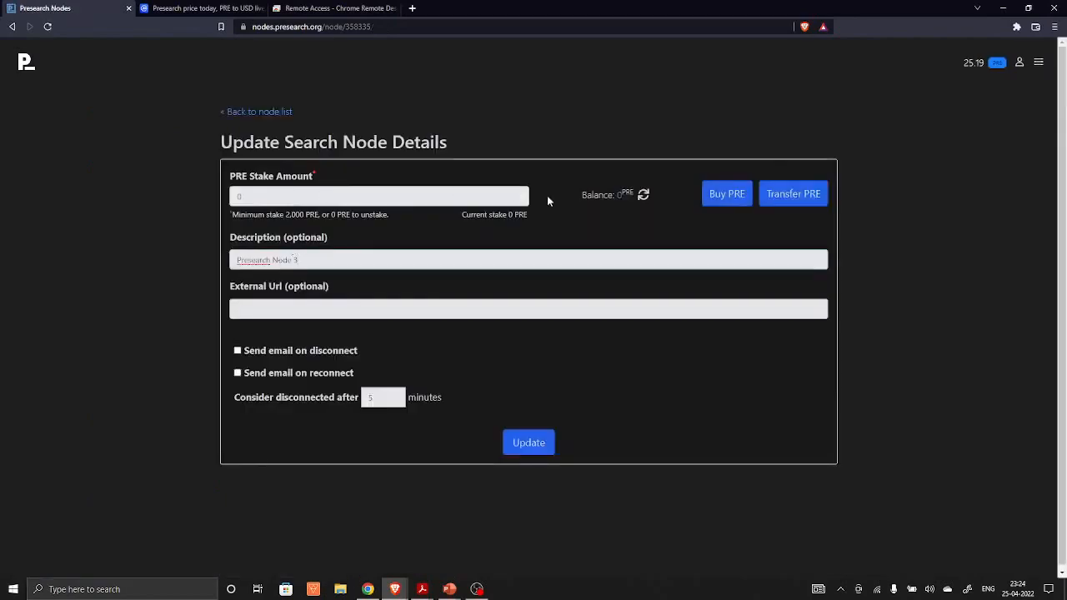
pyautogui.moveTo(624, 190)
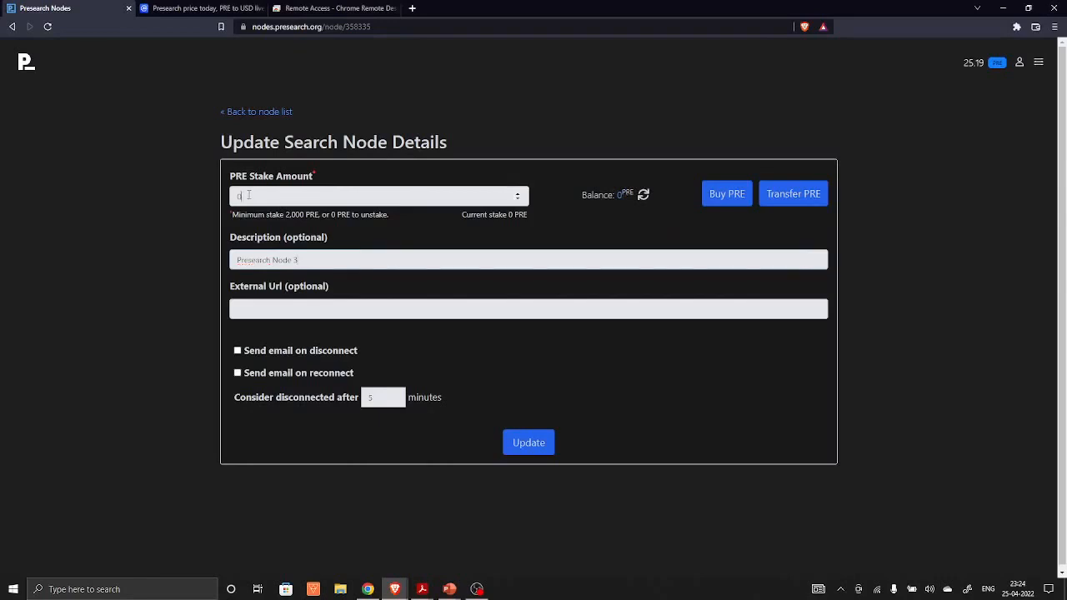
# Step: Enter a 2000 stake, tick 'Send email on disconnect', and update the node
pyautogui.write('2000')
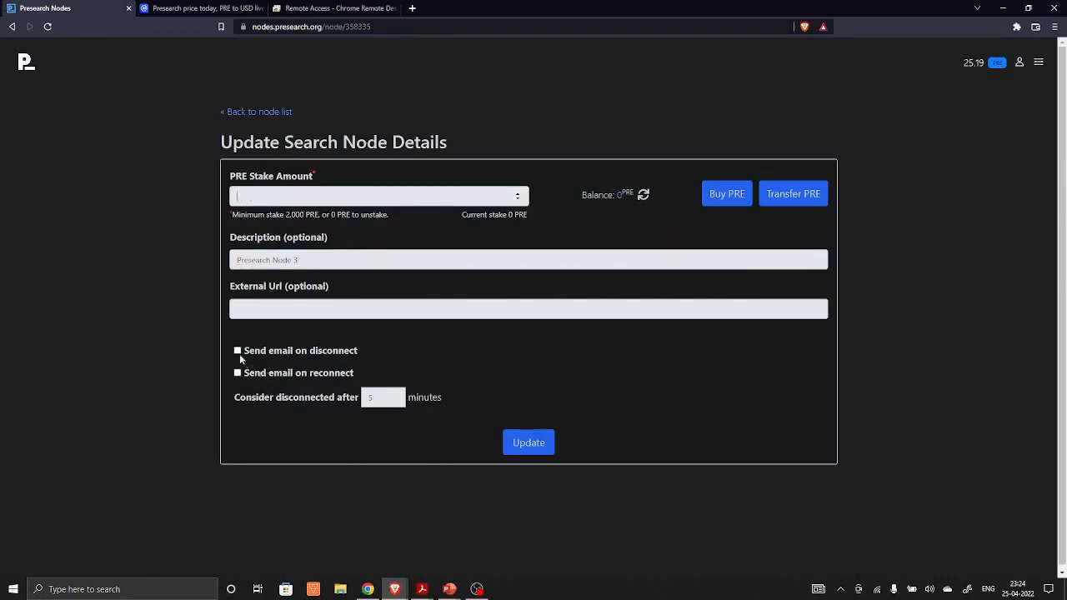
pyautogui.click(238, 350)
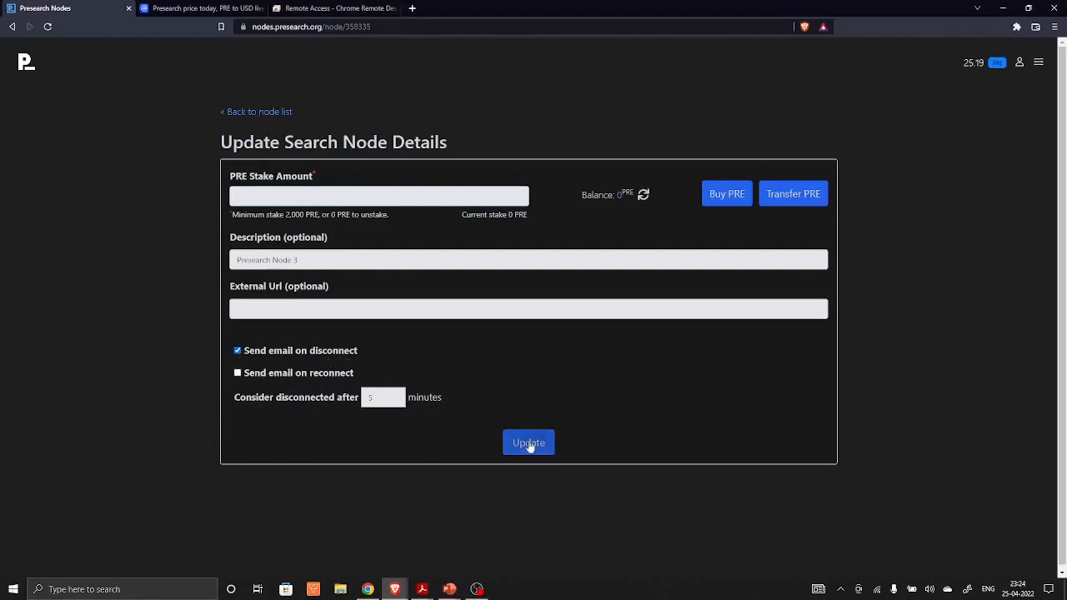
pyautogui.click(528, 442)
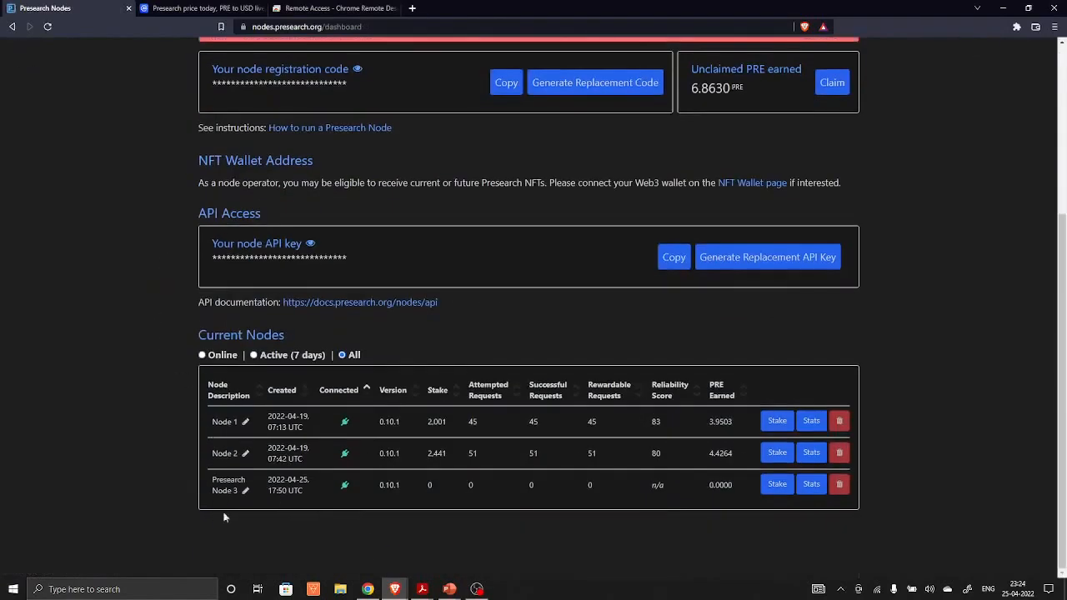
pyautogui.moveTo(534, 511)
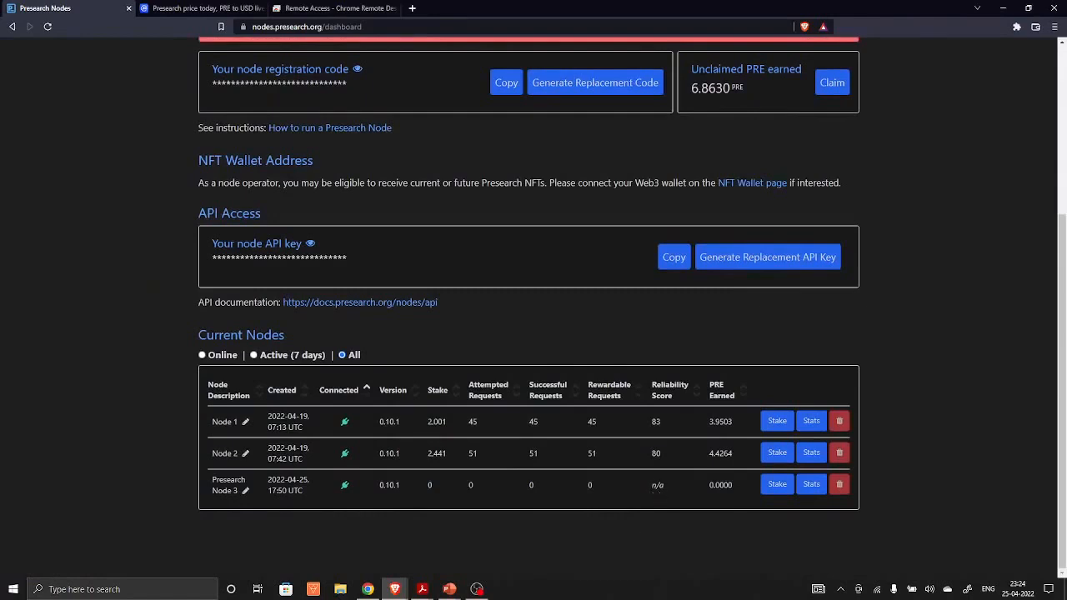
pyautogui.moveTo(679, 488)
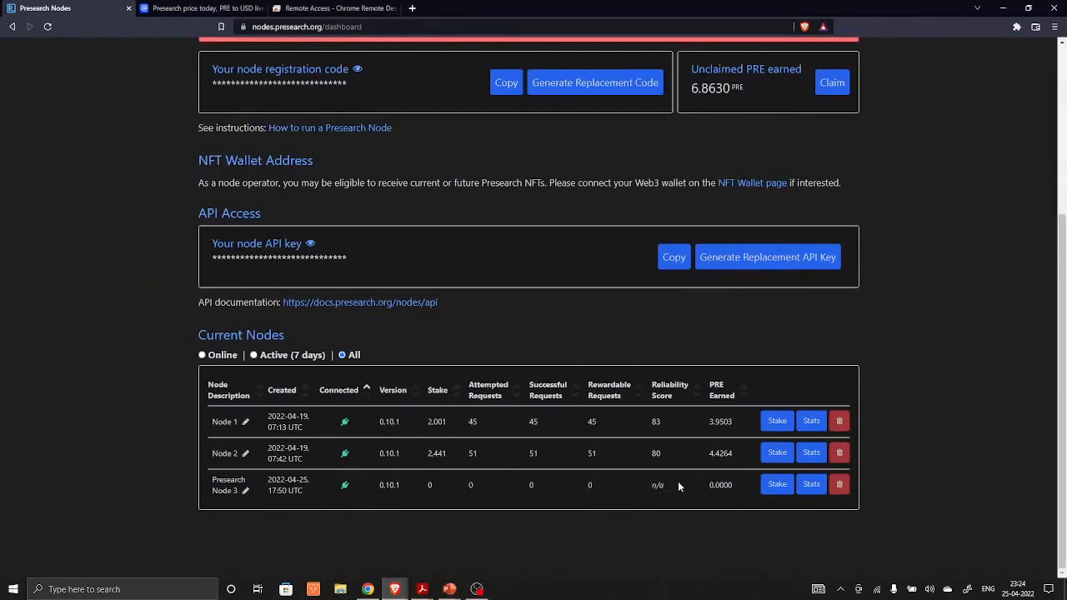
pyautogui.moveTo(586, 503)
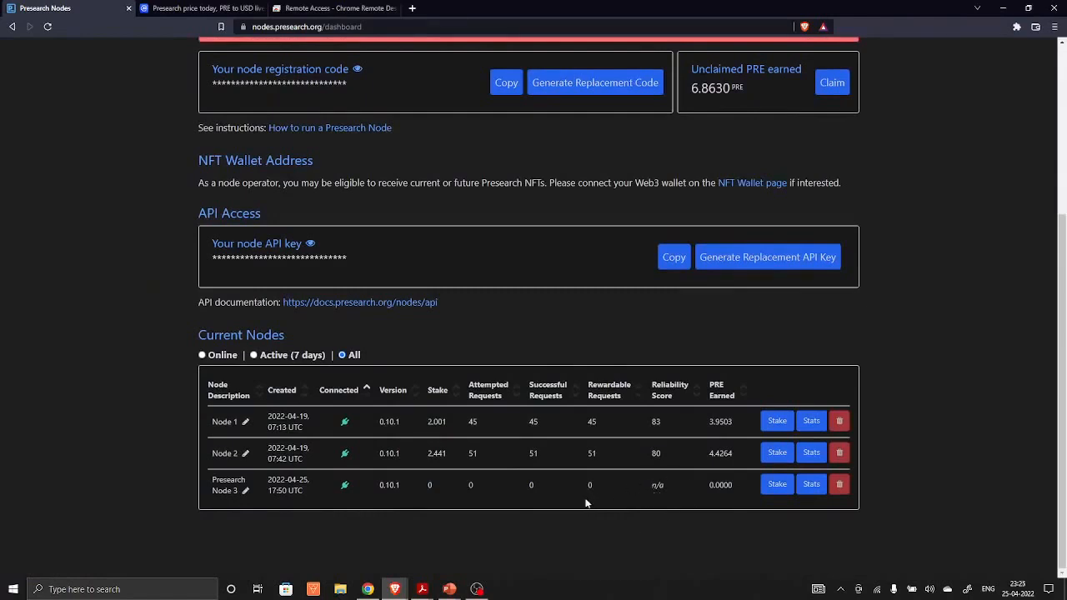
pyautogui.moveTo(664, 464)
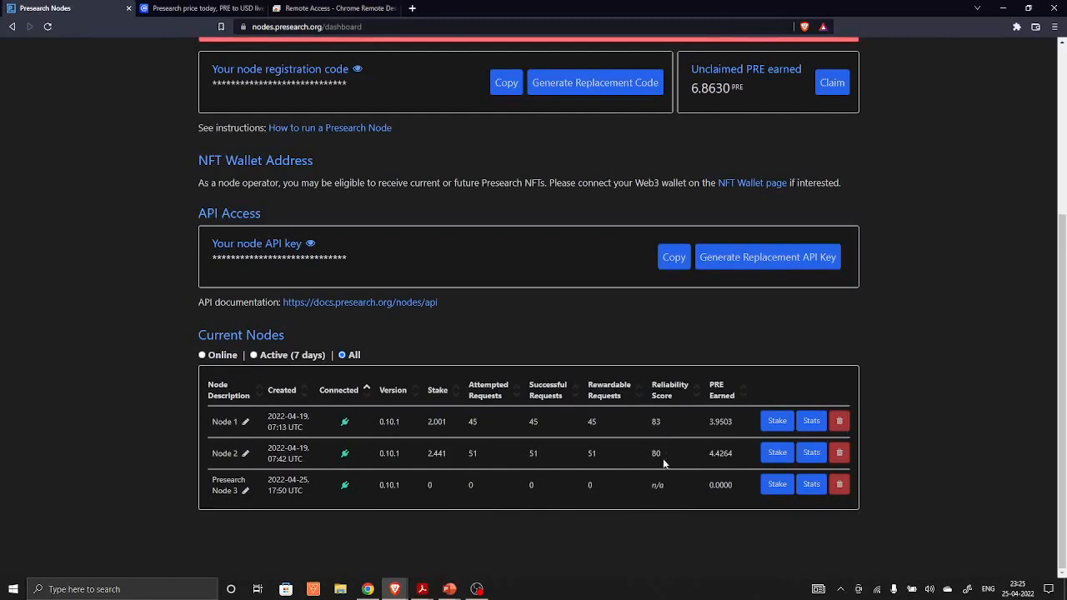
pyautogui.moveTo(657, 465)
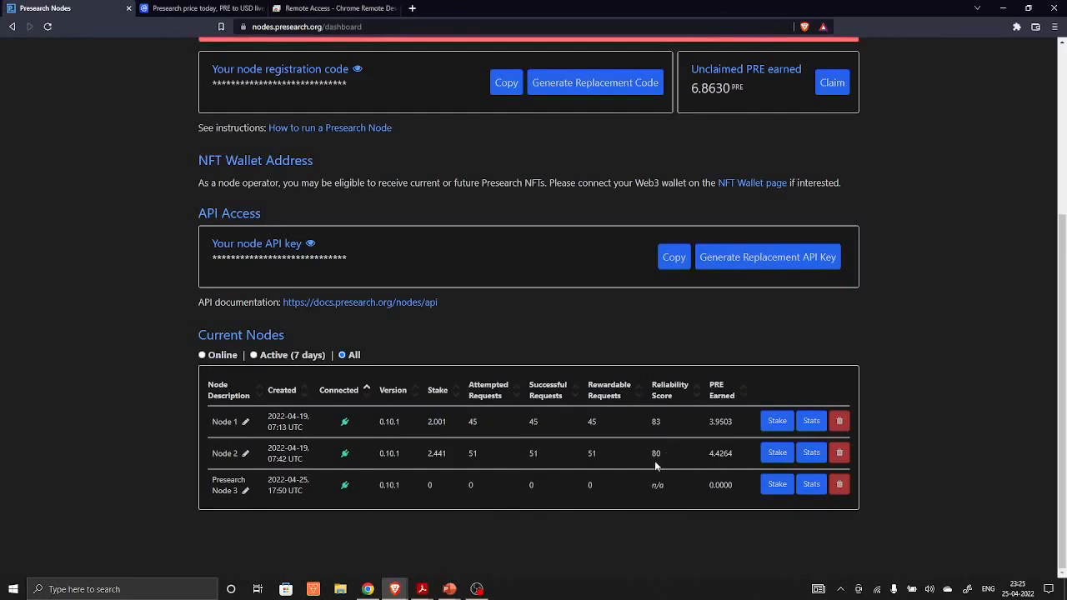
pyautogui.moveTo(368, 448)
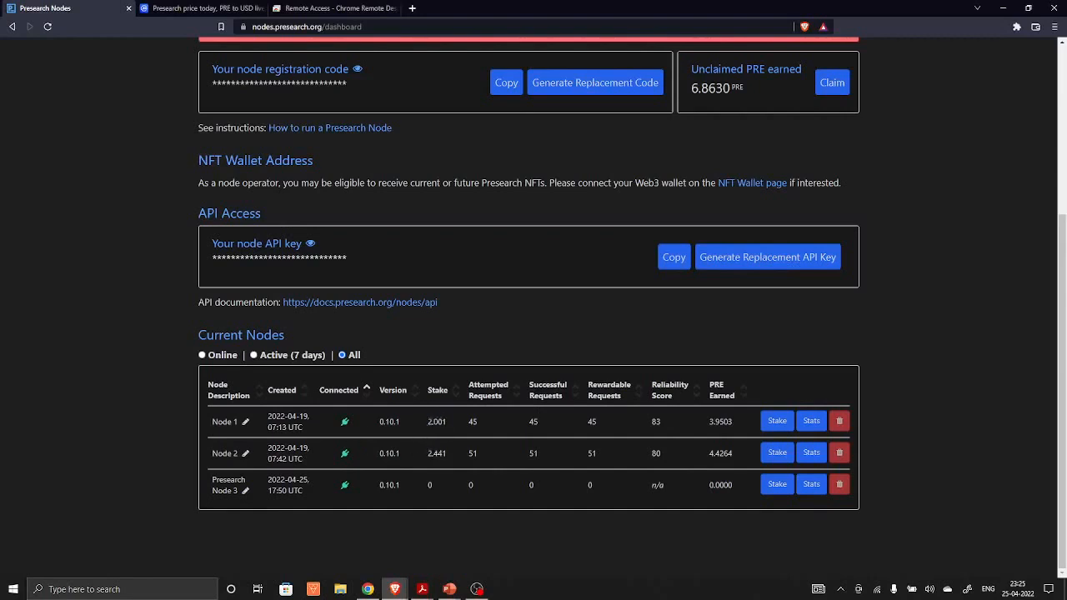
pyautogui.moveTo(450, 448)
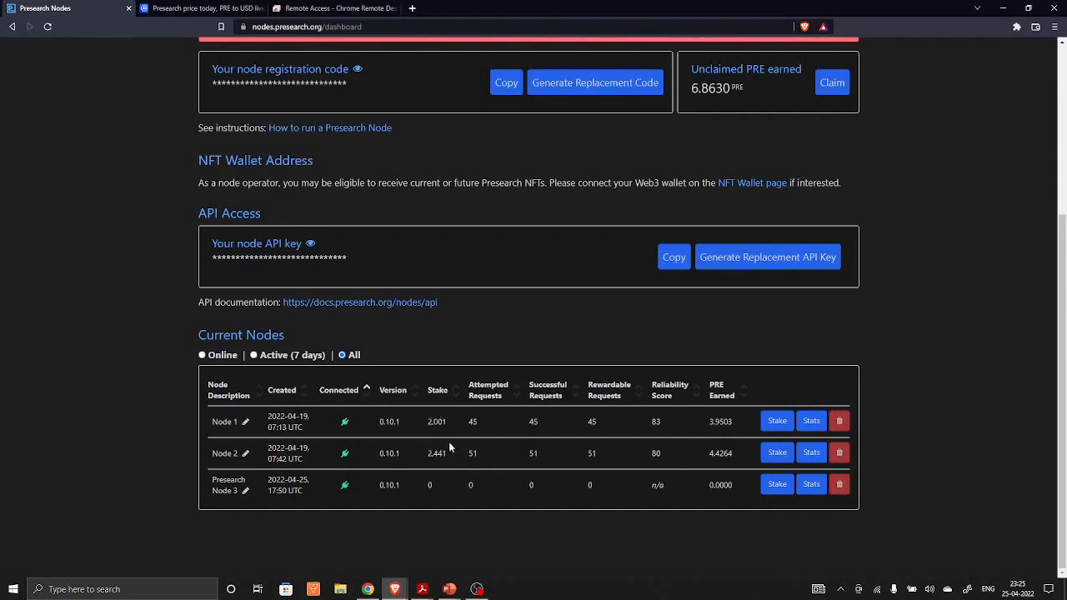
pyautogui.moveTo(422, 454)
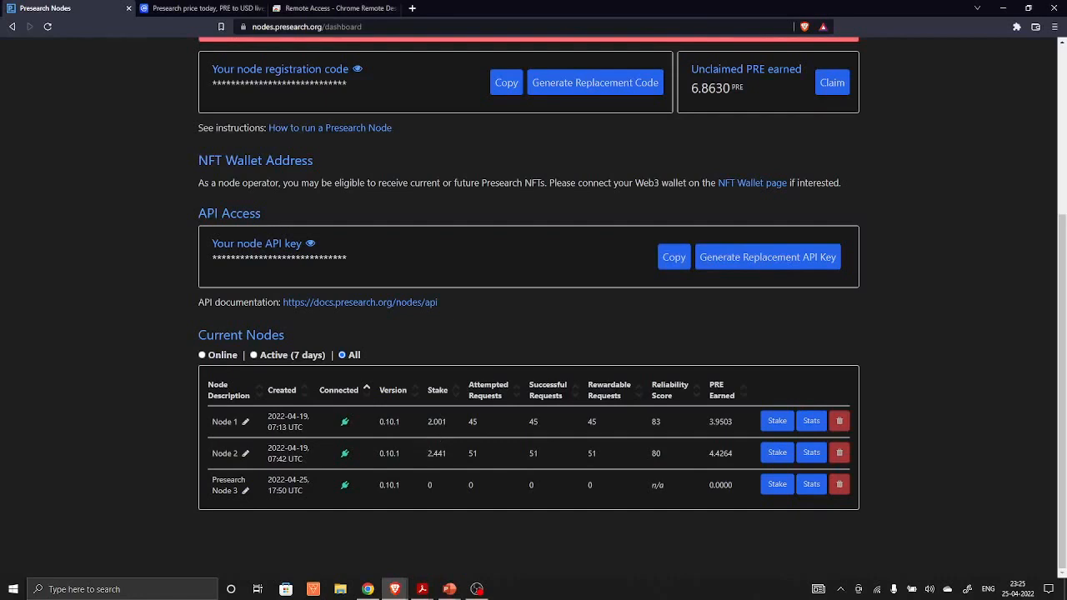
pyautogui.moveTo(604, 361)
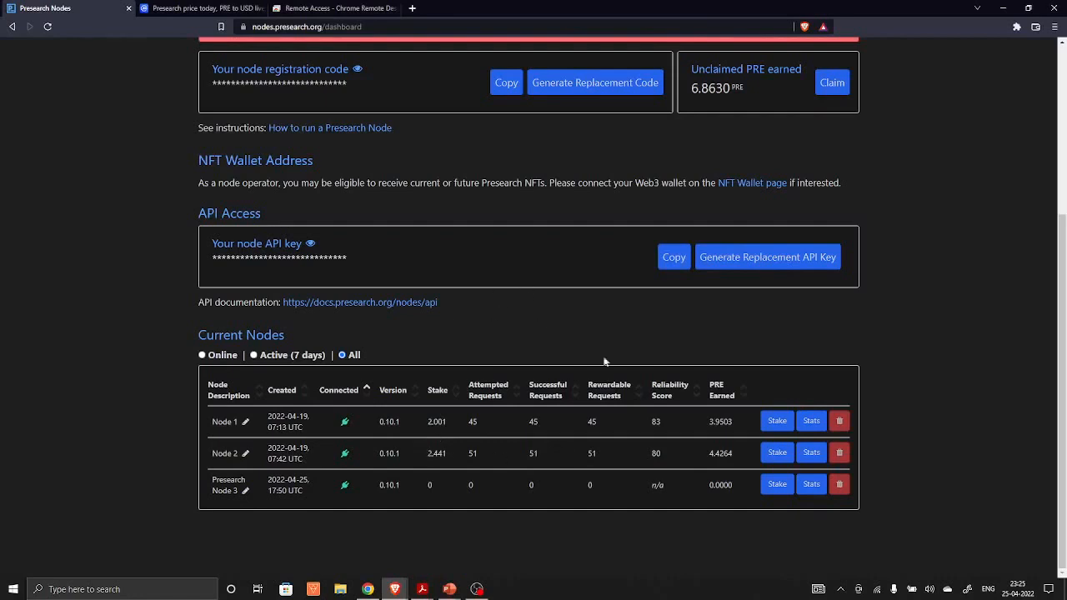
# Step: Open Node 1's statistics, showing 82.2 average reliability and 2.1603 PRE earned
pyautogui.click(810, 420)
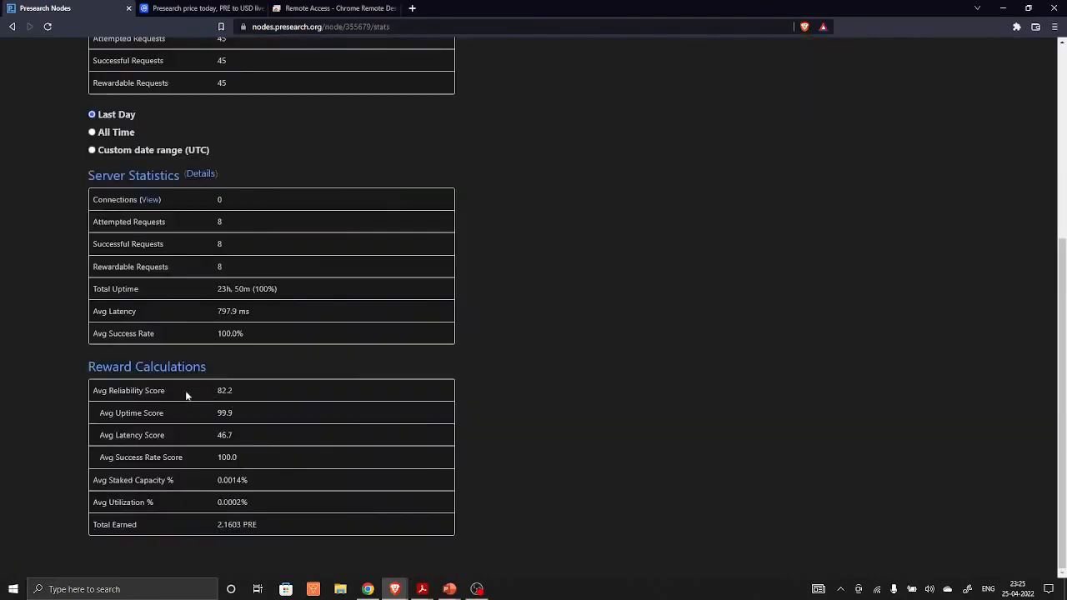
pyautogui.moveTo(200, 403)
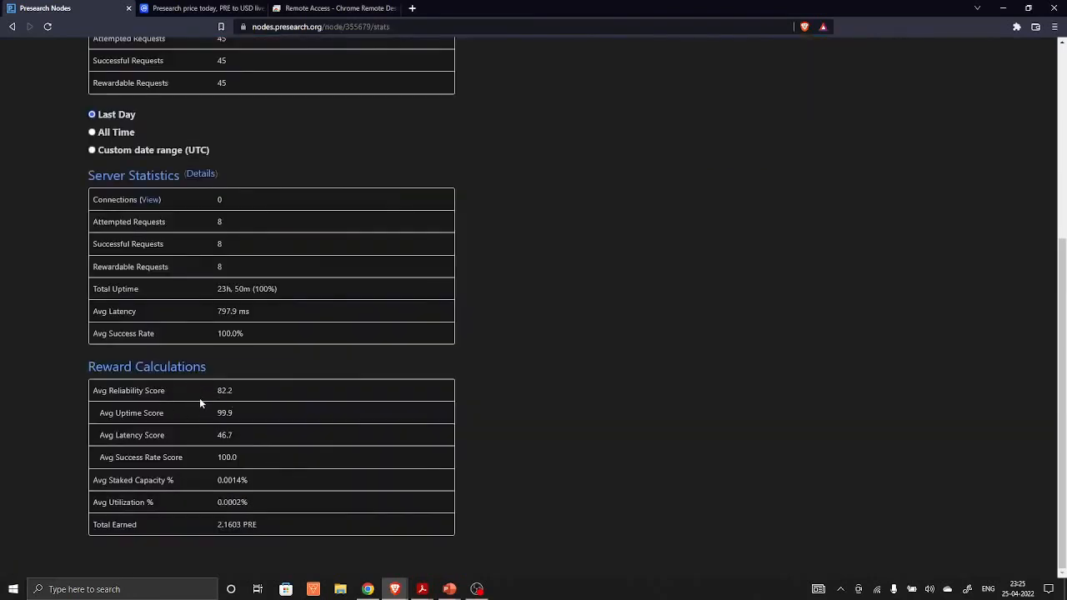
pyautogui.moveTo(238, 424)
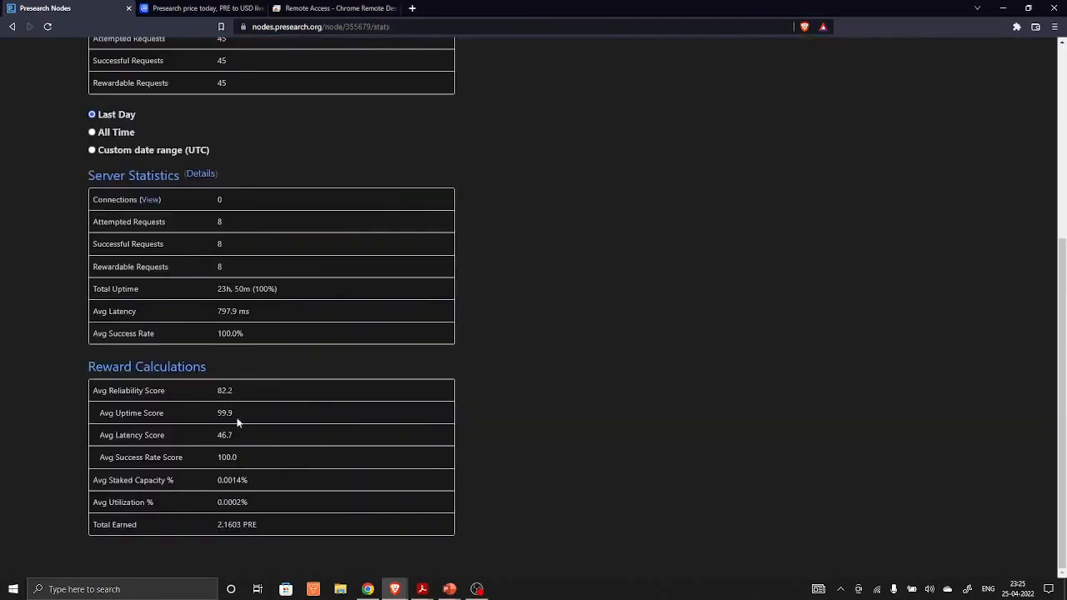
pyautogui.moveTo(180, 446)
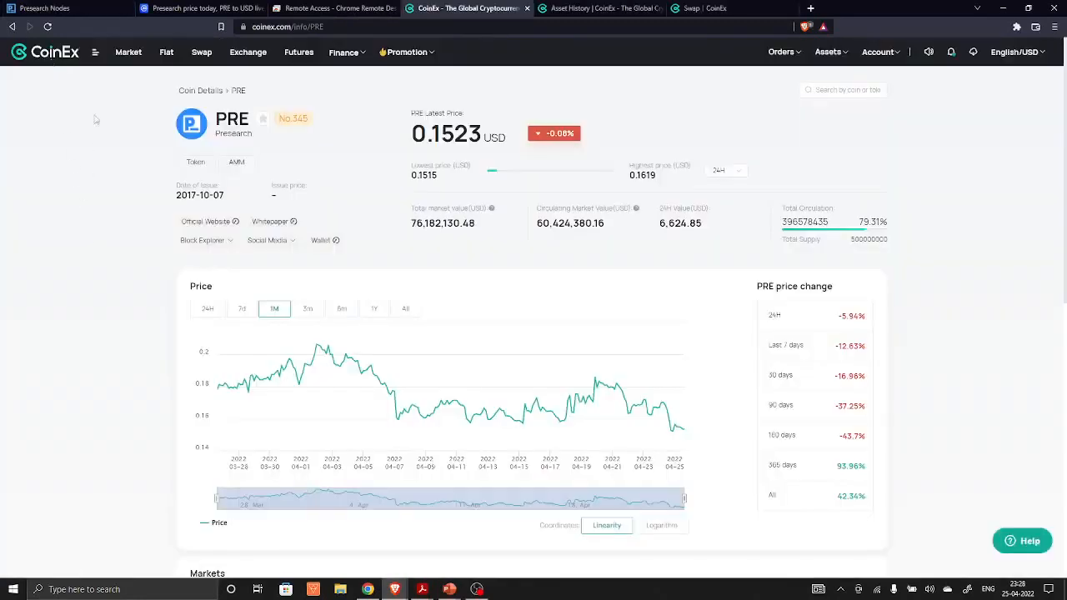
pyautogui.moveTo(340, 106)
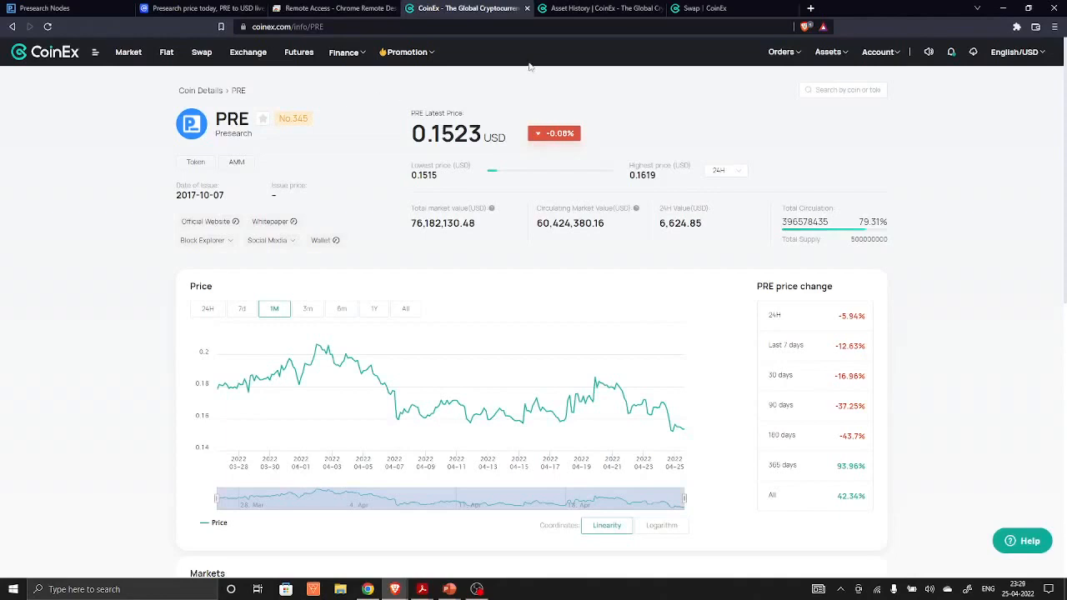
# Step: Switch to CoinEx's spot asset history listing the PRE withdrawal, swap fee and convert records
pyautogui.click(600, 7)
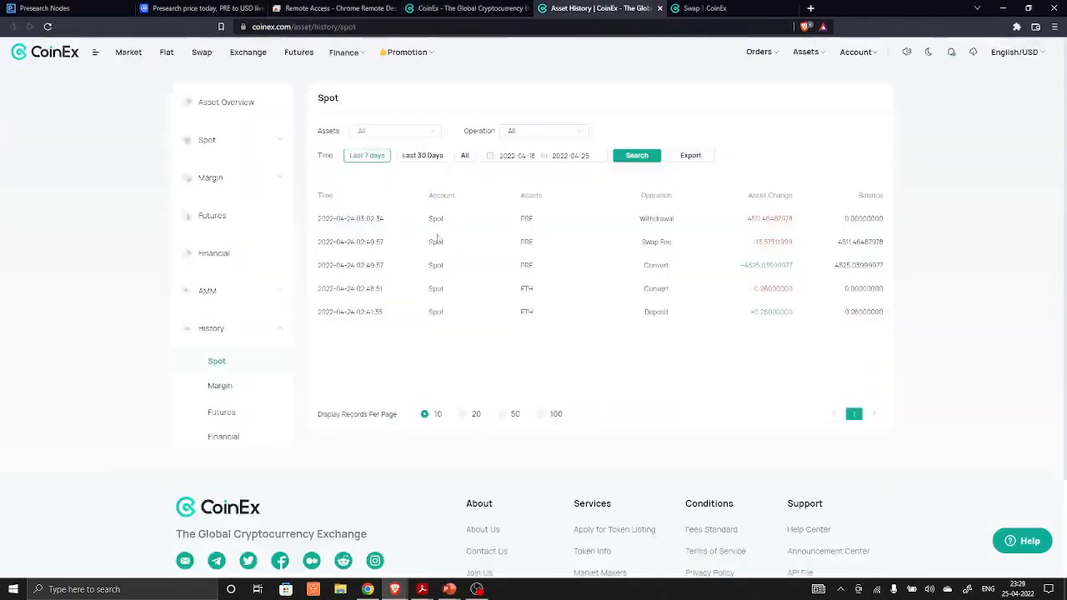
pyautogui.moveTo(767, 321)
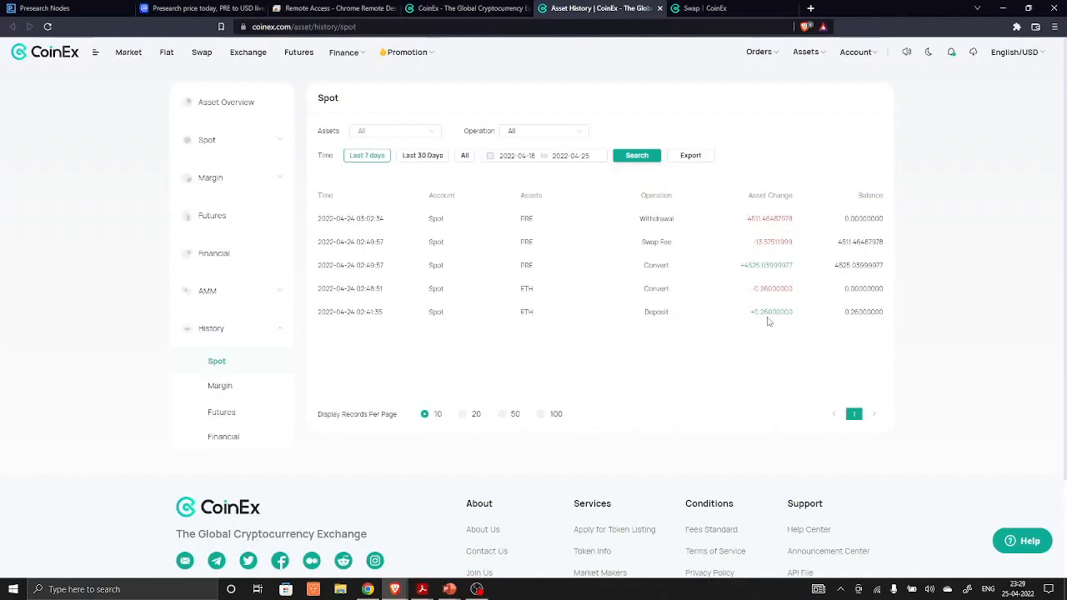
pyautogui.moveTo(625, 329)
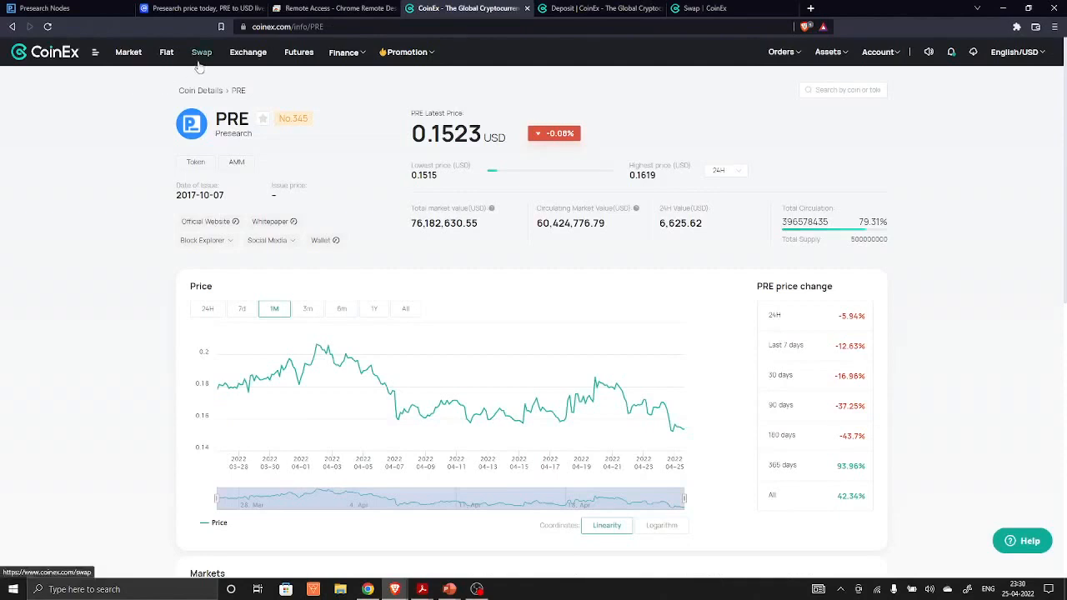
pyautogui.moveTo(155, 98)
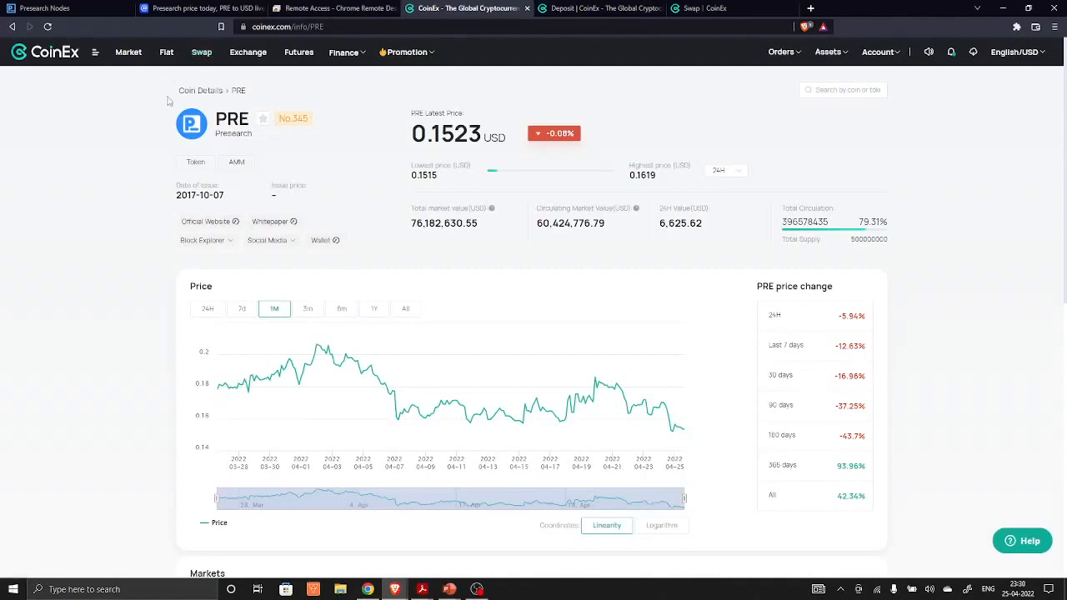
# Step: Search 'eth' on the CoinEx Deposit page and select ETH to show the ERC20 address
pyautogui.click(828, 52)
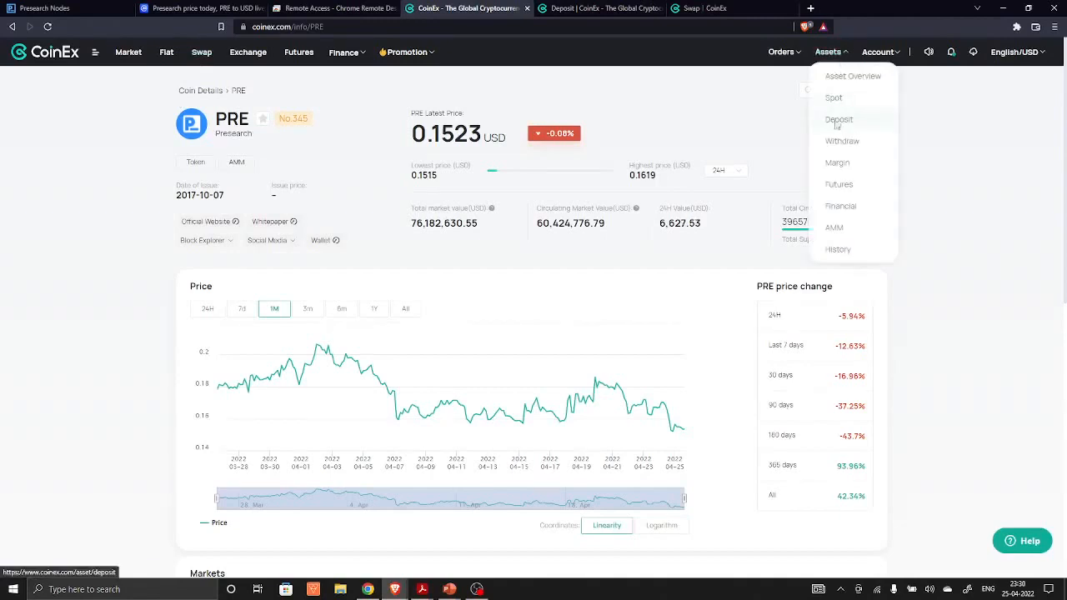
pyautogui.click(838, 119)
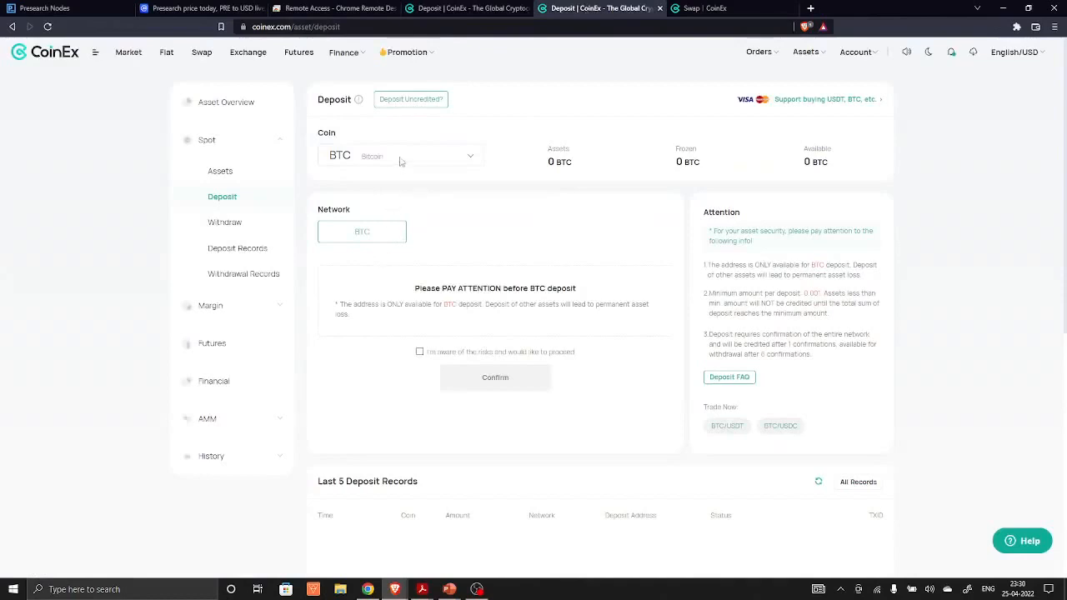
pyautogui.moveTo(347, 162)
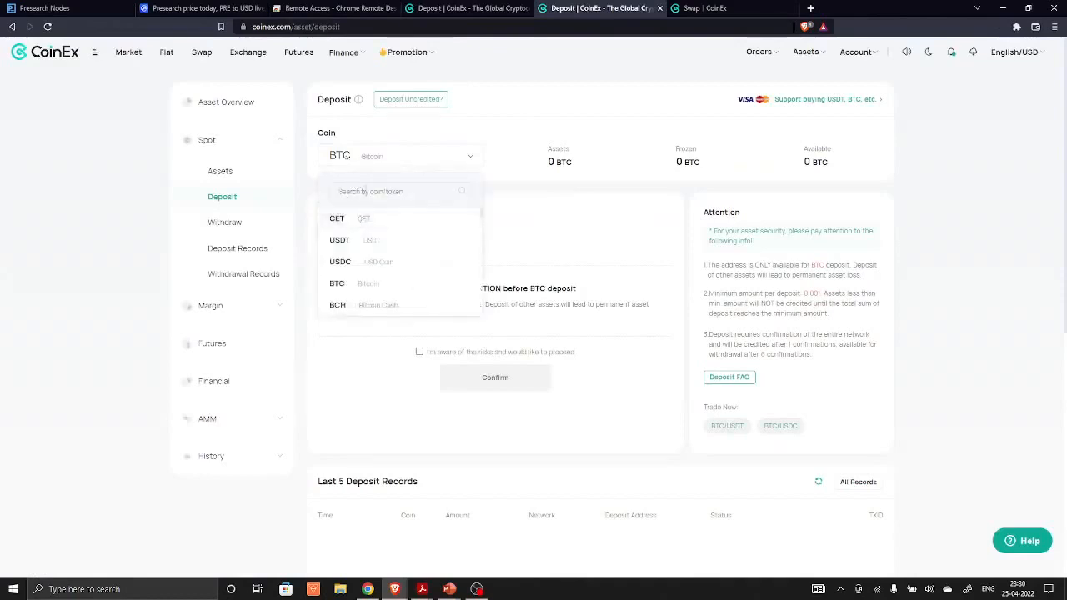
pyautogui.click(400, 191)
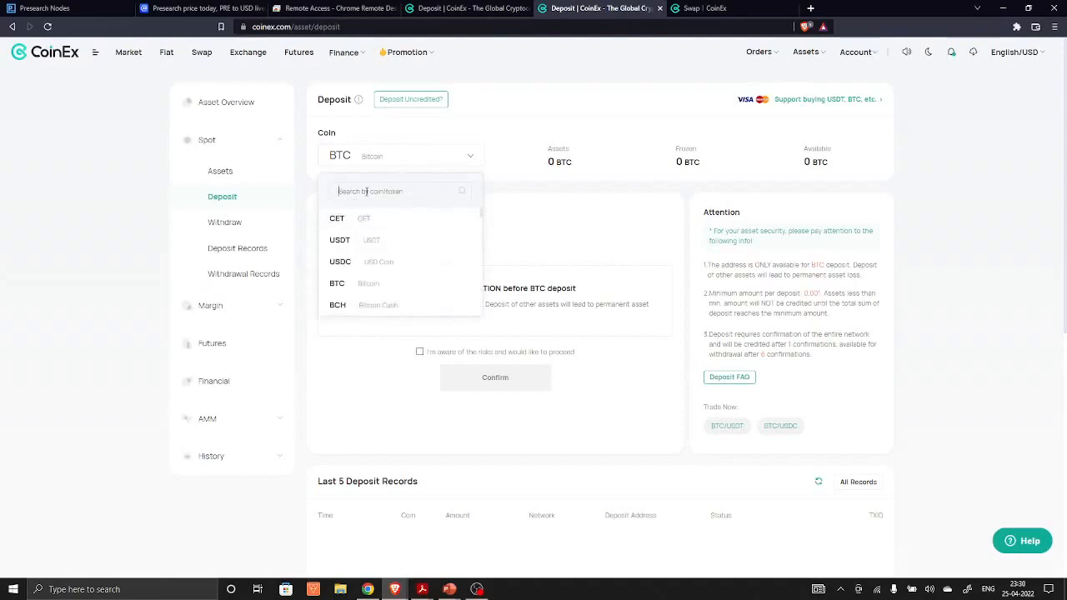
pyautogui.write('eth')
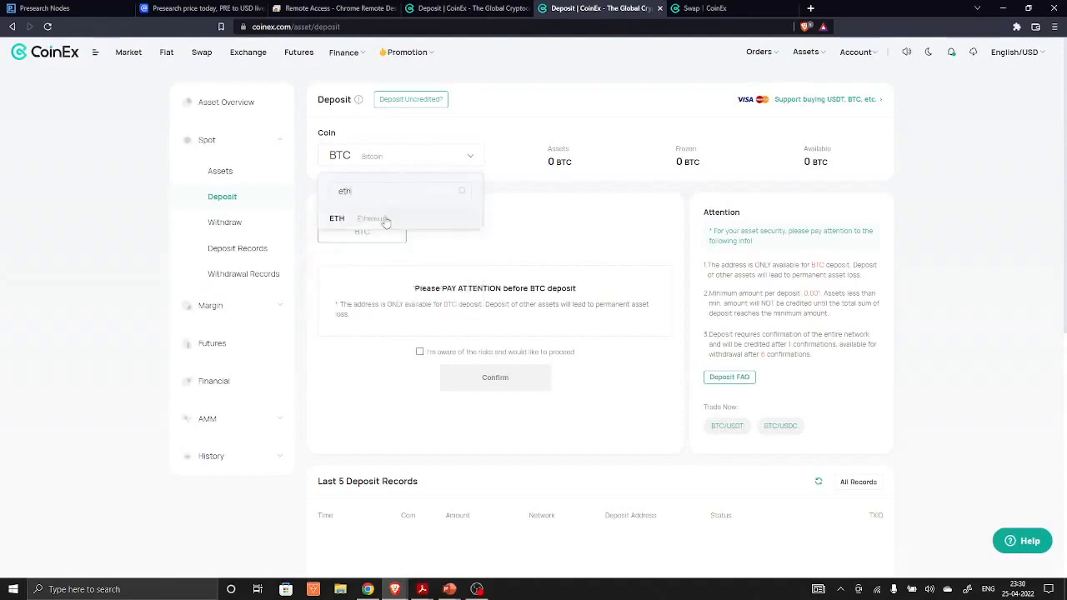
pyautogui.click(337, 218)
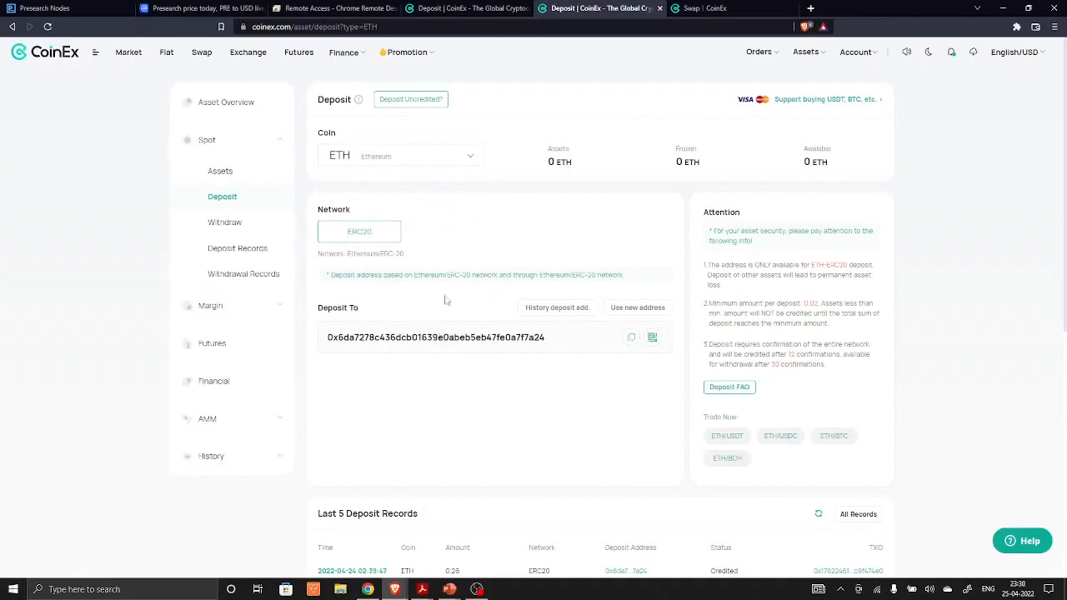
pyautogui.click(725, 8)
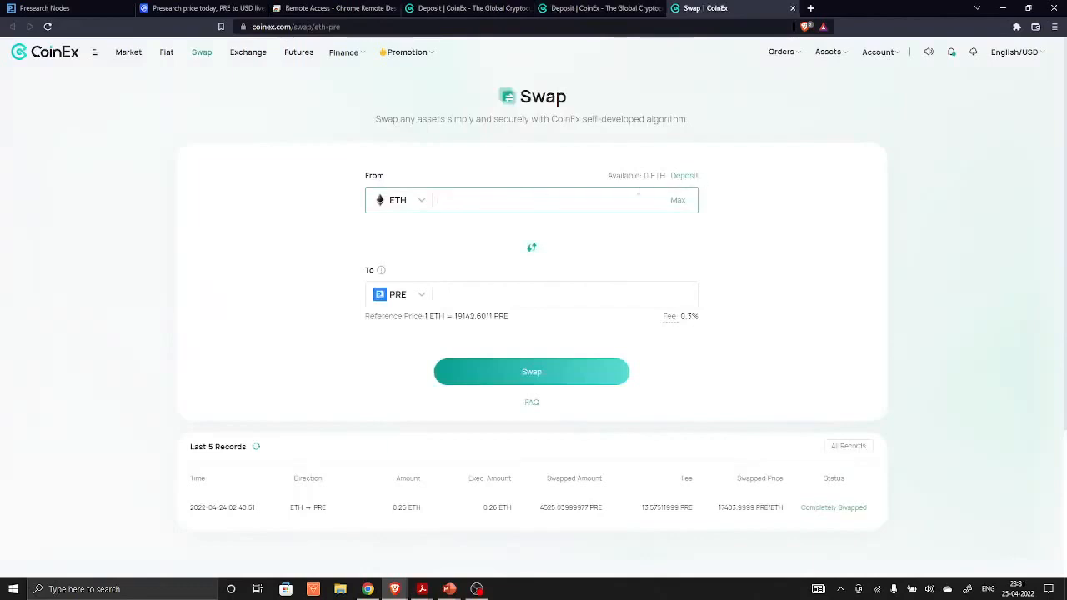
pyautogui.moveTo(200, 52)
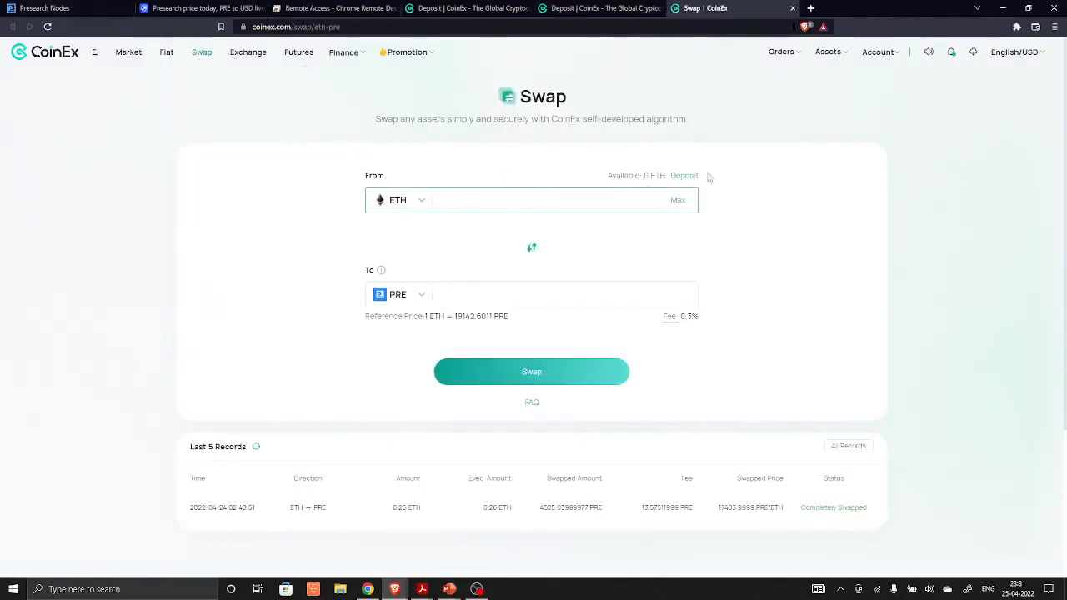
# Step: Enter 0.12 ETH in the swap form, quoting about 2294.71 PRE with insufficient balance
pyautogui.click(531, 201)
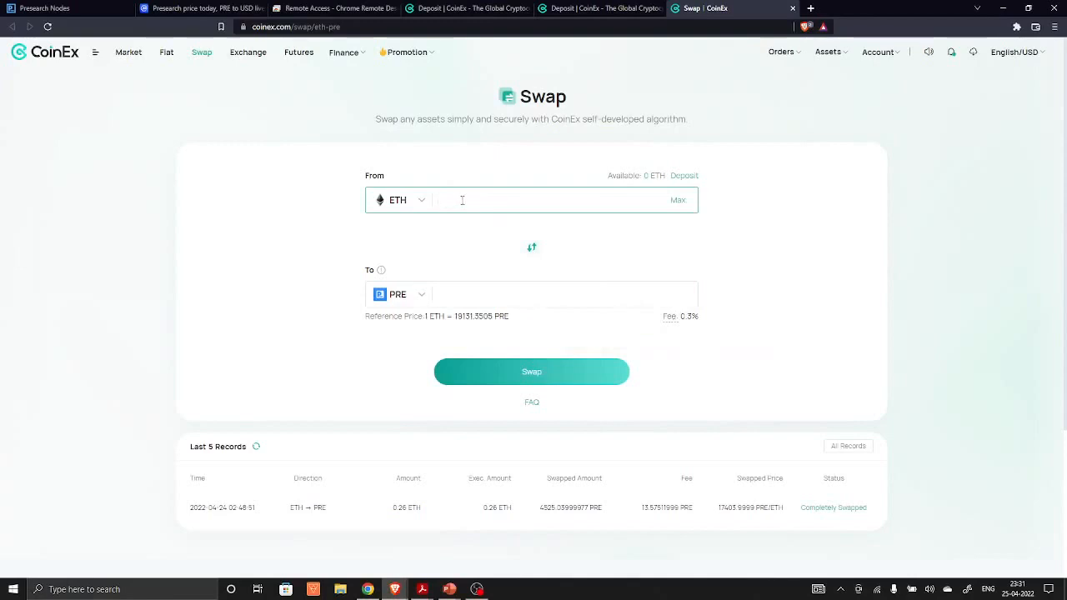
pyautogui.write('0.1')
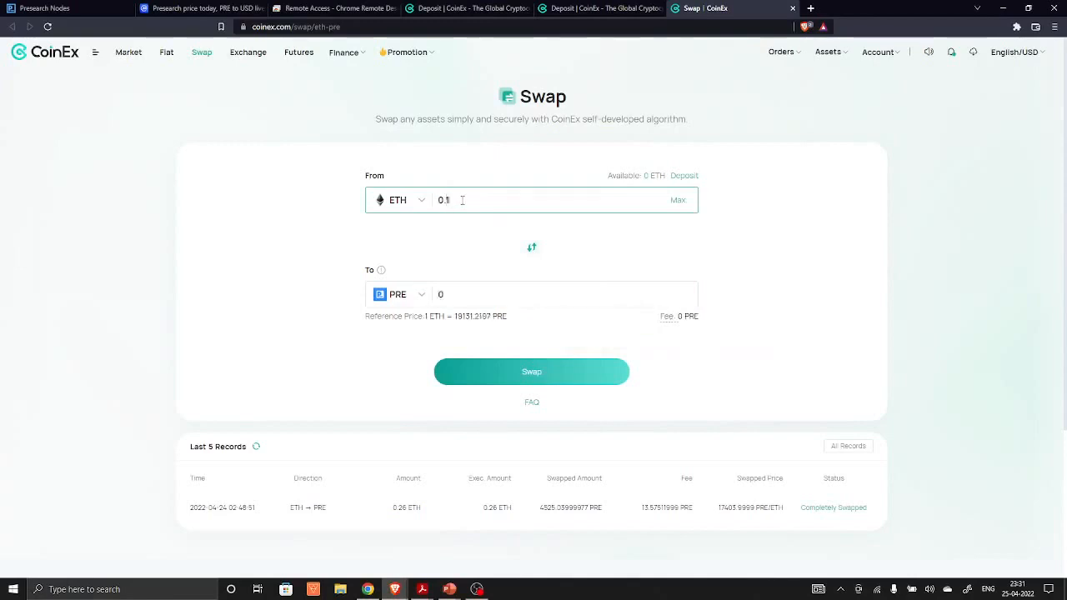
pyautogui.write('2')
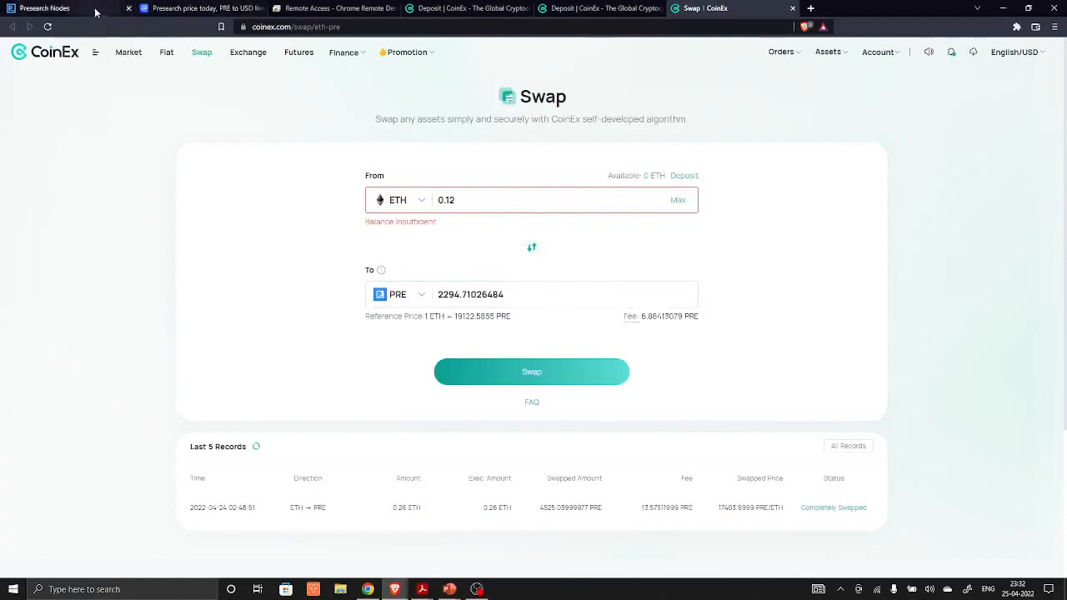
# Step: Copy the staking wallet deposit address from Presearch's Transfer PRE page into CoinEx
pyautogui.click(46, 7)
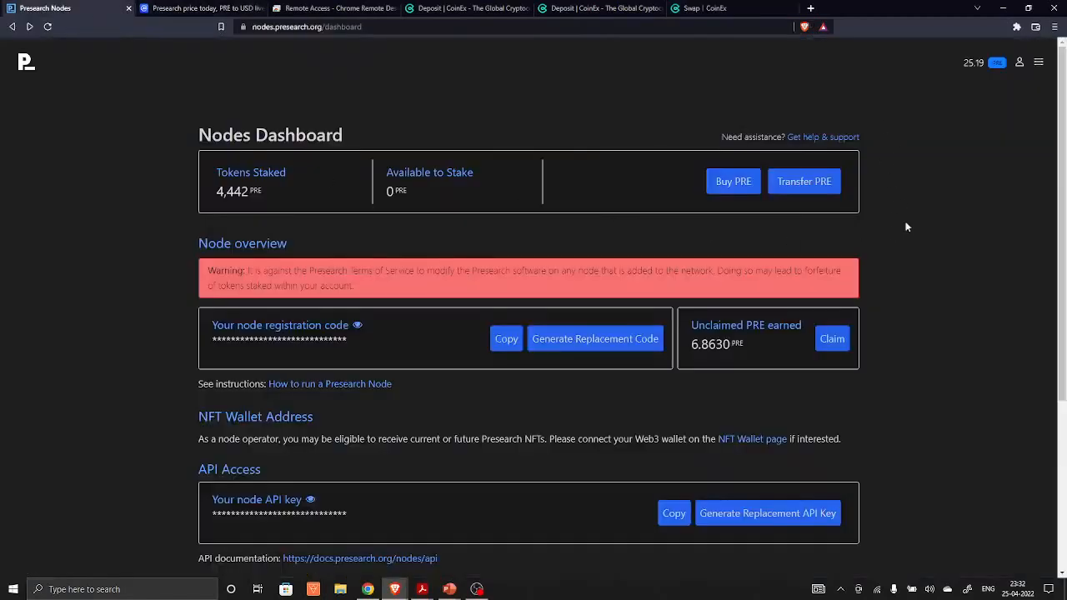
pyautogui.click(803, 181)
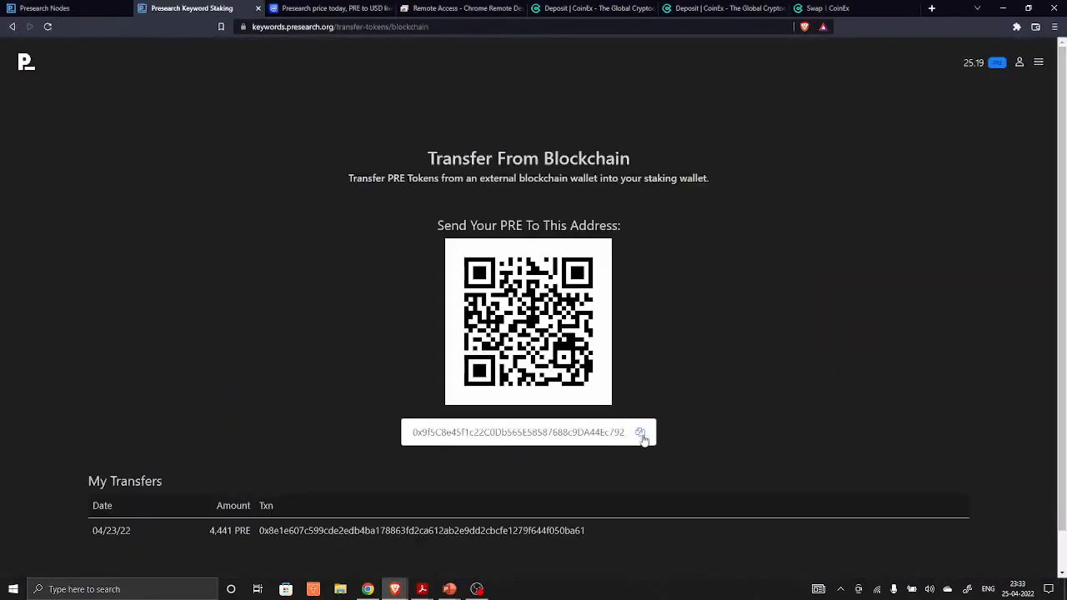
pyautogui.click(640, 432)
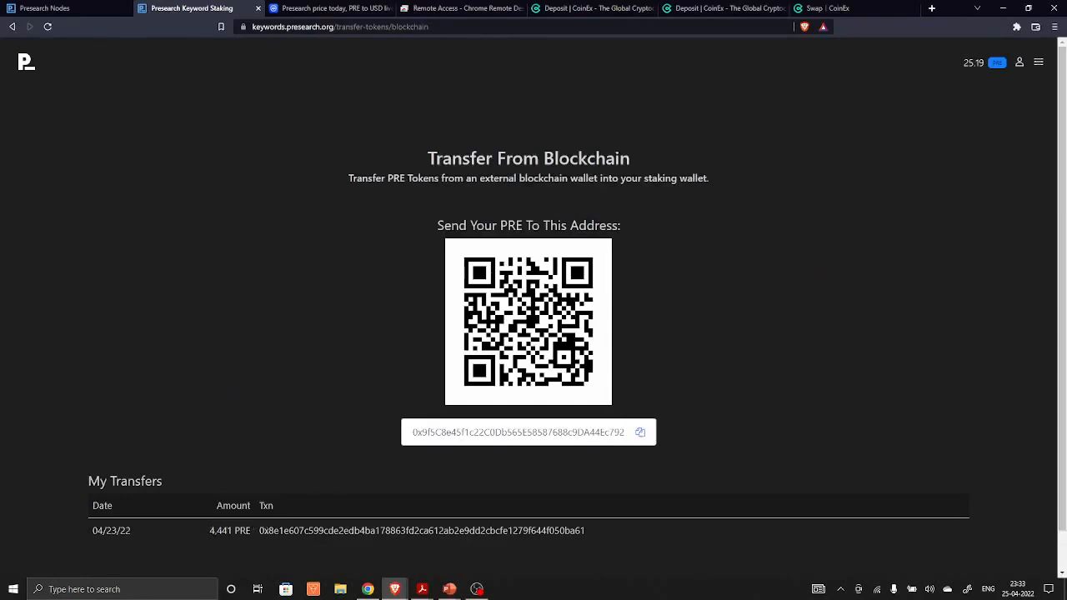
pyautogui.moveTo(315, 542)
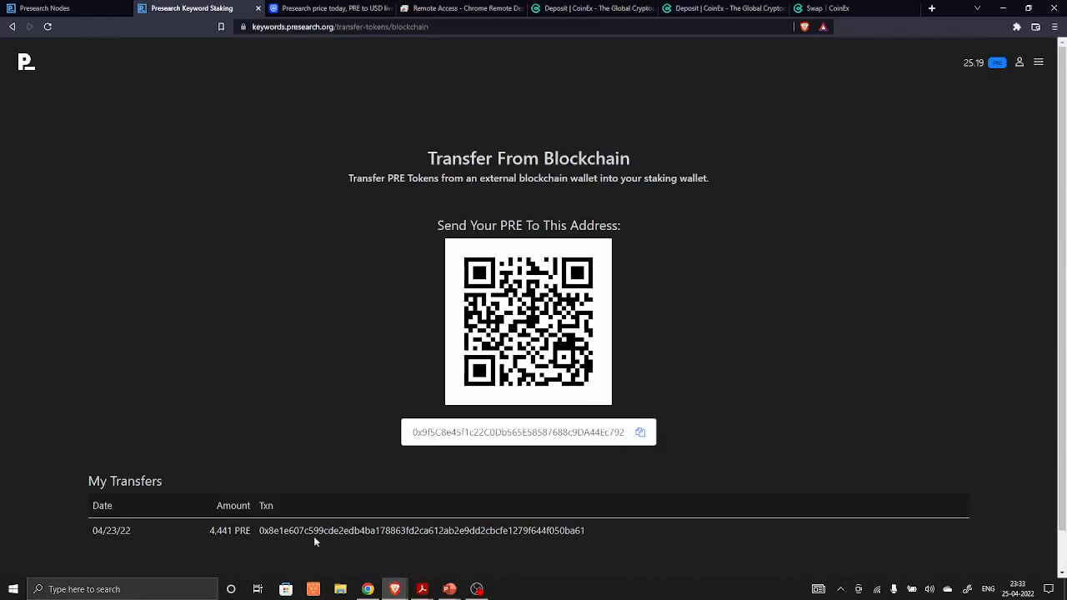
pyautogui.moveTo(382, 8)
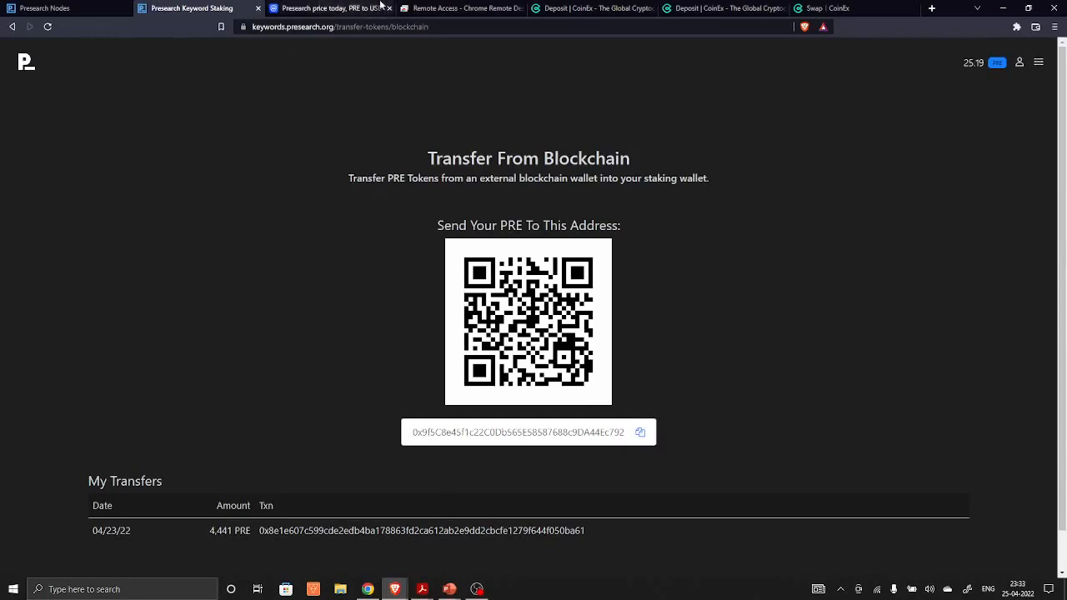
pyautogui.click(592, 9)
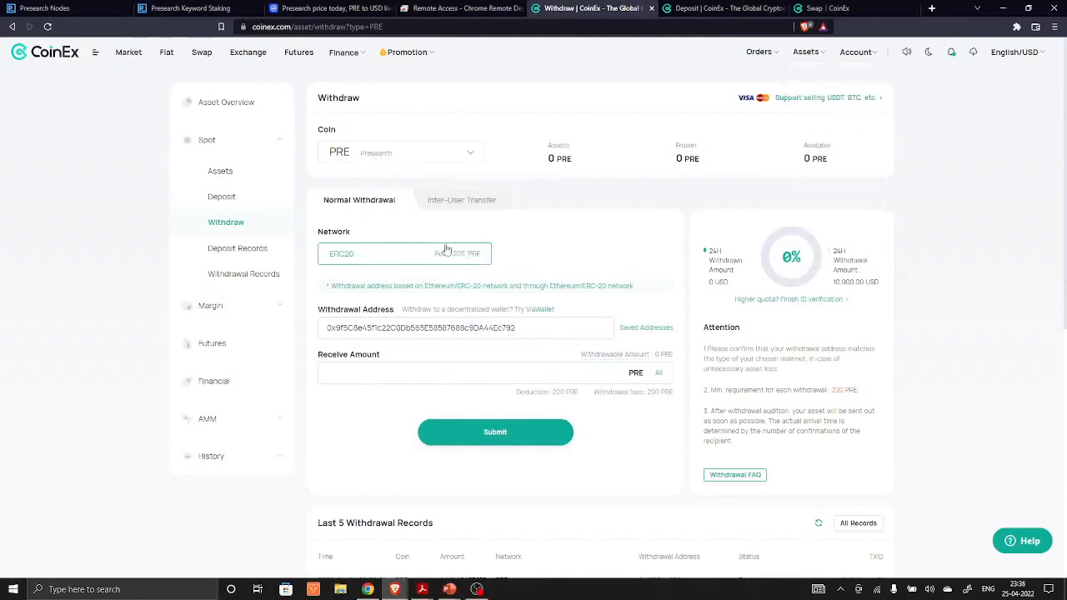
pyautogui.moveTo(424, 257)
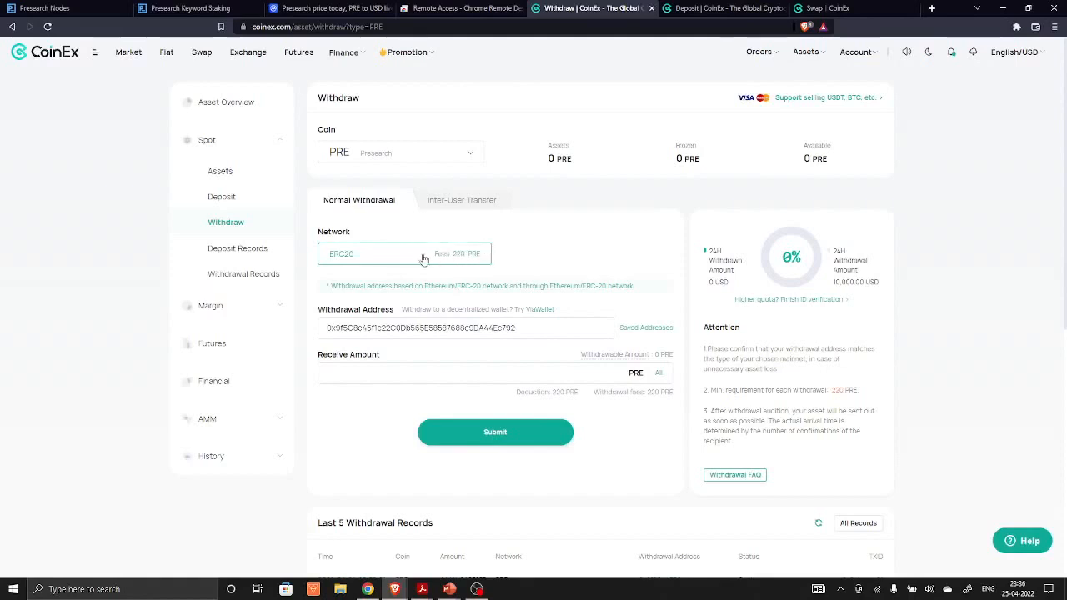
pyautogui.moveTo(500, 254)
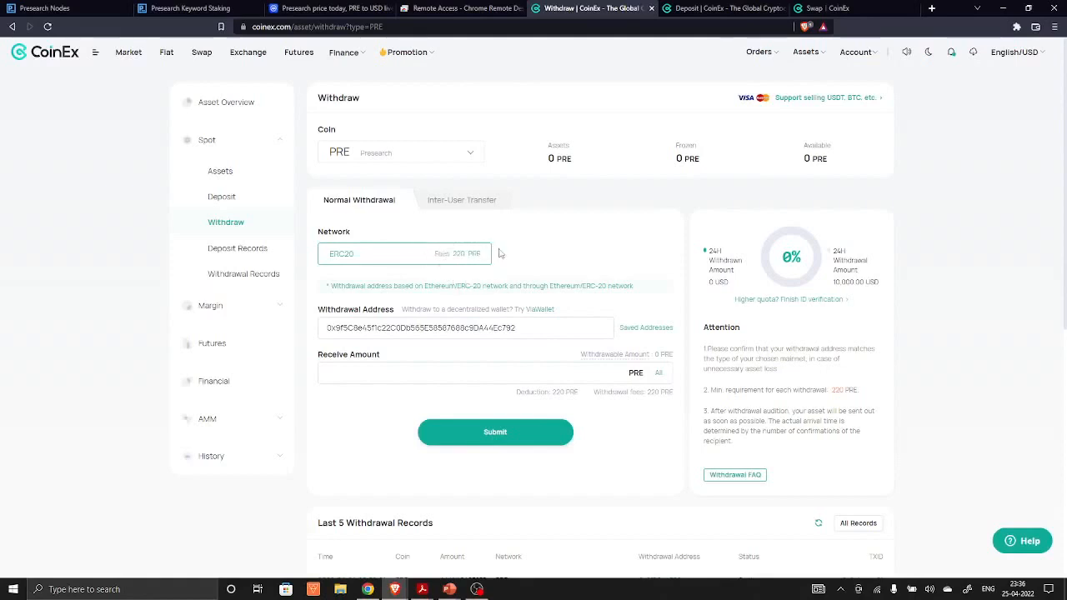
pyautogui.moveTo(417, 233)
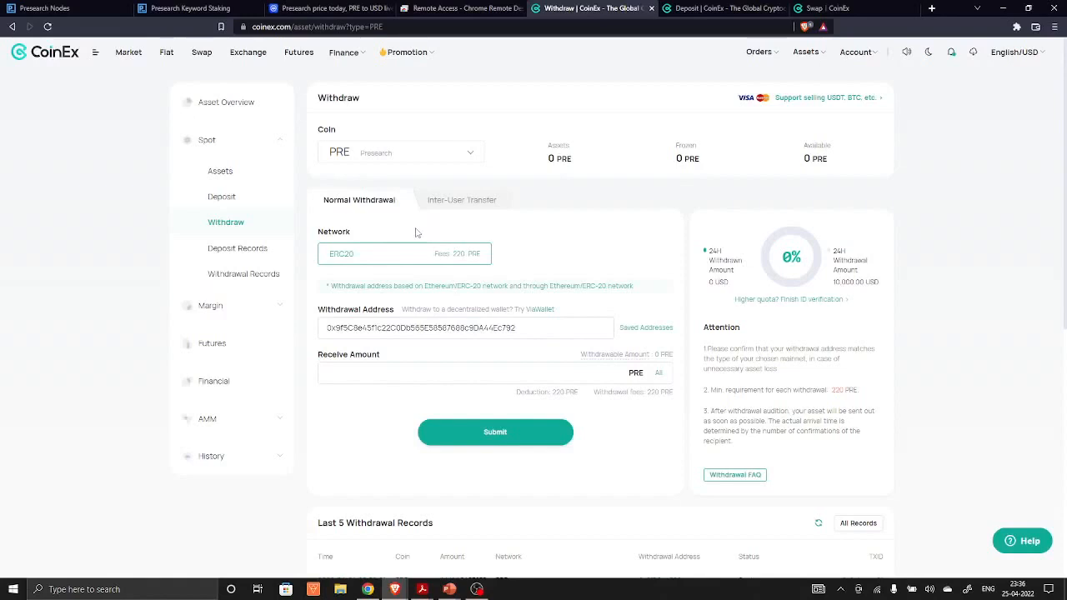
pyautogui.moveTo(492, 257)
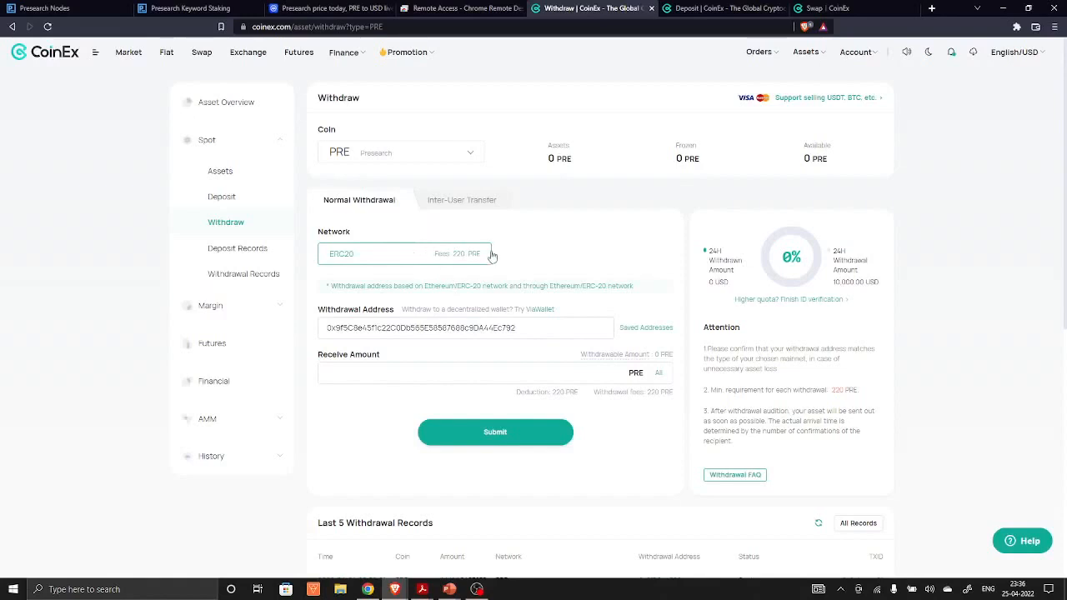
pyautogui.moveTo(495, 256)
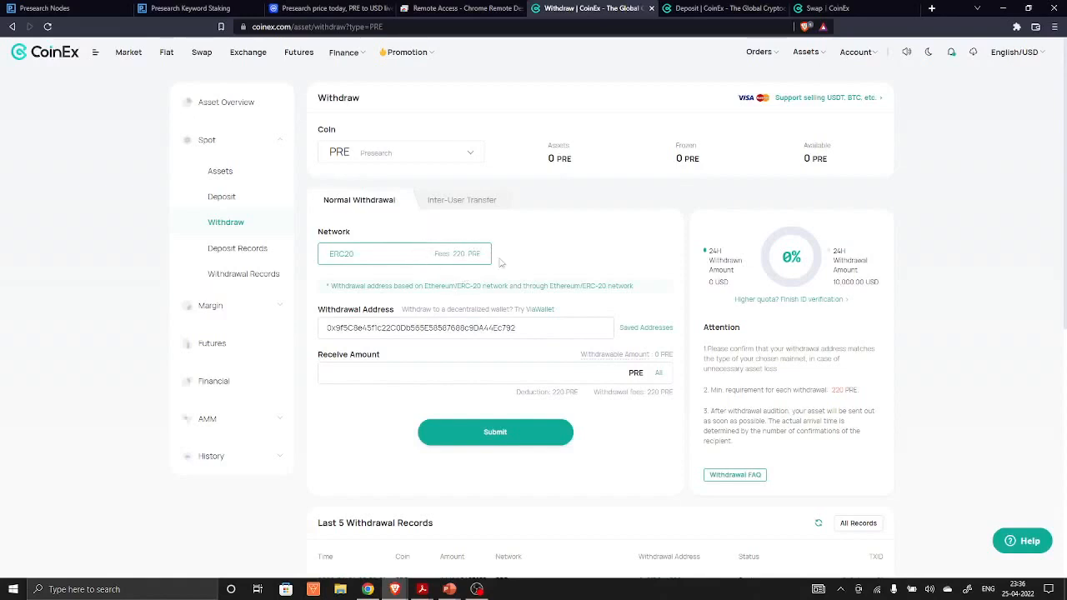
pyautogui.moveTo(468, 238)
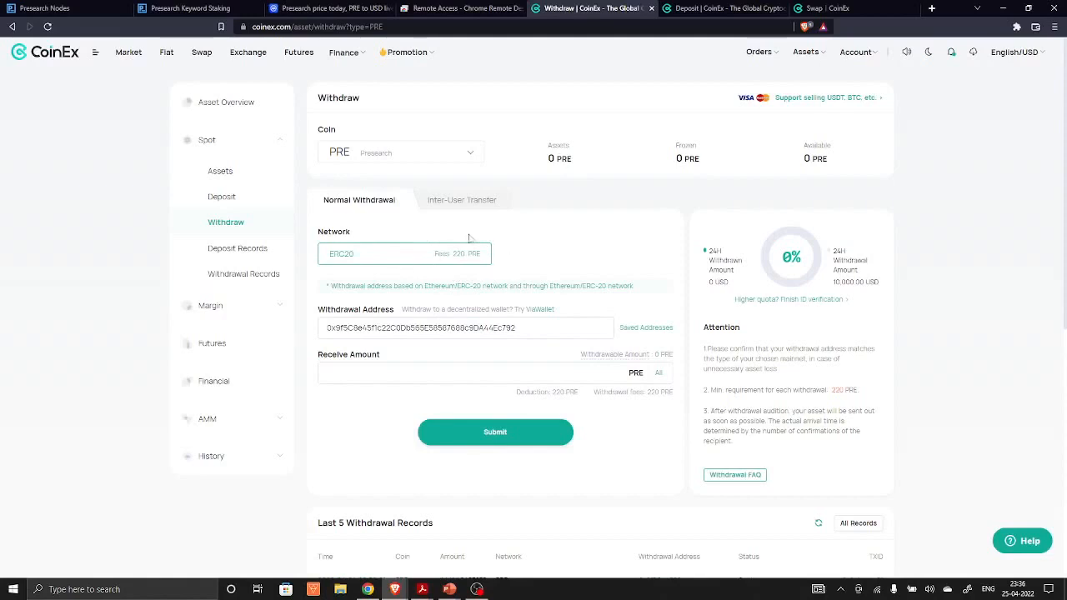
pyautogui.moveTo(415, 256)
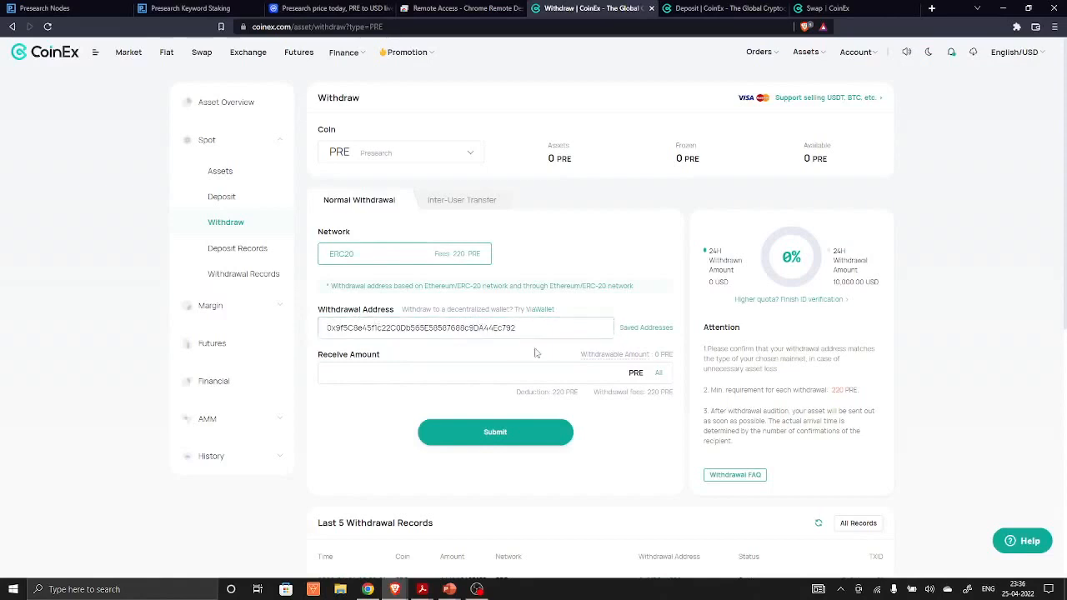
# Step: Enter 2000 PRE as the receive amount and scroll to the last withdrawal records
pyautogui.write('2000')
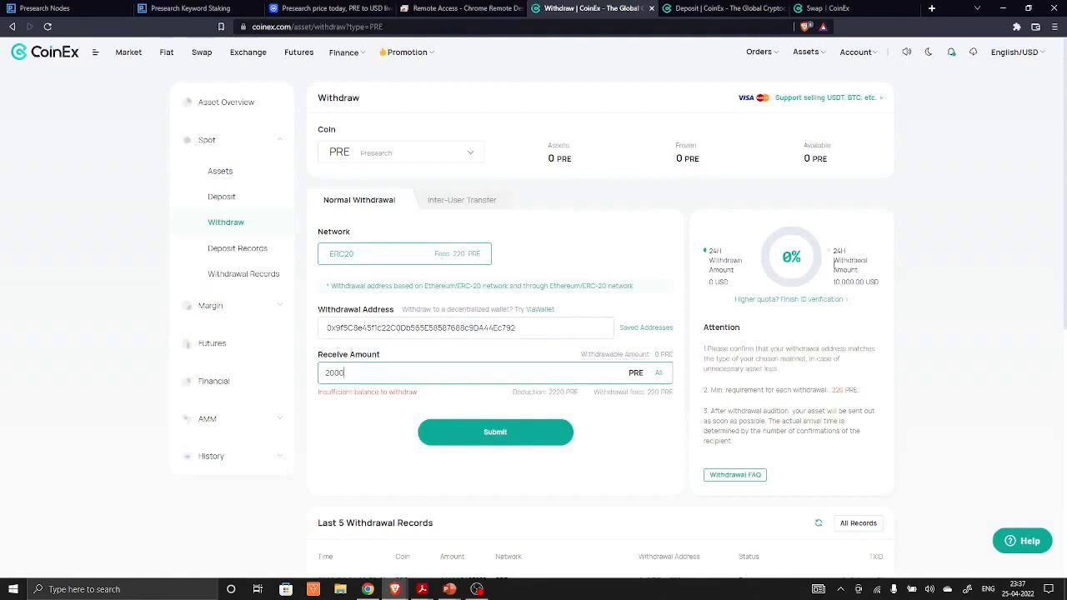
pyautogui.scroll(-3)
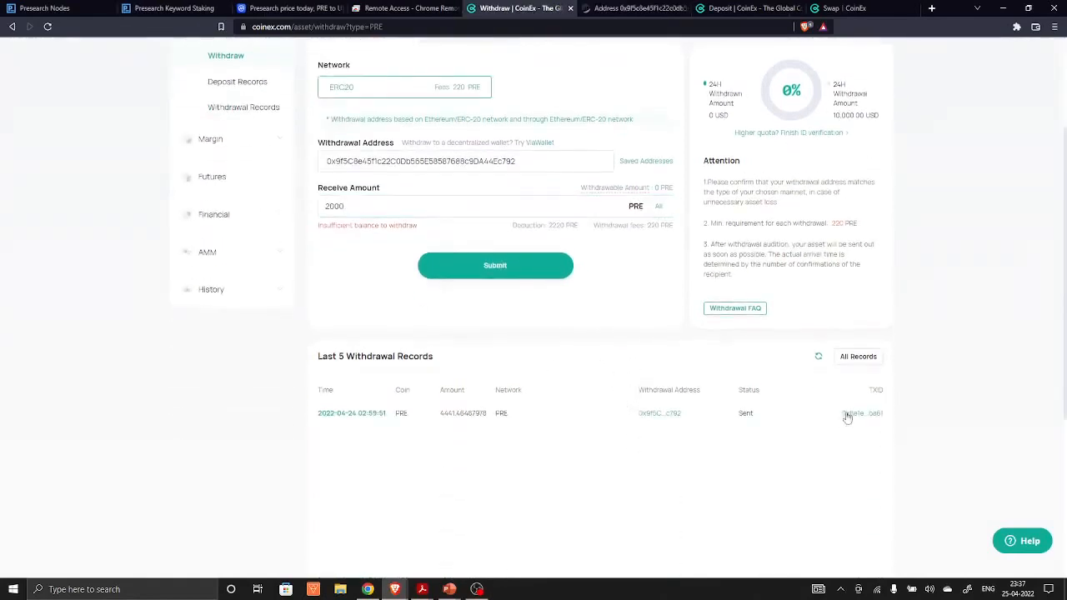
# Step: Open the 4,441.46487978 PRE withdrawal's TXID on Etherscan to confirm the transfer succeeded
pyautogui.click(861, 414)
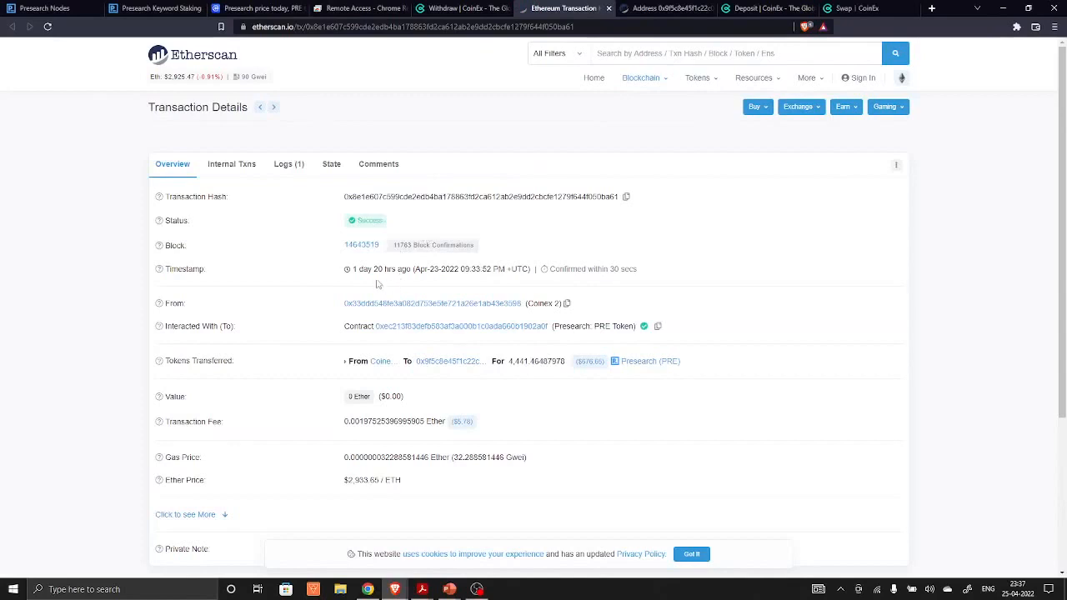
pyautogui.moveTo(383, 281)
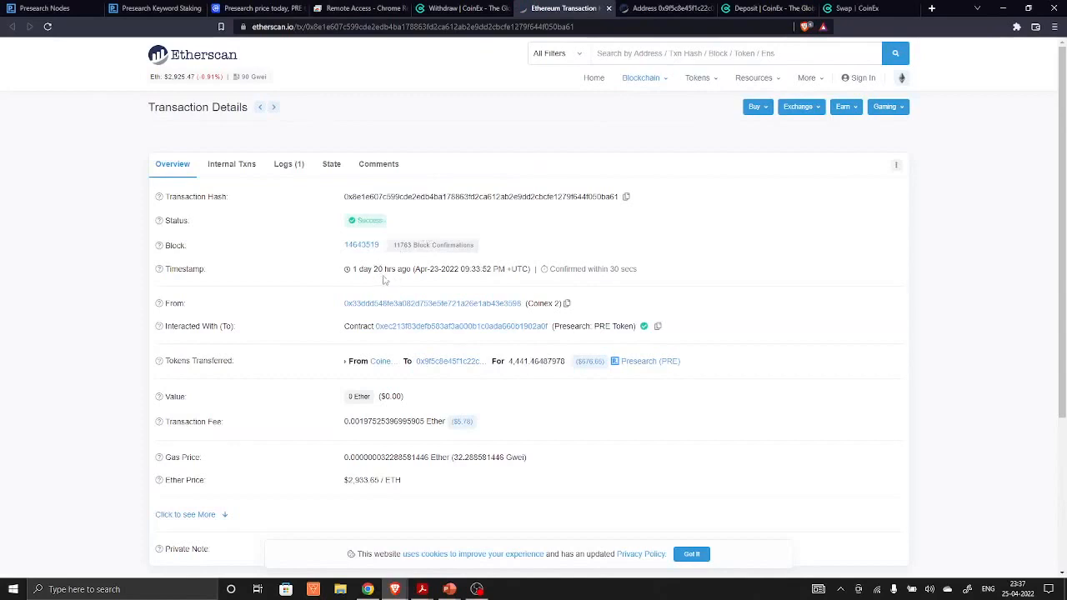
pyautogui.moveTo(479, 319)
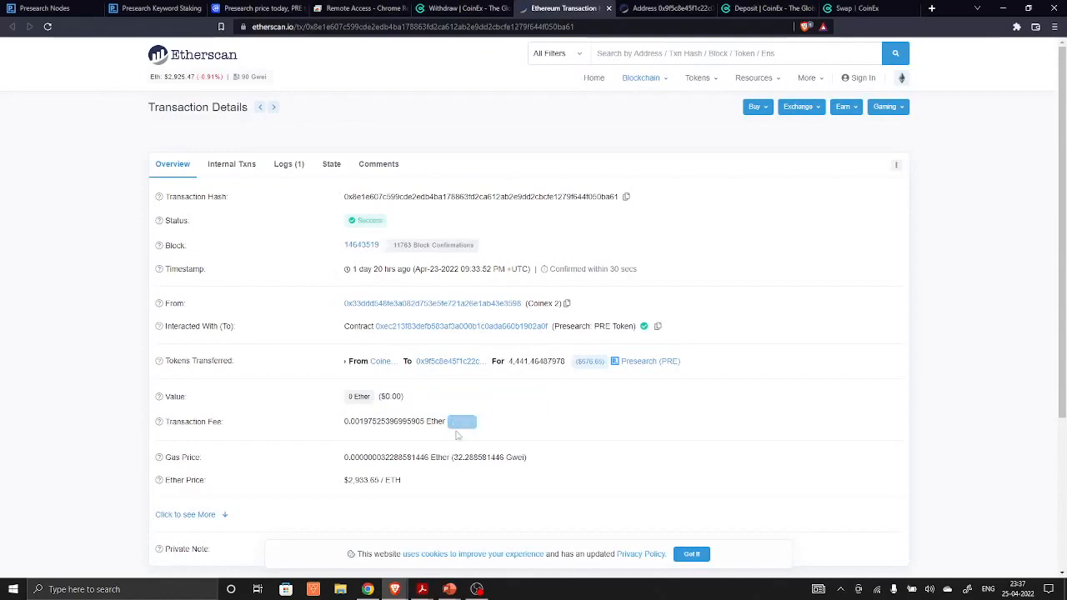
pyautogui.click(50, 8)
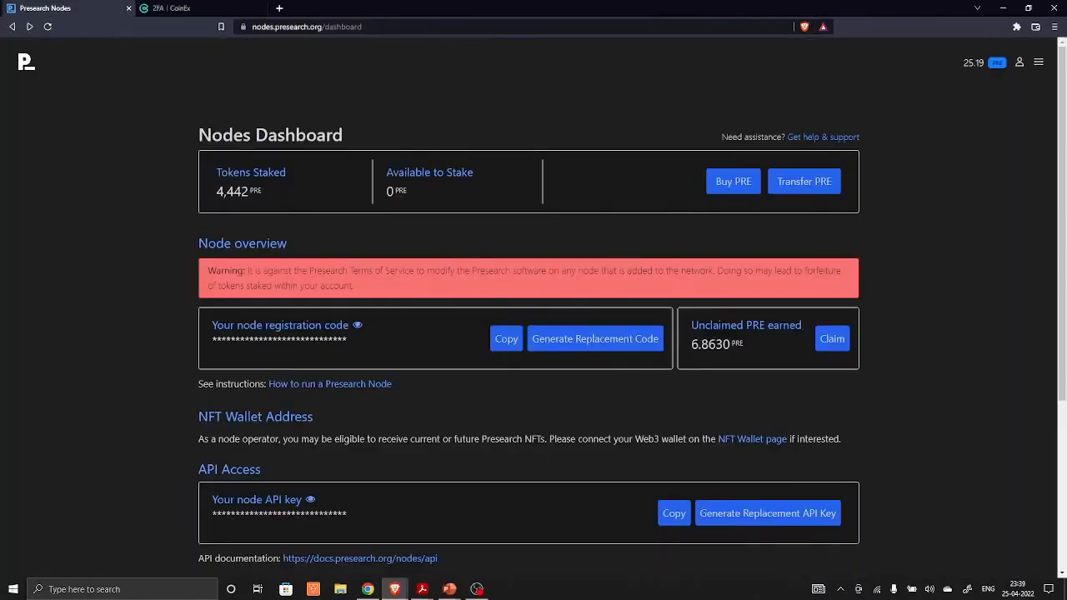
pyautogui.moveTo(270, 218)
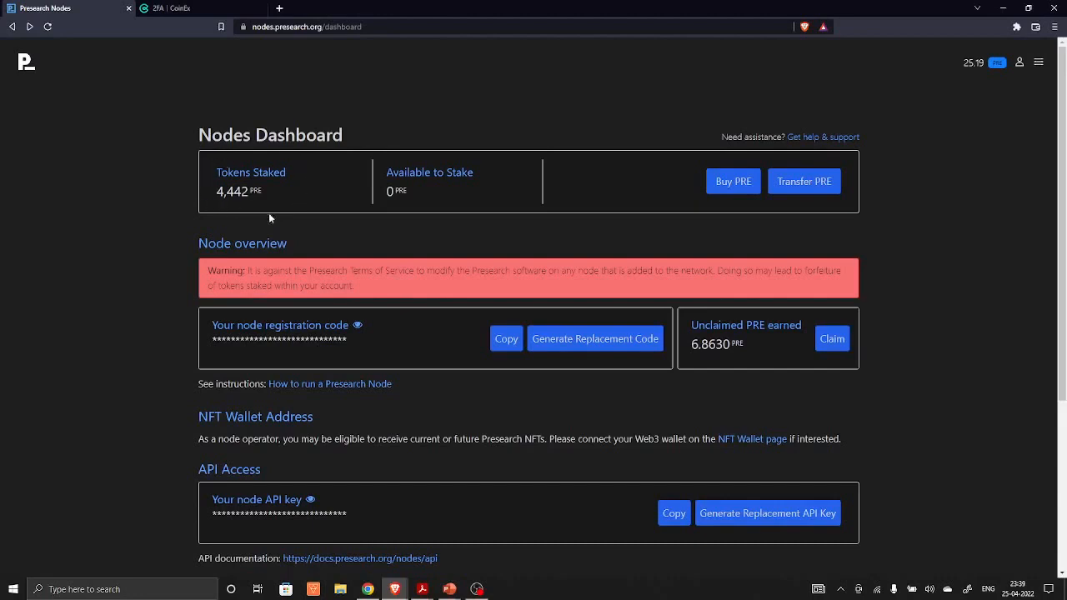
pyautogui.moveTo(270, 219)
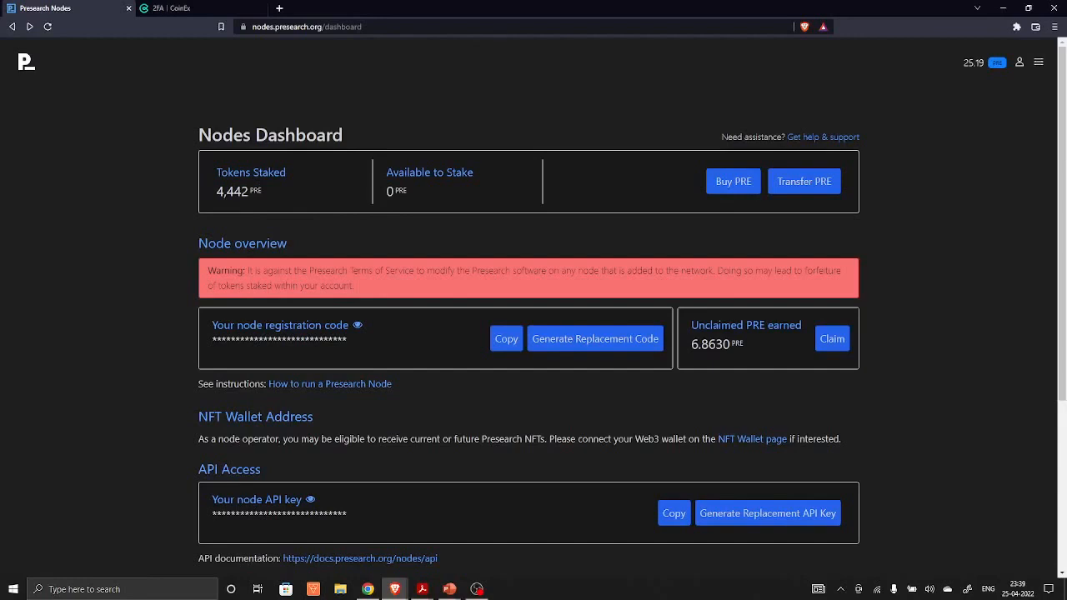
# Step: Scroll down to the current node list showing Node 1 with 2,001 PRE staked
pyautogui.scroll(-3)
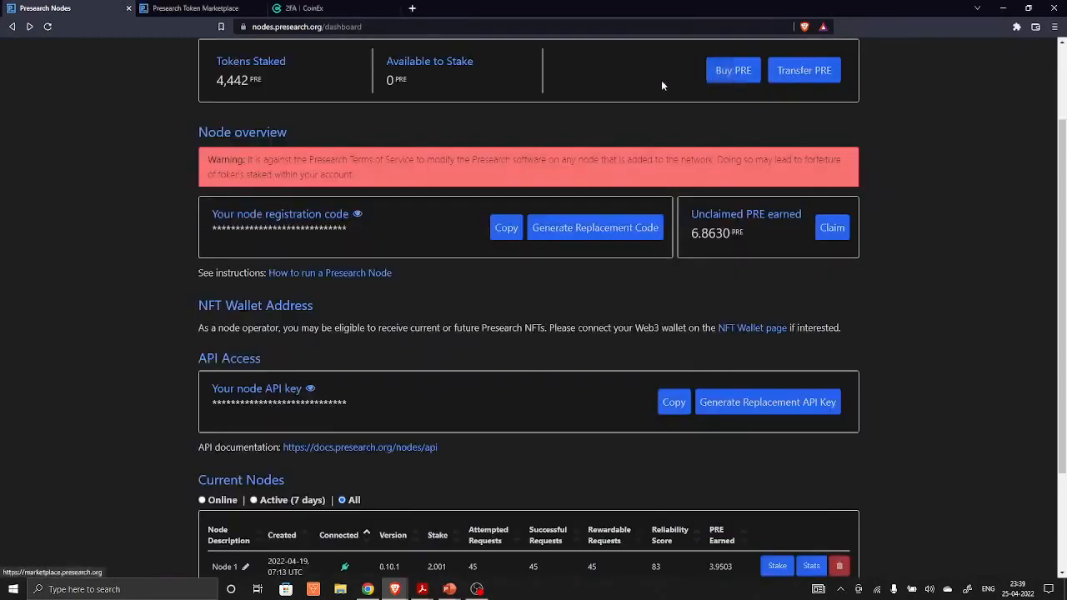
# Step: Open the Buy Tokens calculator quoting 1000 PRE at 0.004257 BTC, 0.057211 ETH or $167.46
pyautogui.click(200, 8)
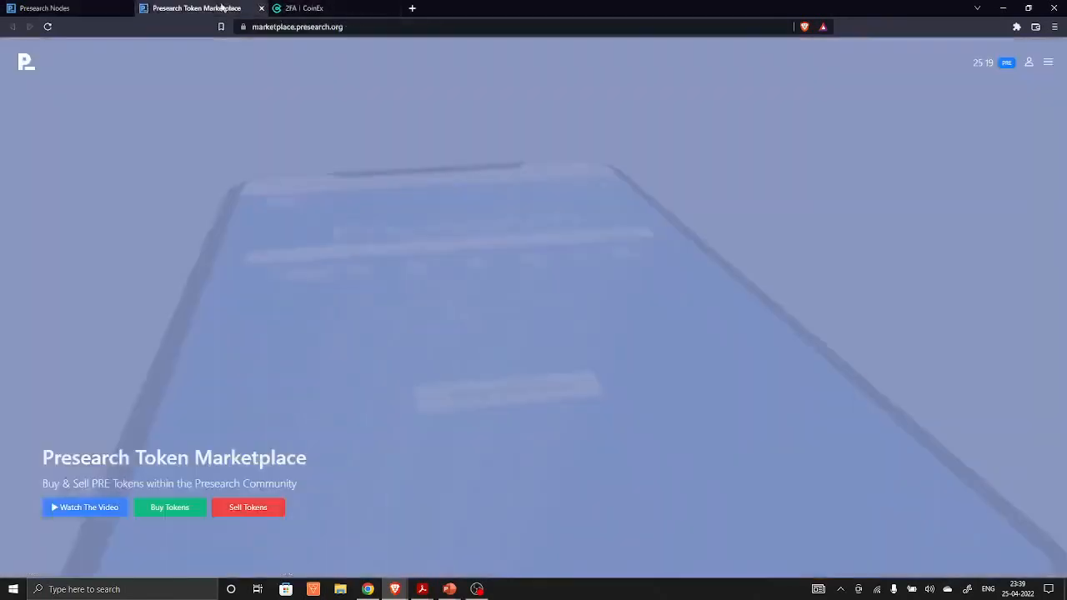
pyautogui.click(169, 507)
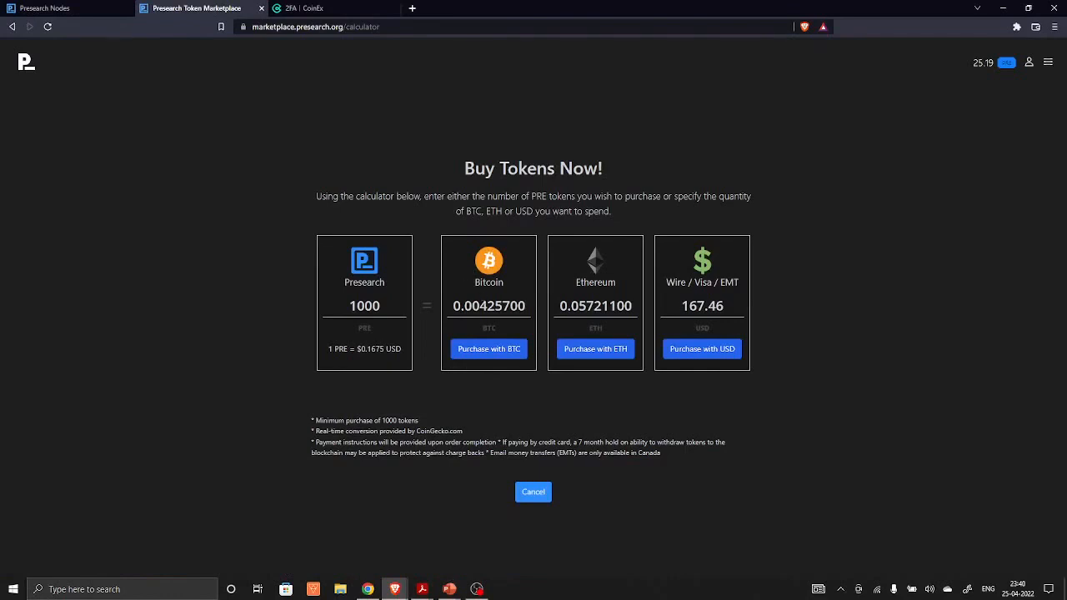
pyautogui.moveTo(489, 349)
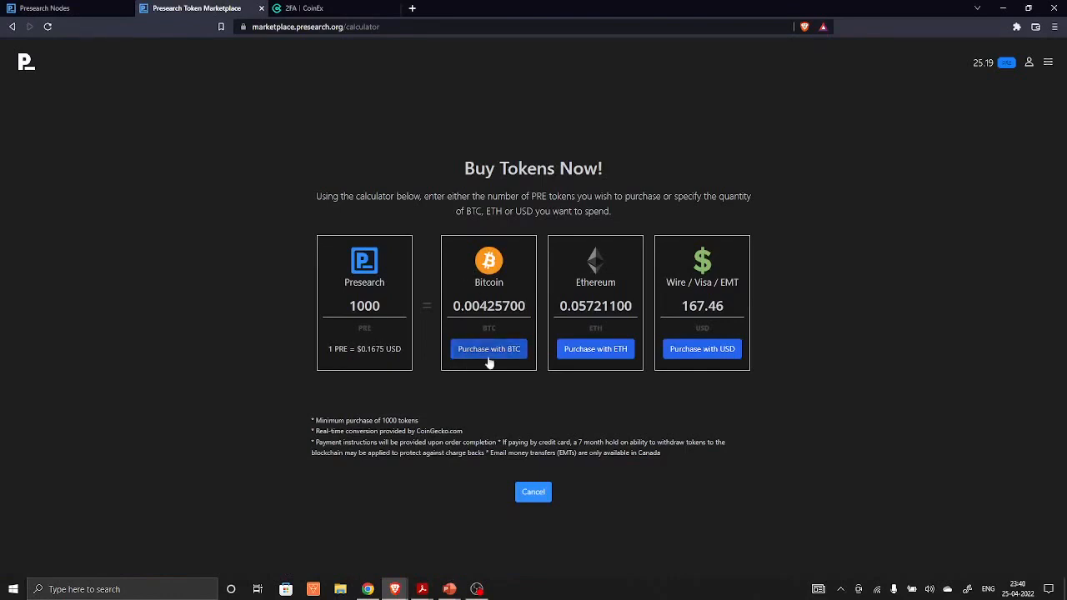
pyautogui.moveTo(700, 338)
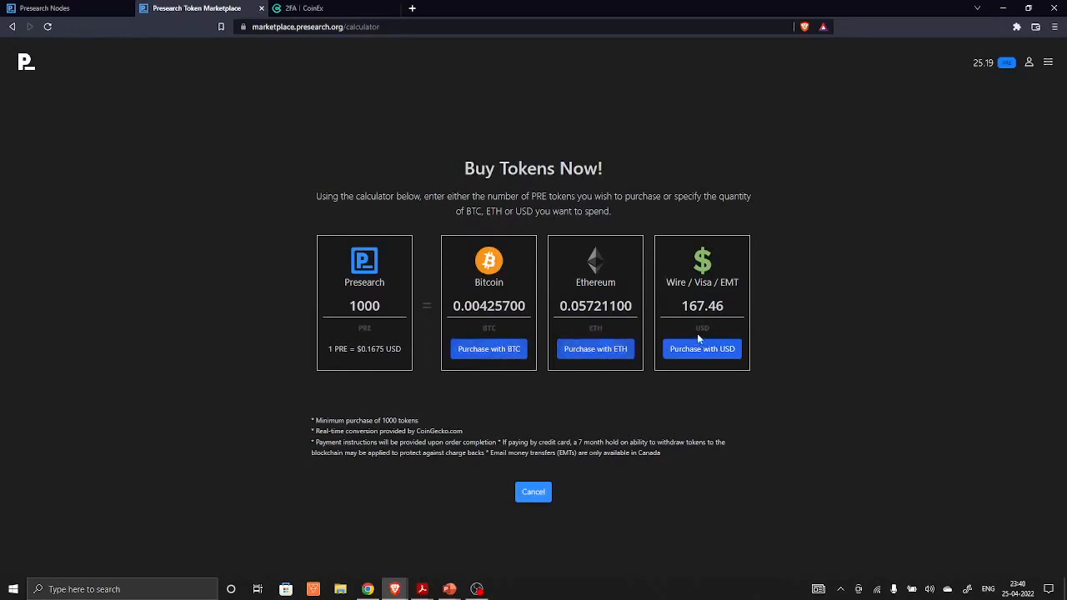
pyautogui.moveTo(647, 270)
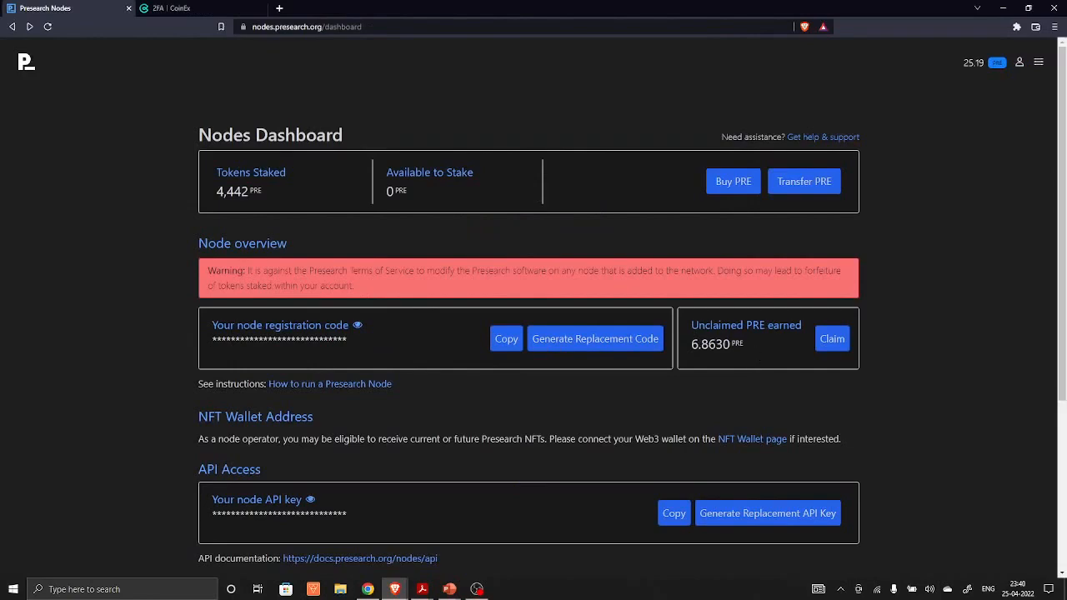
# Step: Scroll to Current Nodes and open the token balance breakdown: 25.19 PRE rewards, 4,442 staked
pyautogui.scroll(-3)
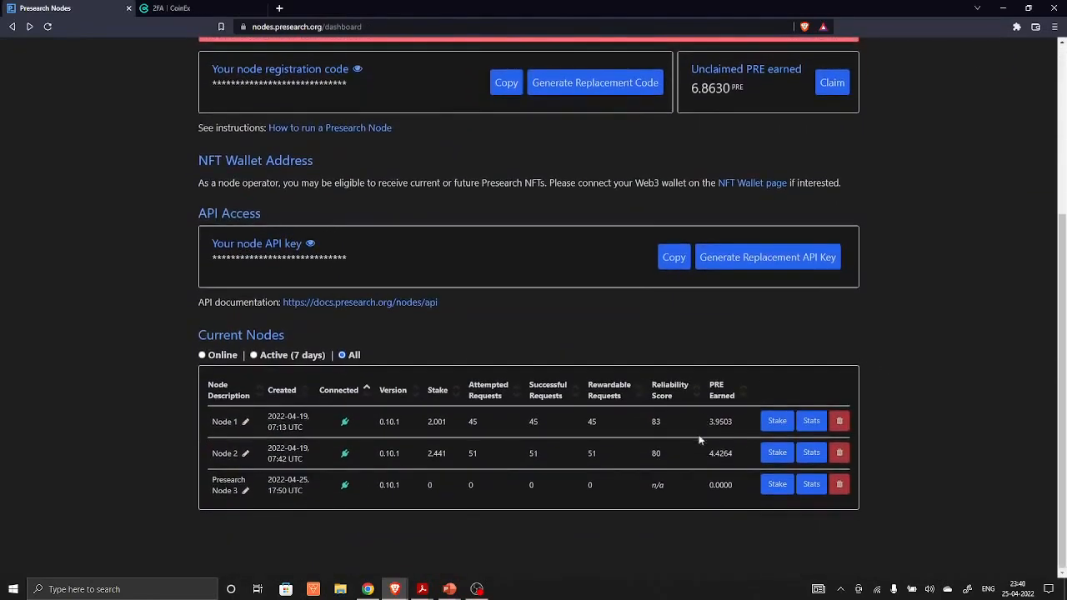
pyautogui.moveTo(909, 234)
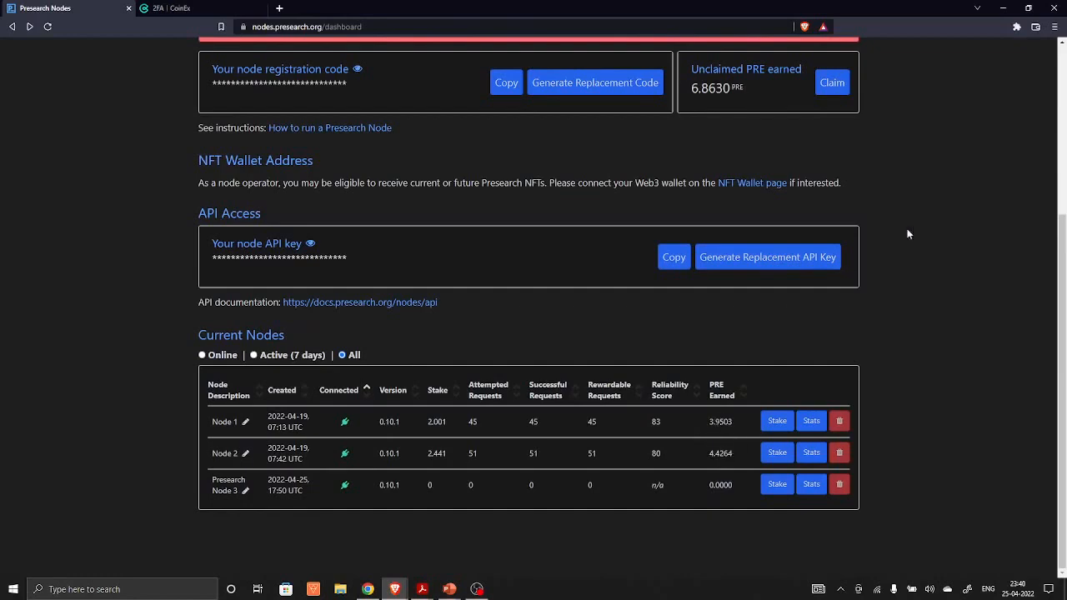
pyautogui.click(998, 62)
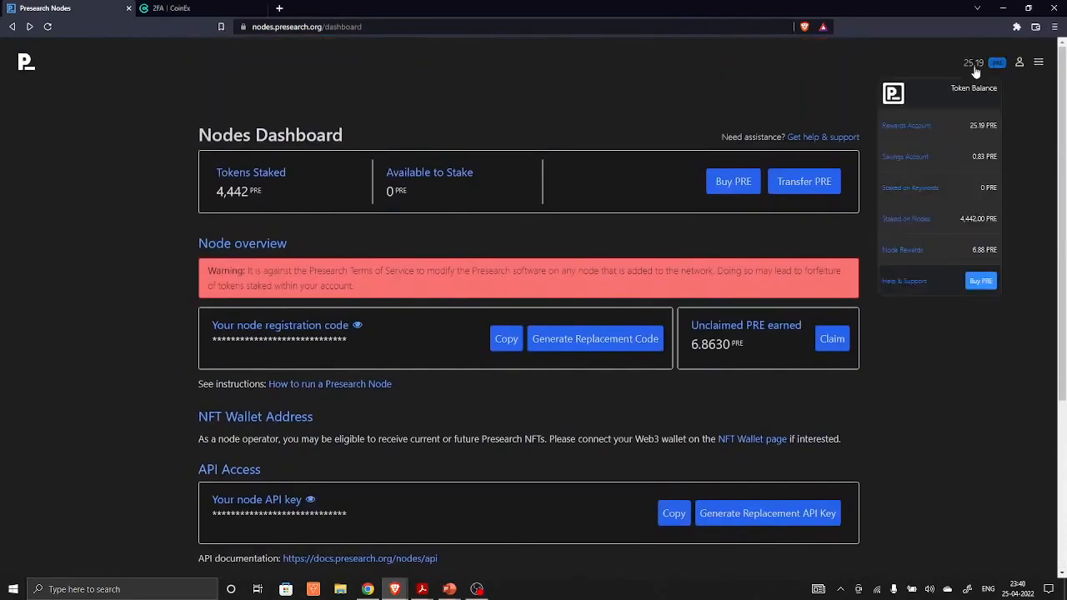
pyautogui.moveTo(915, 133)
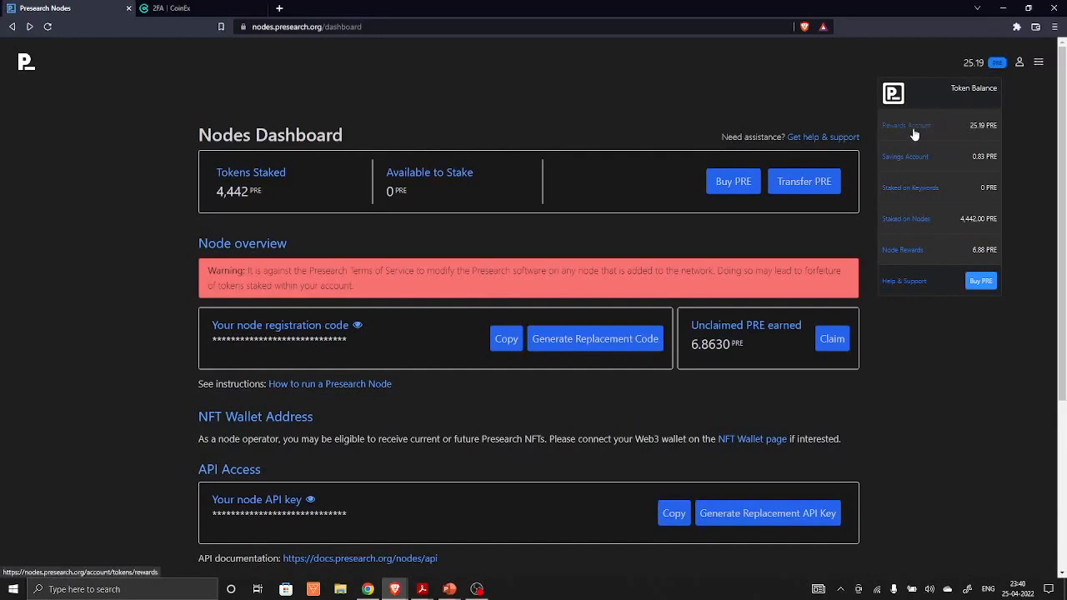
pyautogui.moveTo(1019, 123)
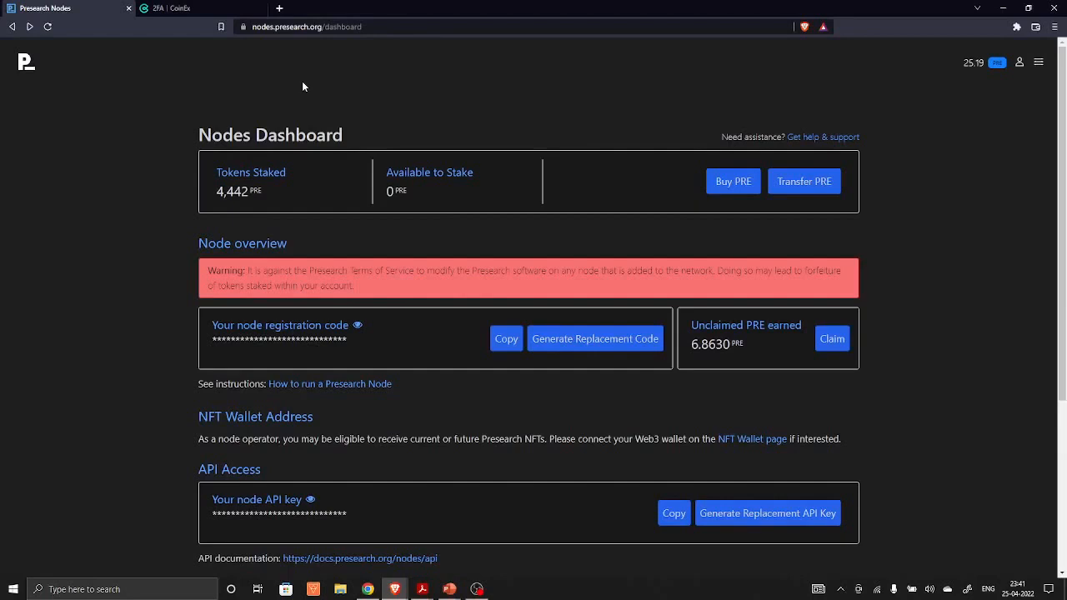
pyautogui.moveTo(832, 338)
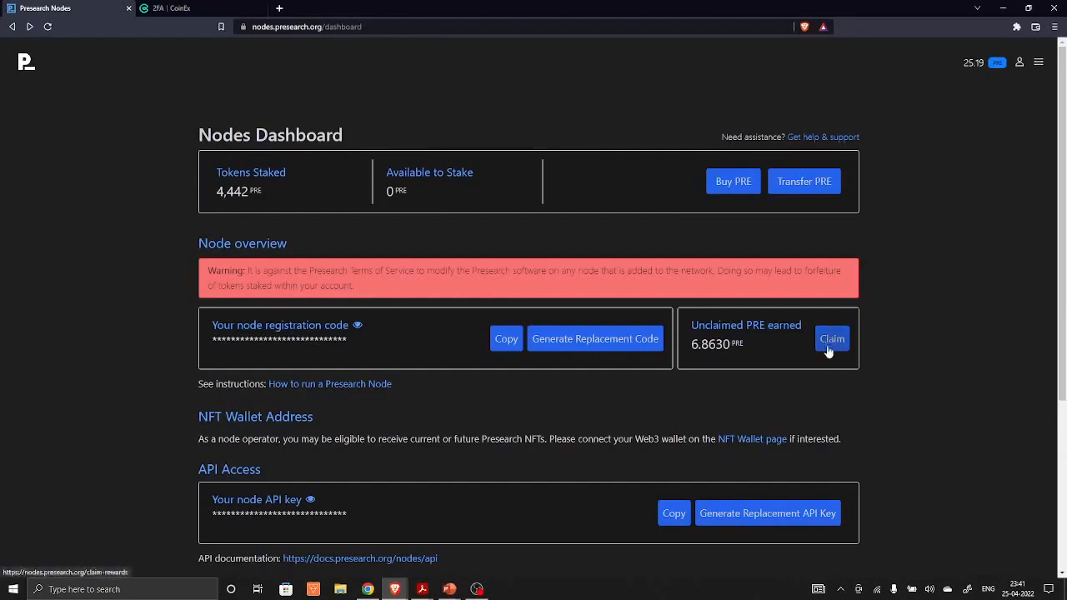
# Step: Check the PRE balance breakdown, browse Current Nodes earnings, then open the navigation menu
pyautogui.click(979, 62)
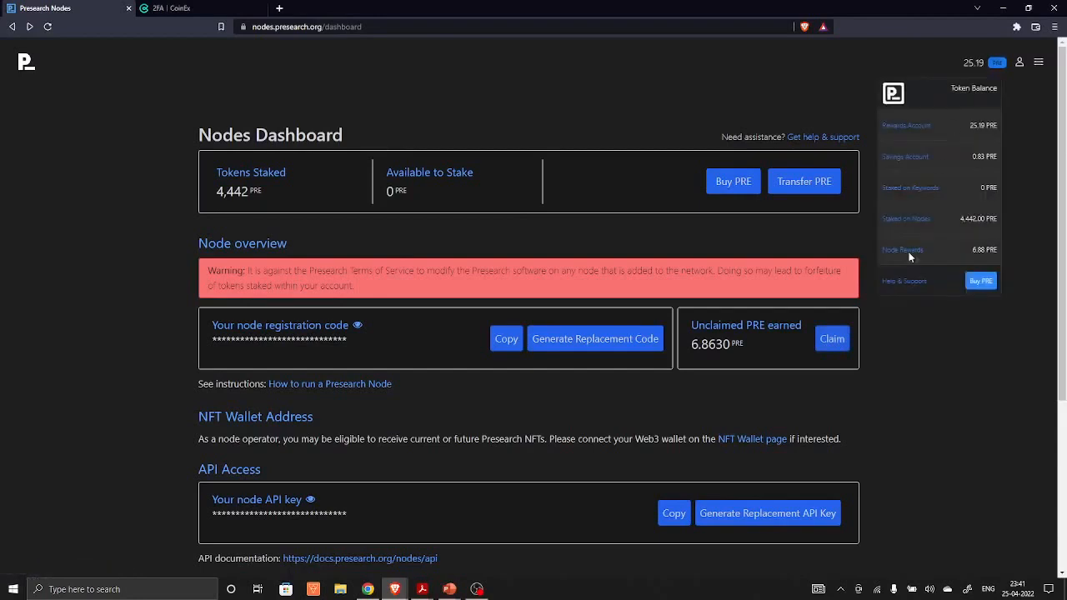
pyautogui.moveTo(974, 173)
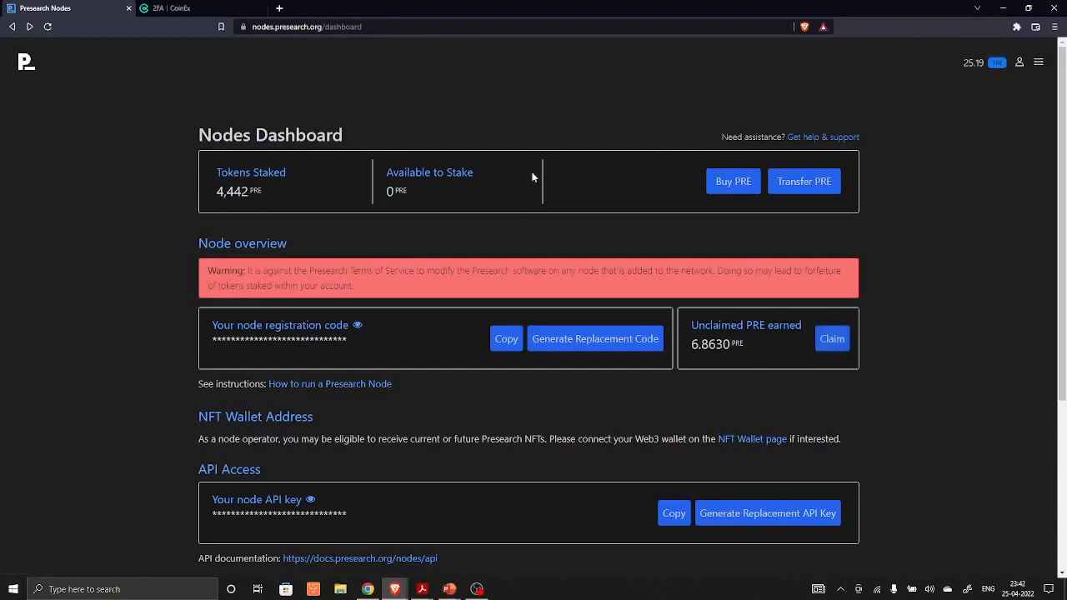
pyautogui.moveTo(375, 183)
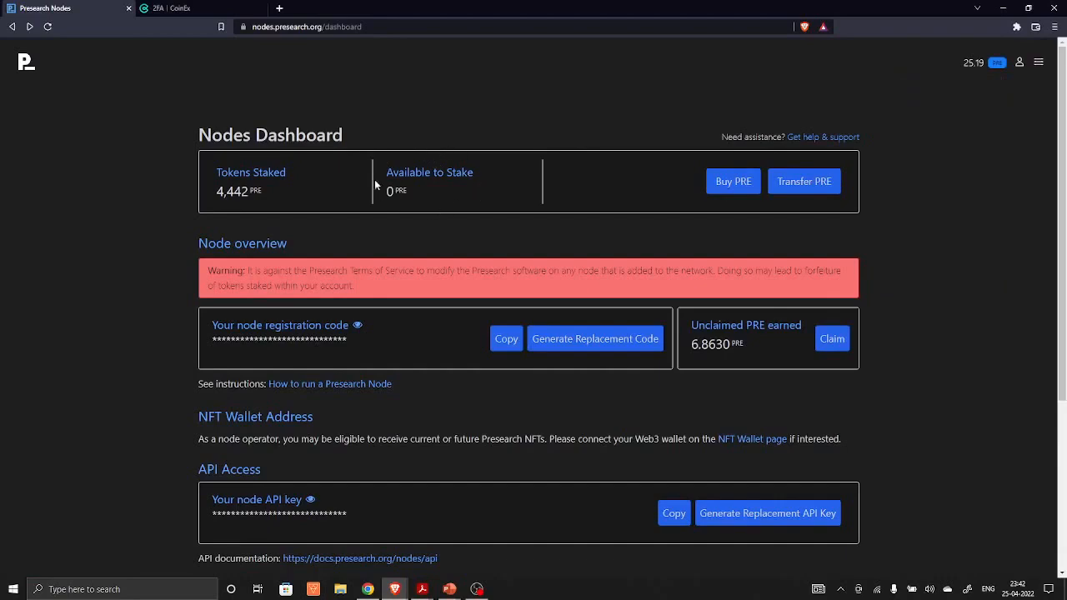
pyautogui.scroll(-3)
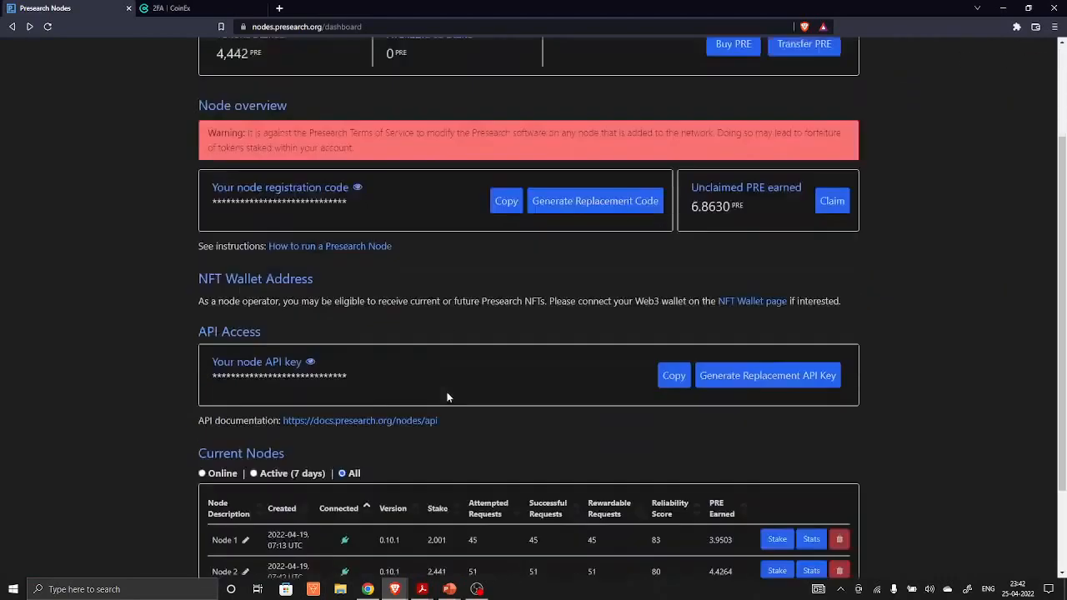
pyautogui.scroll(3)
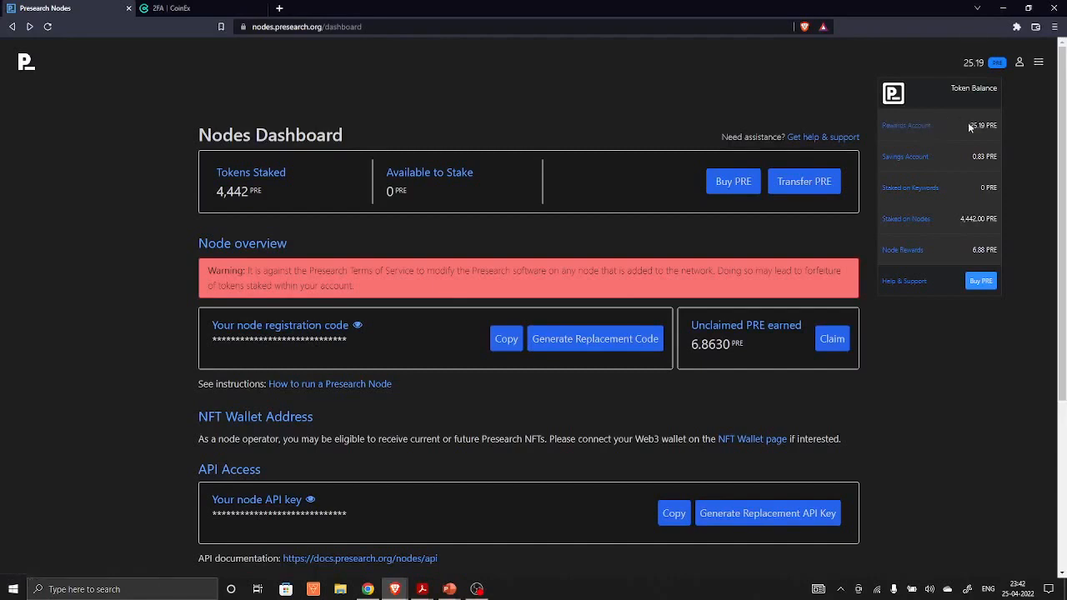
pyautogui.moveTo(928, 135)
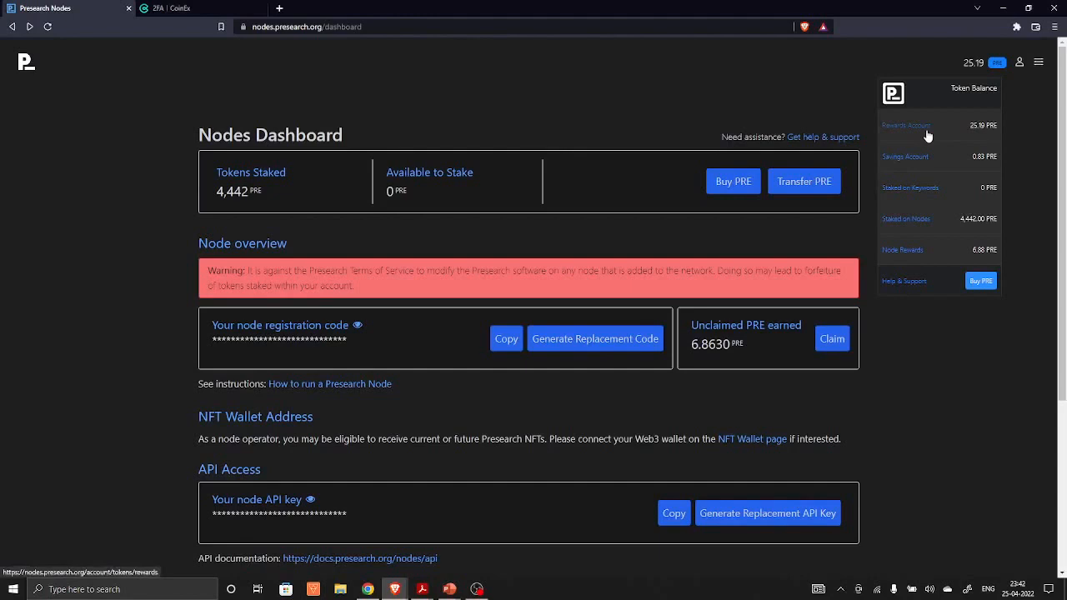
pyautogui.scroll(-3)
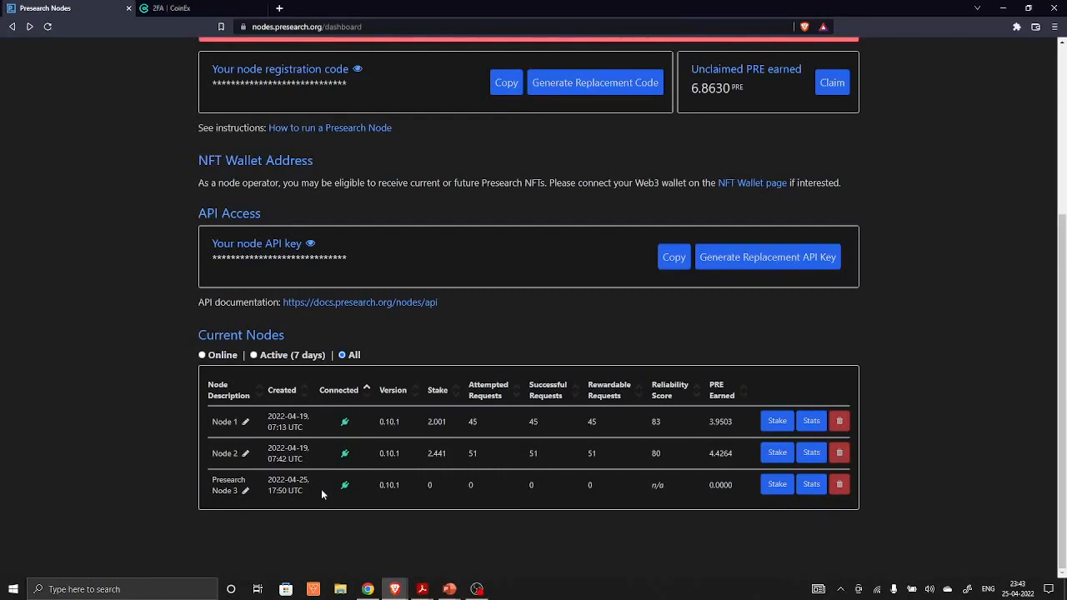
pyautogui.scroll(3)
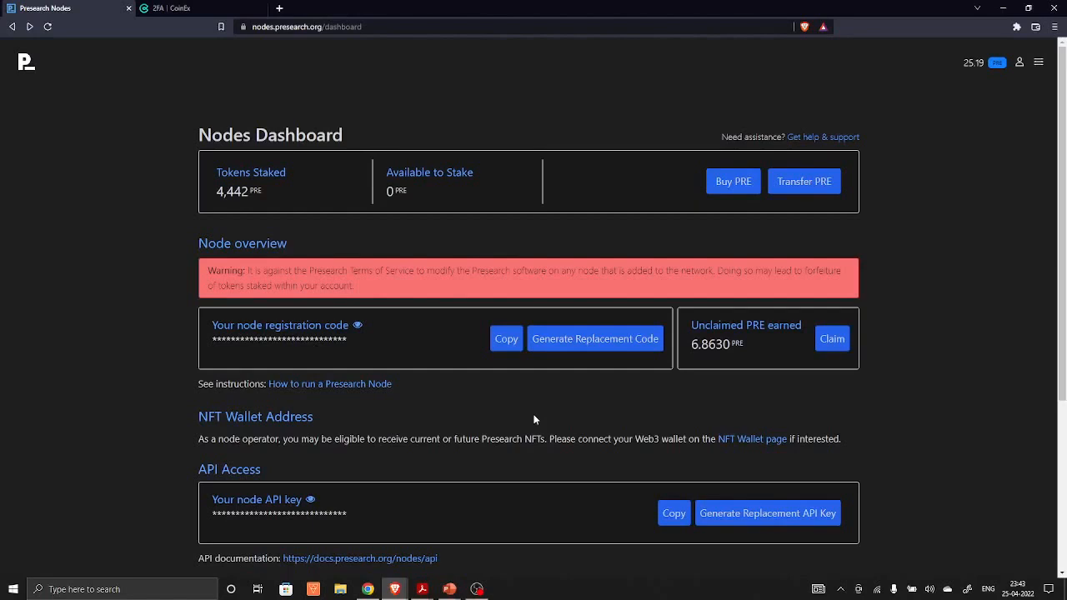
pyautogui.scroll(-3)
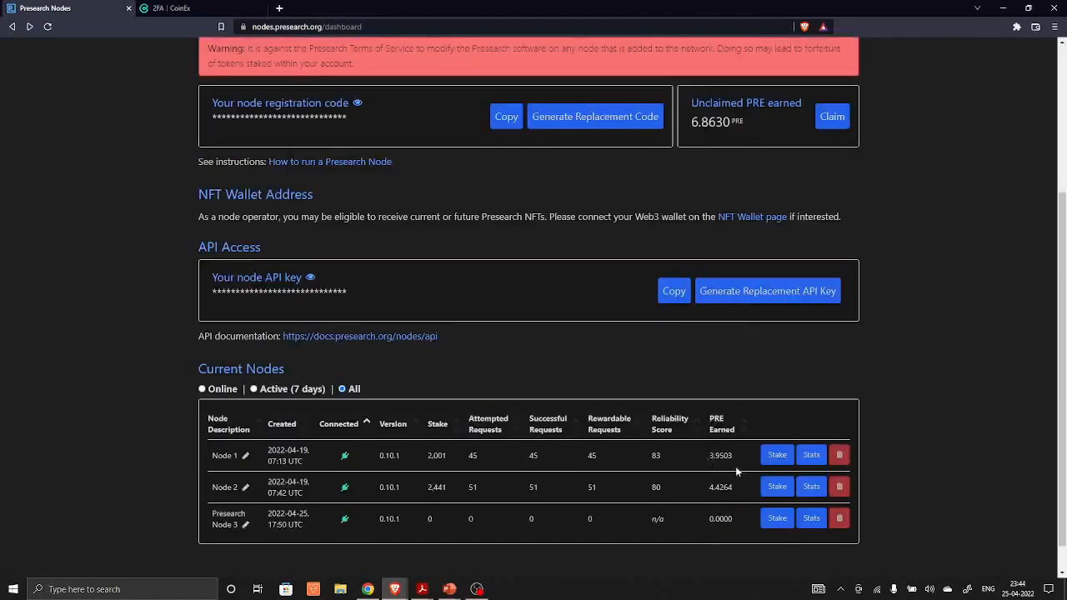
pyautogui.moveTo(721, 506)
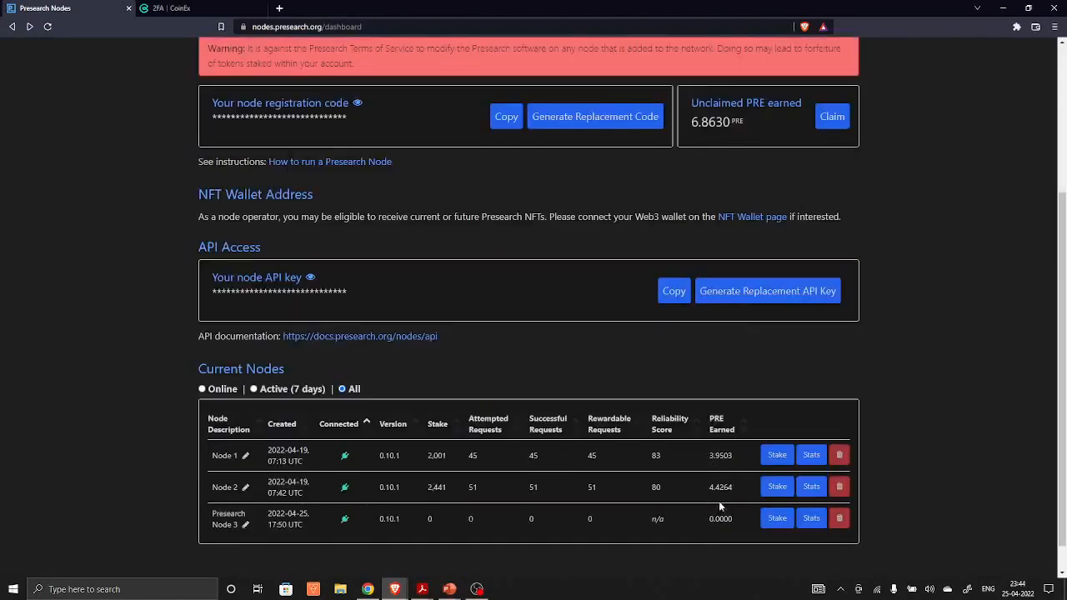
pyautogui.scroll(3)
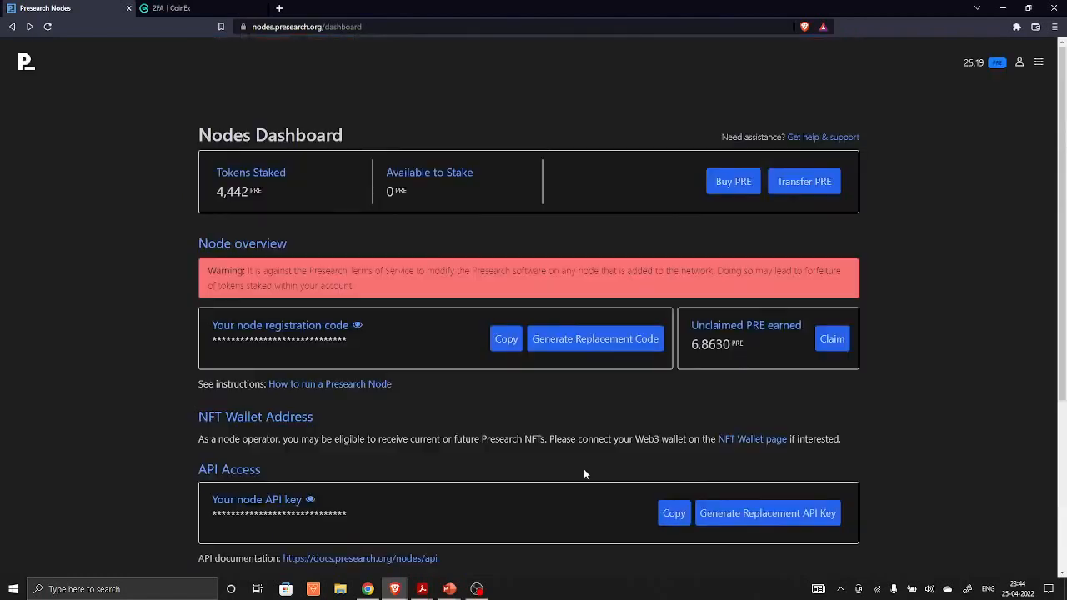
pyautogui.moveTo(571, 434)
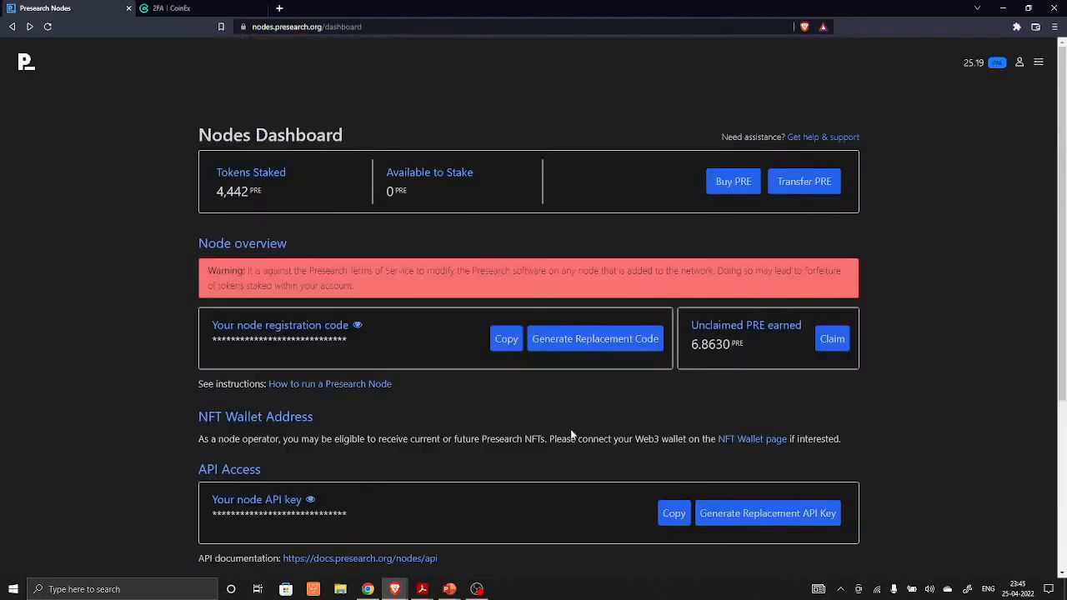
pyautogui.click(1039, 61)
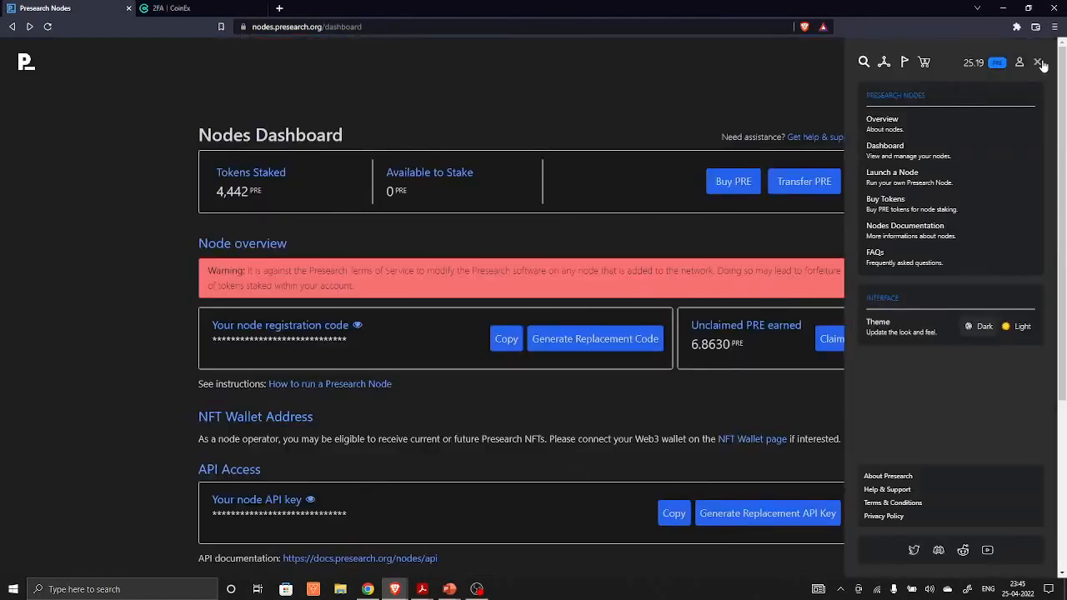